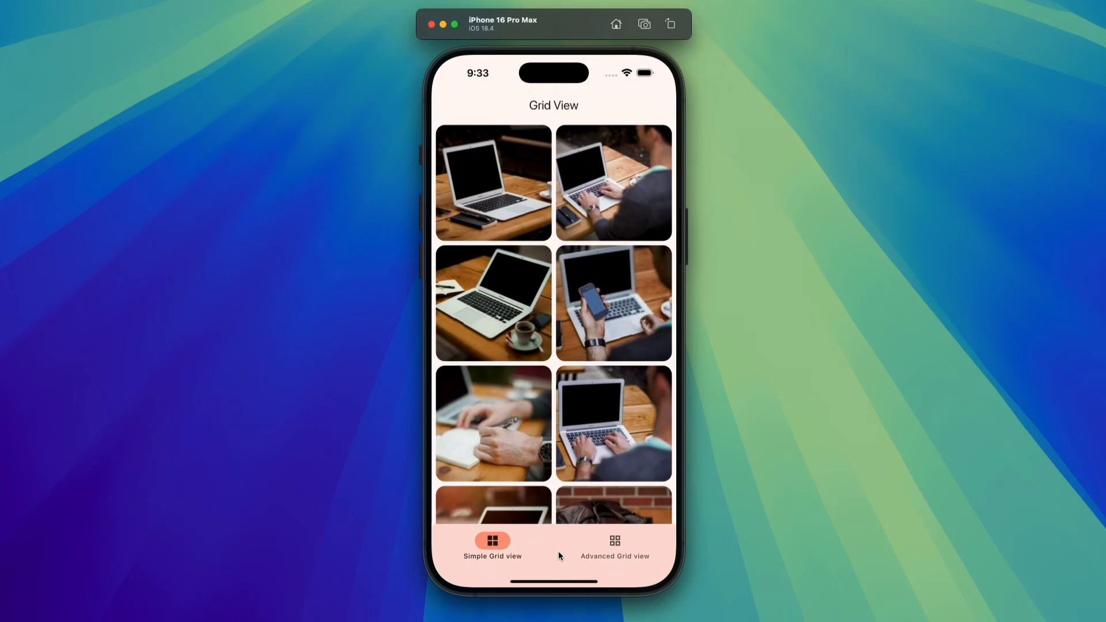
mouse_move(543, 554)
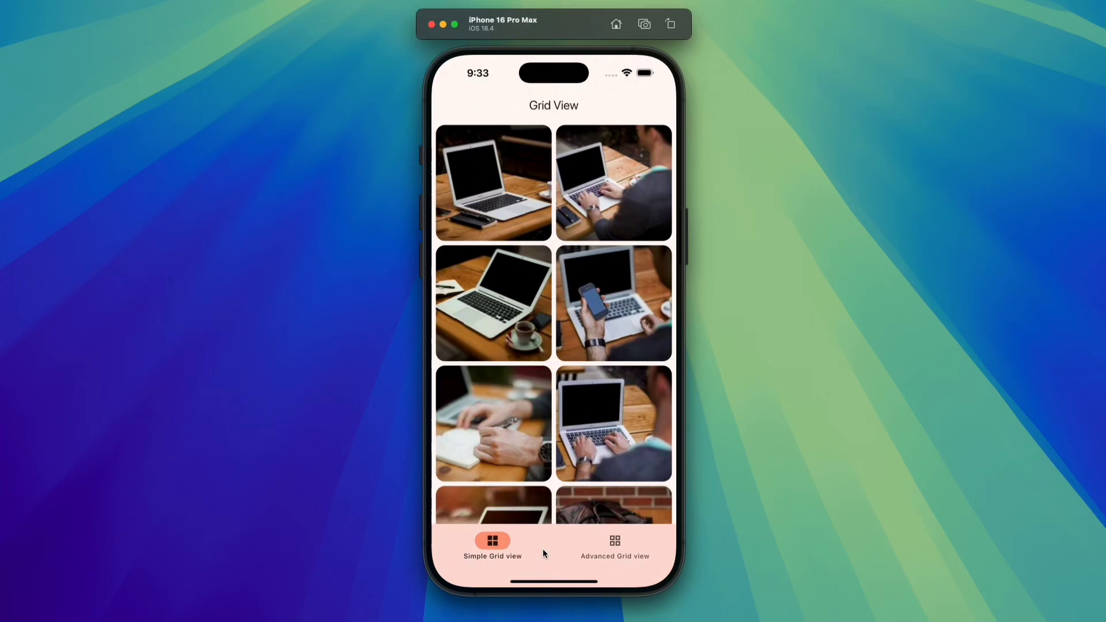
Step: Switch the app to the Advanced Grid view and browse the staggered photo cards
scroll(down, 3)
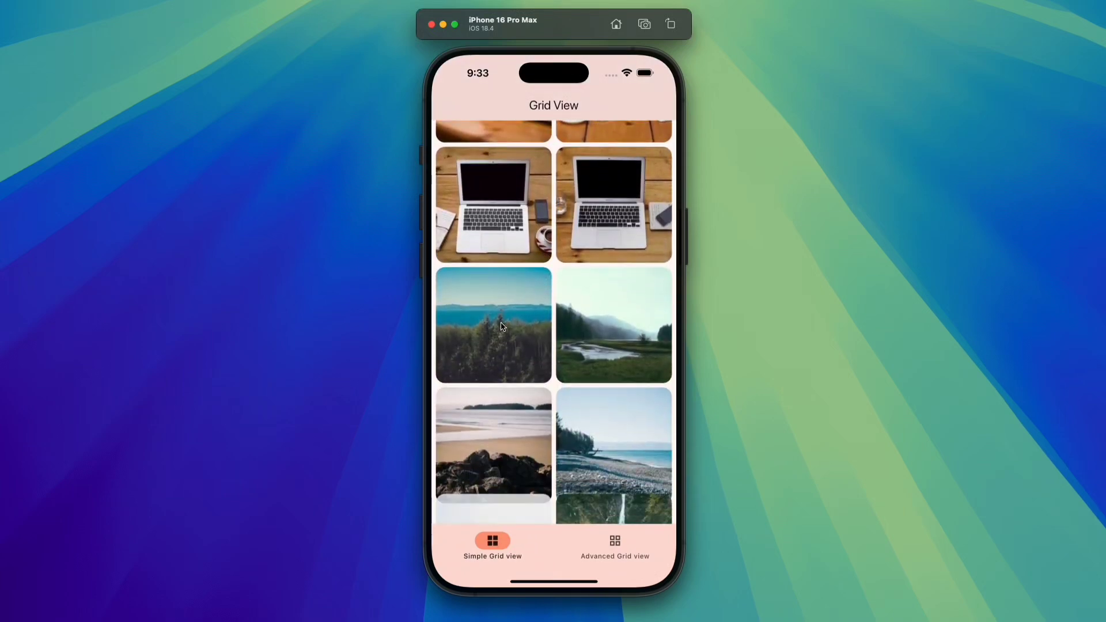
scroll(down, 3)
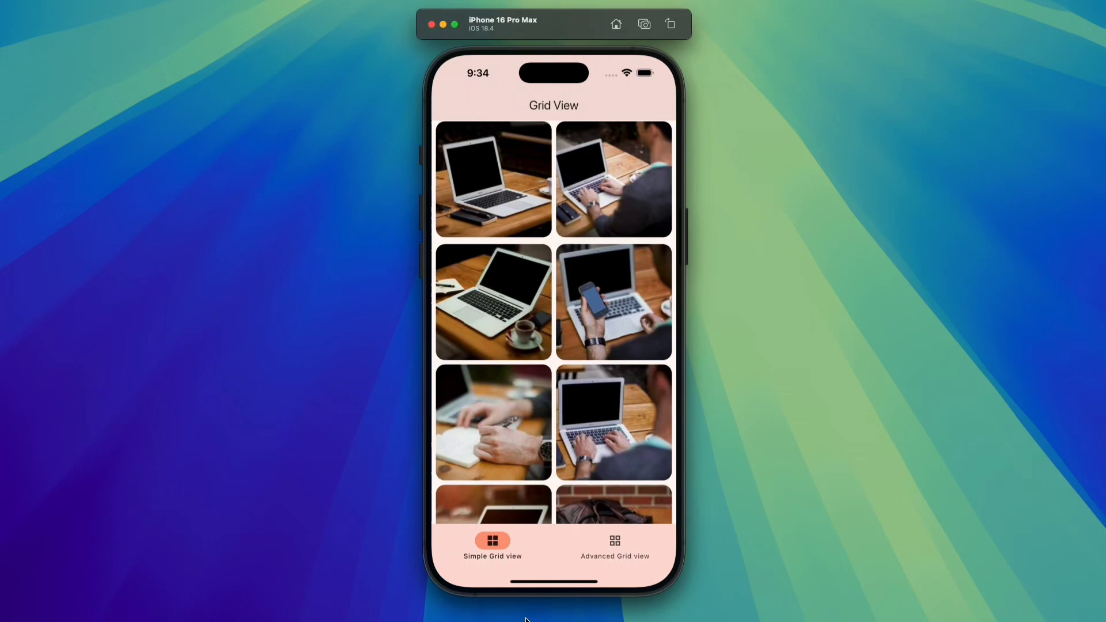
click(614, 547)
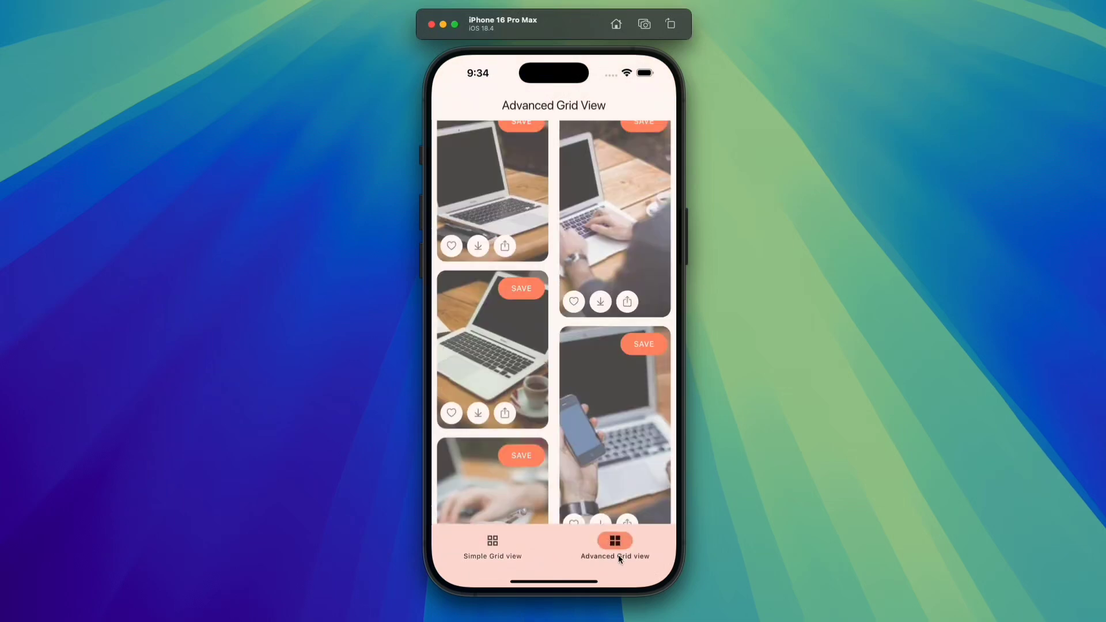
scroll(down, 3)
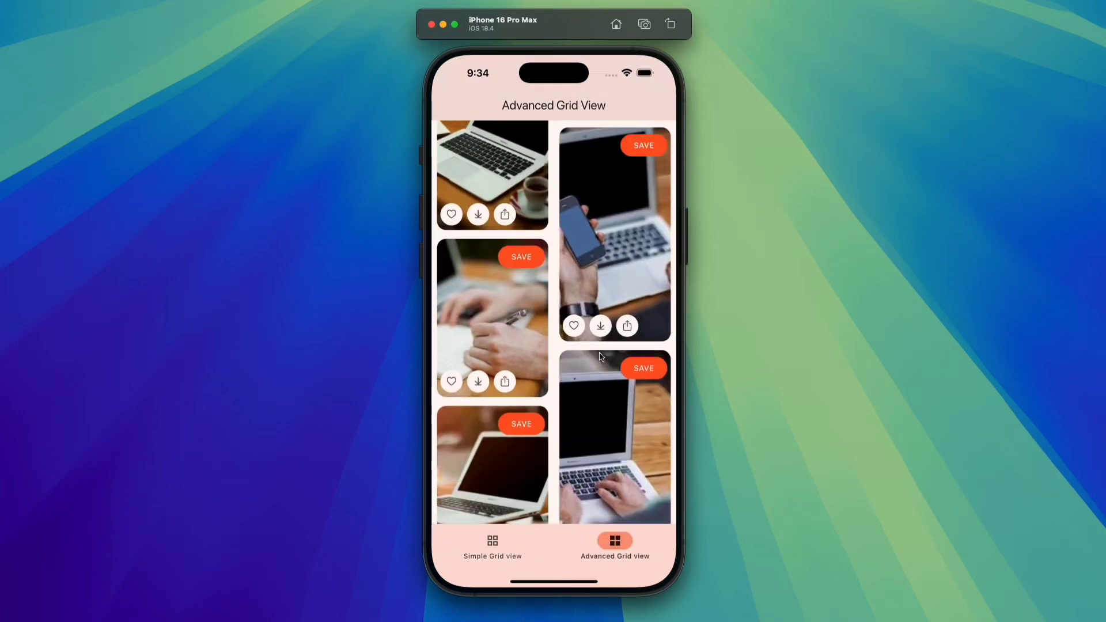
scroll(down, 3)
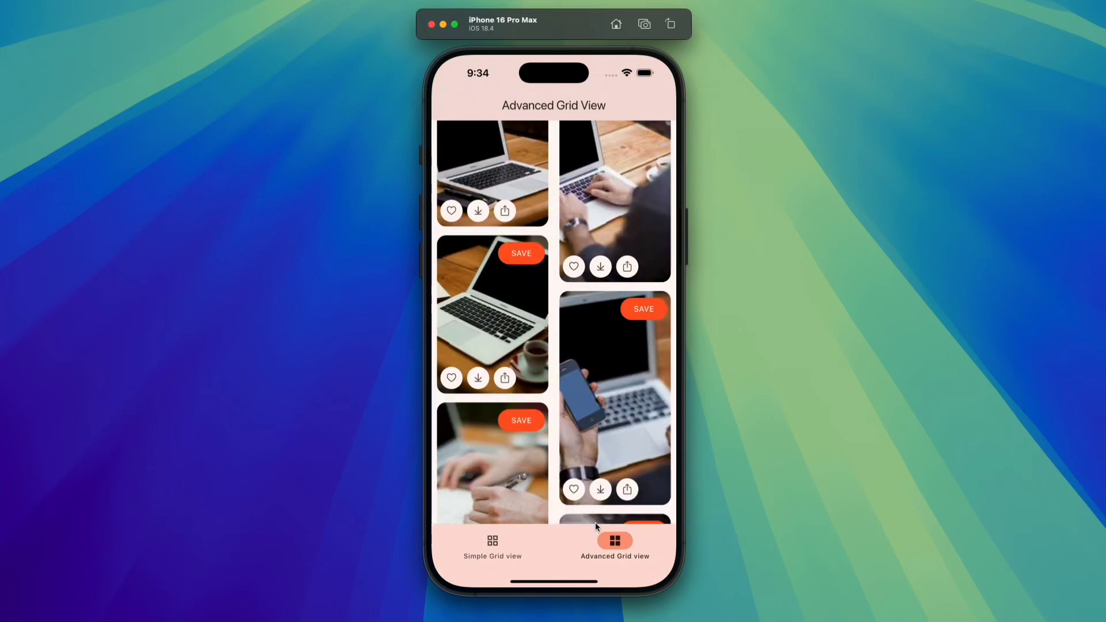
scroll(down, 3)
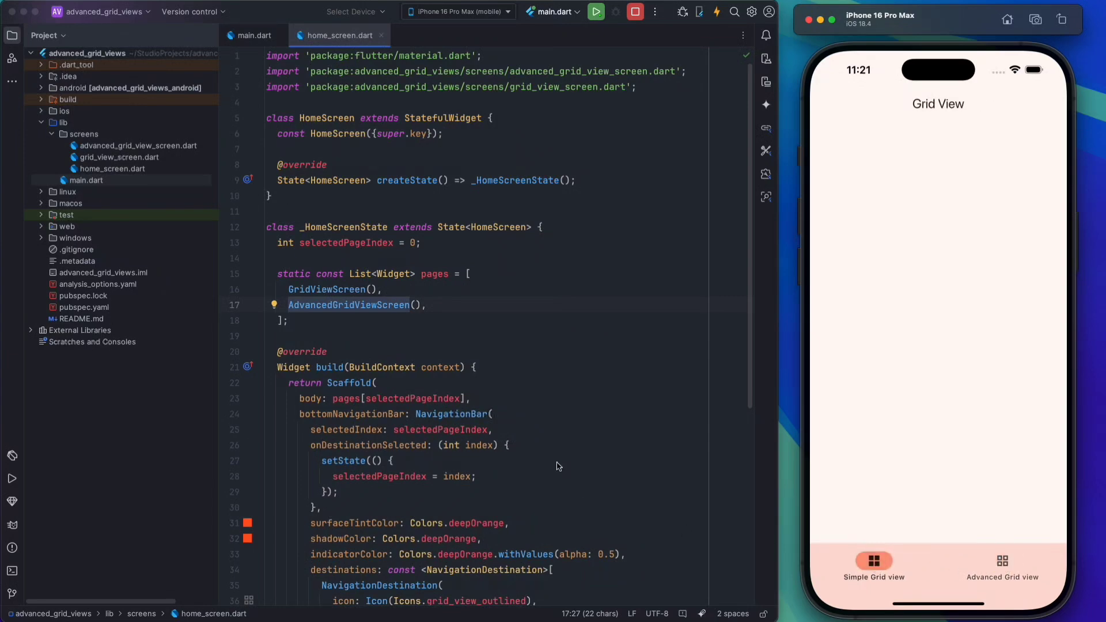
scroll(down, 3)
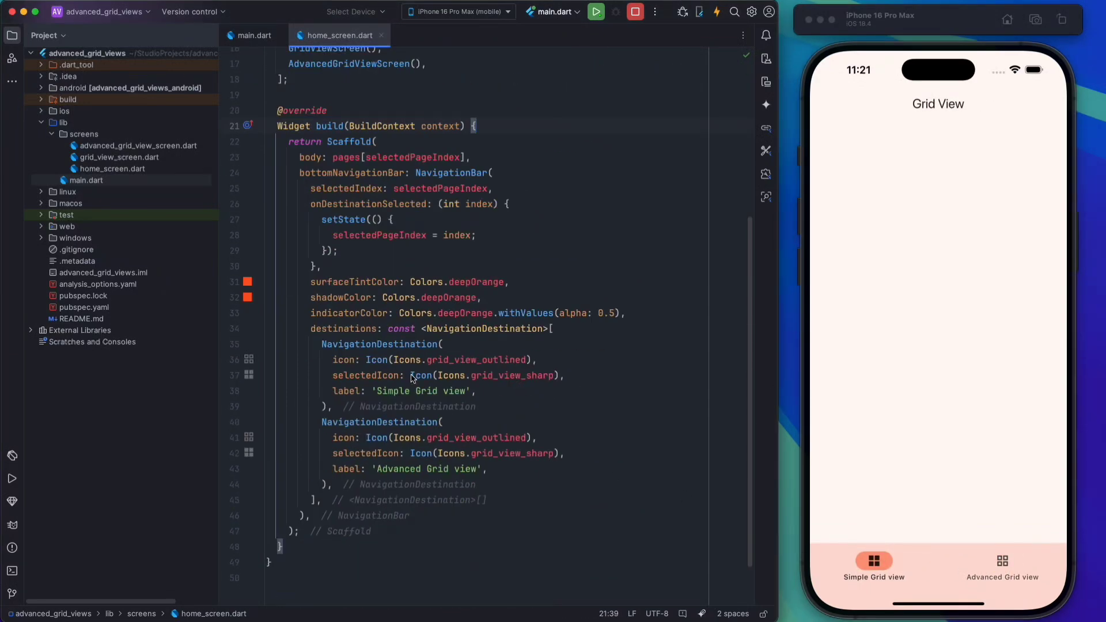
mouse_move(409, 494)
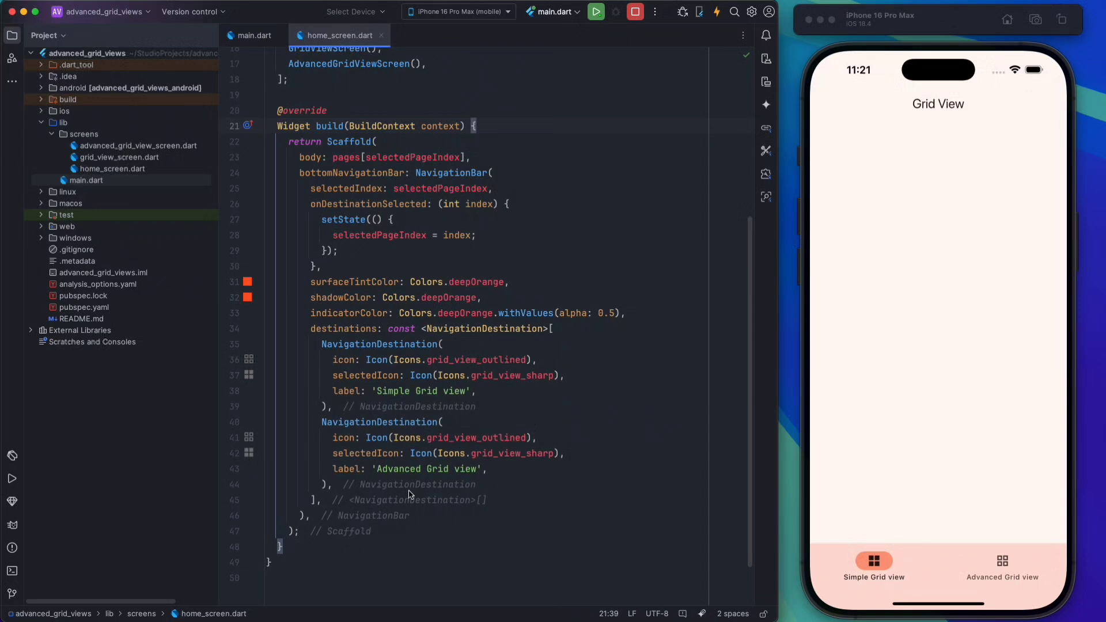
scroll(up, 3)
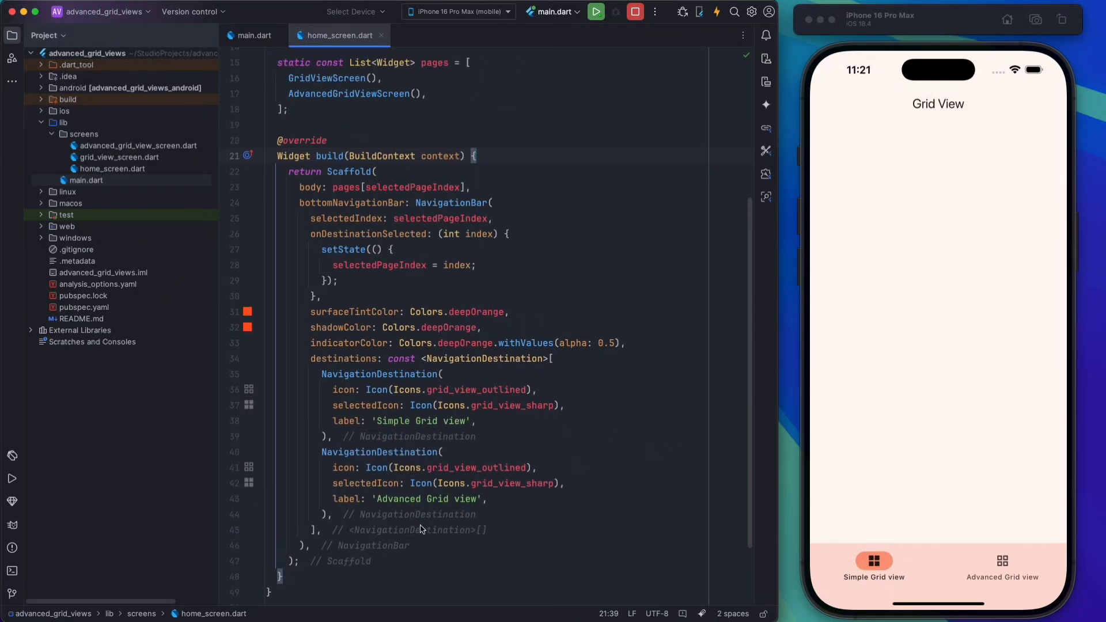
scroll(up, 3)
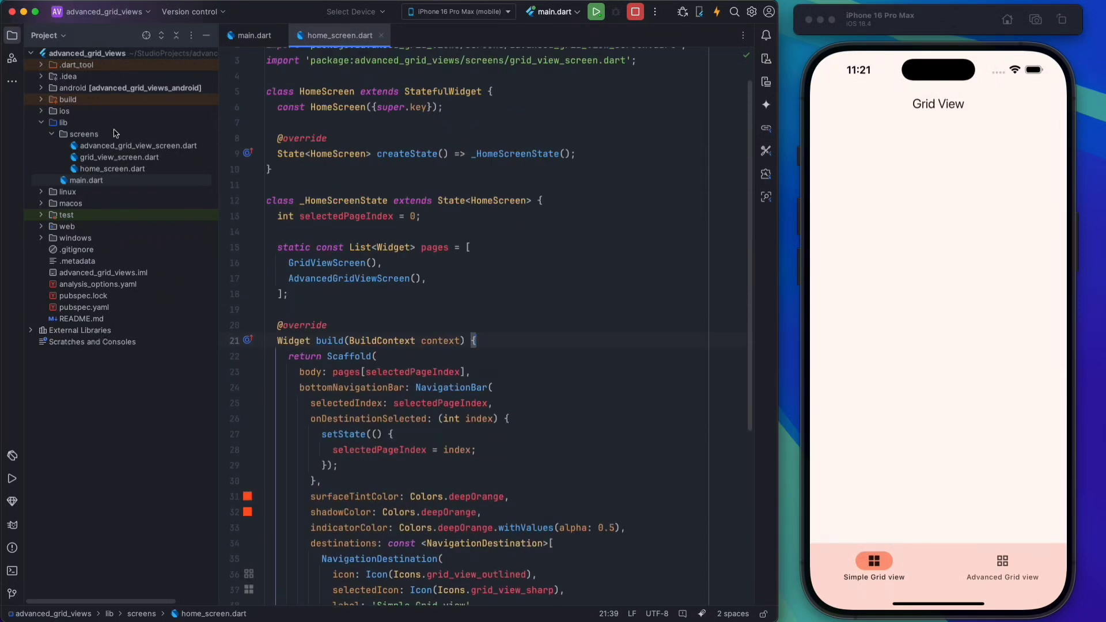
Step: In grid_view_screen.dart, add a GridView.builder body with EdgeInsets.all(8) padding
click(117, 157)
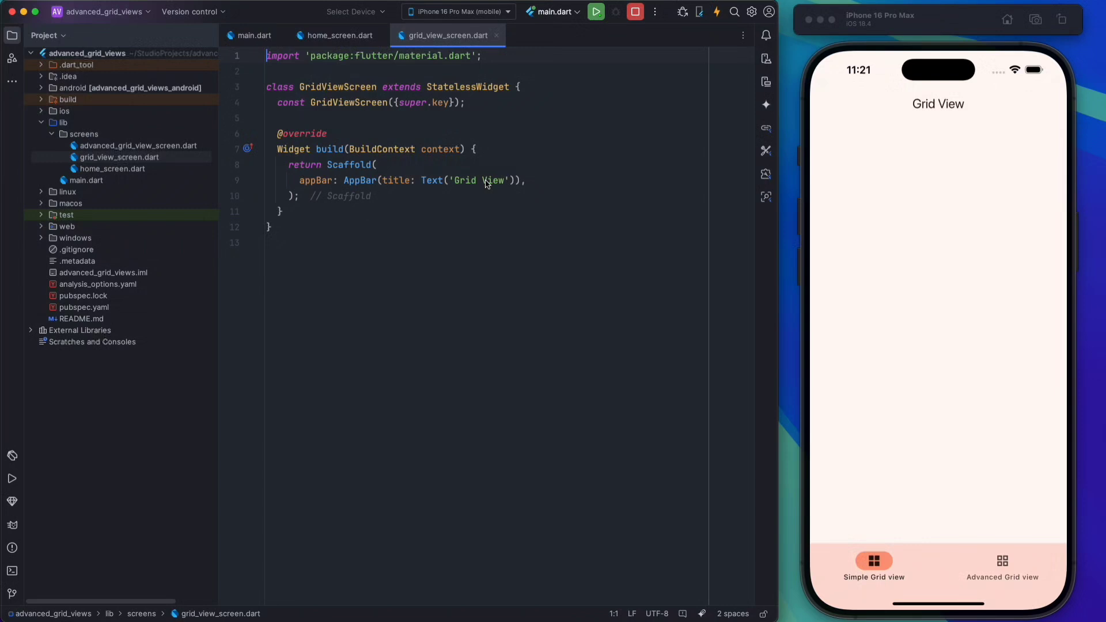
key(enter)
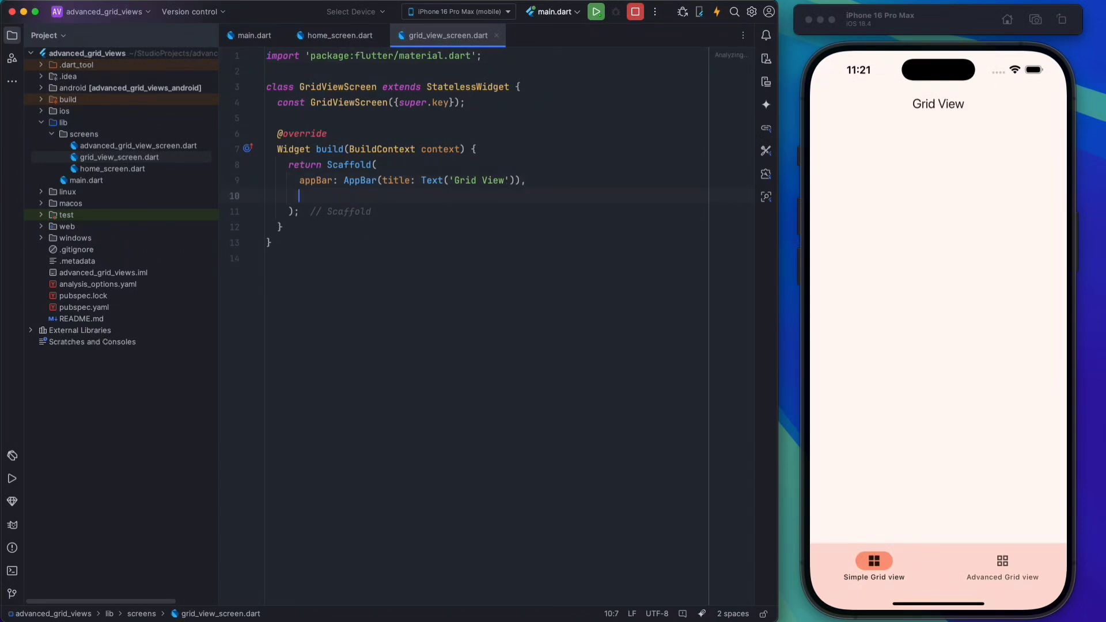
text(body: GridView,)
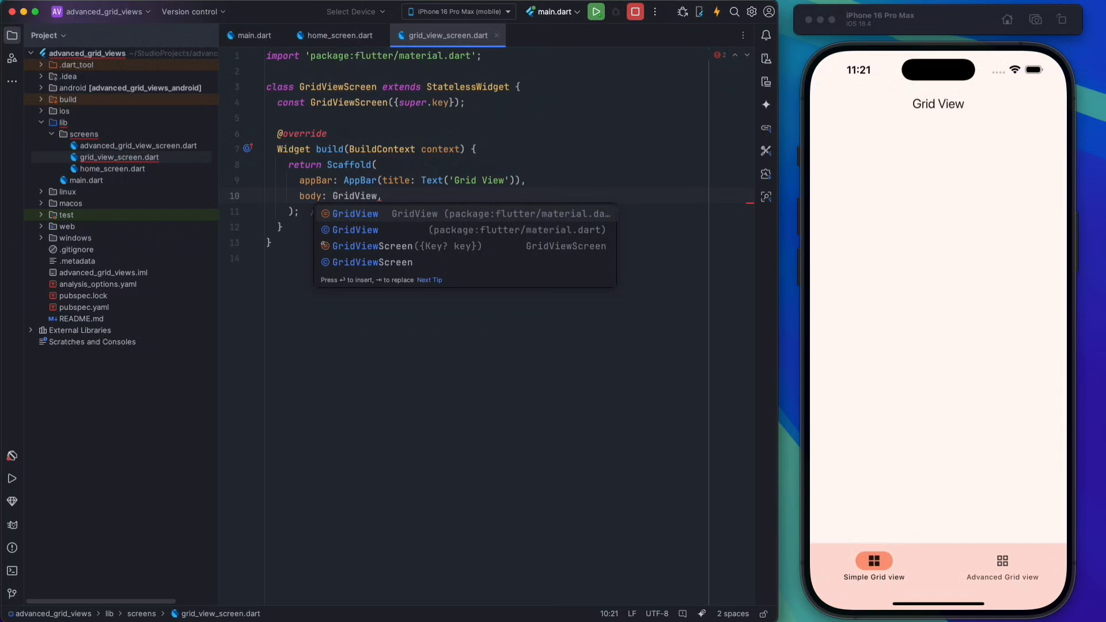
text(.builder()
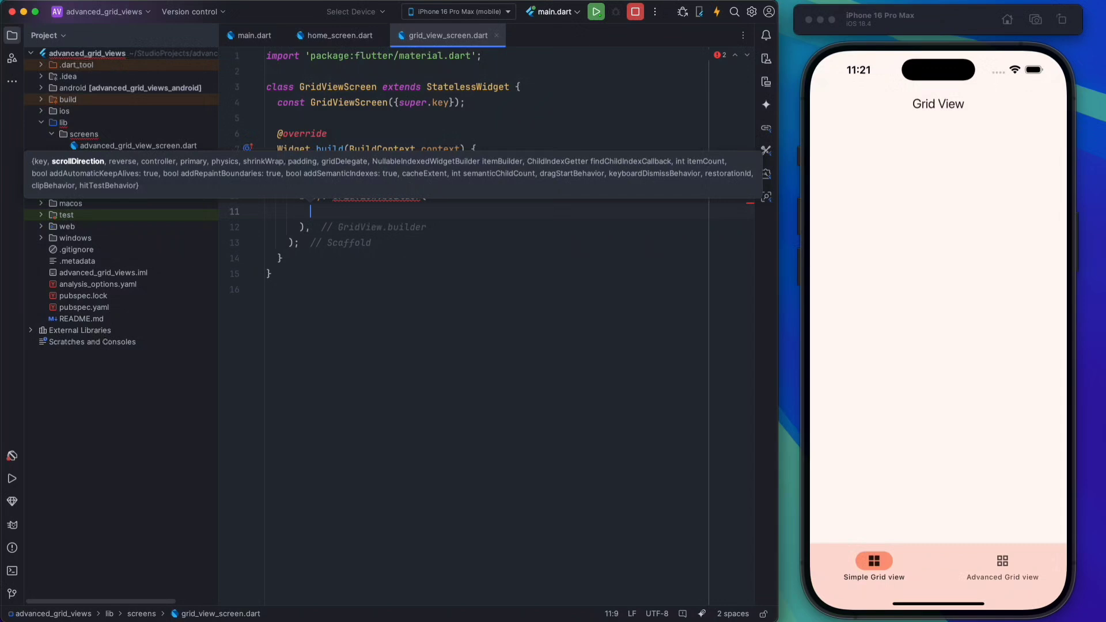
text(padding: ,)
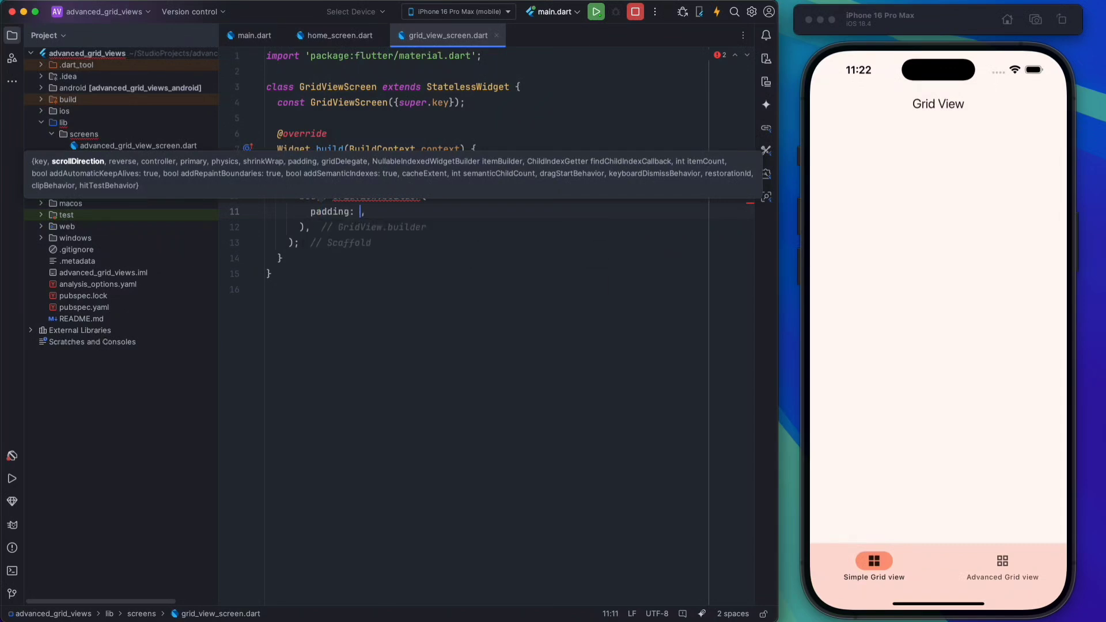
text(EdgeInsets.all(8)
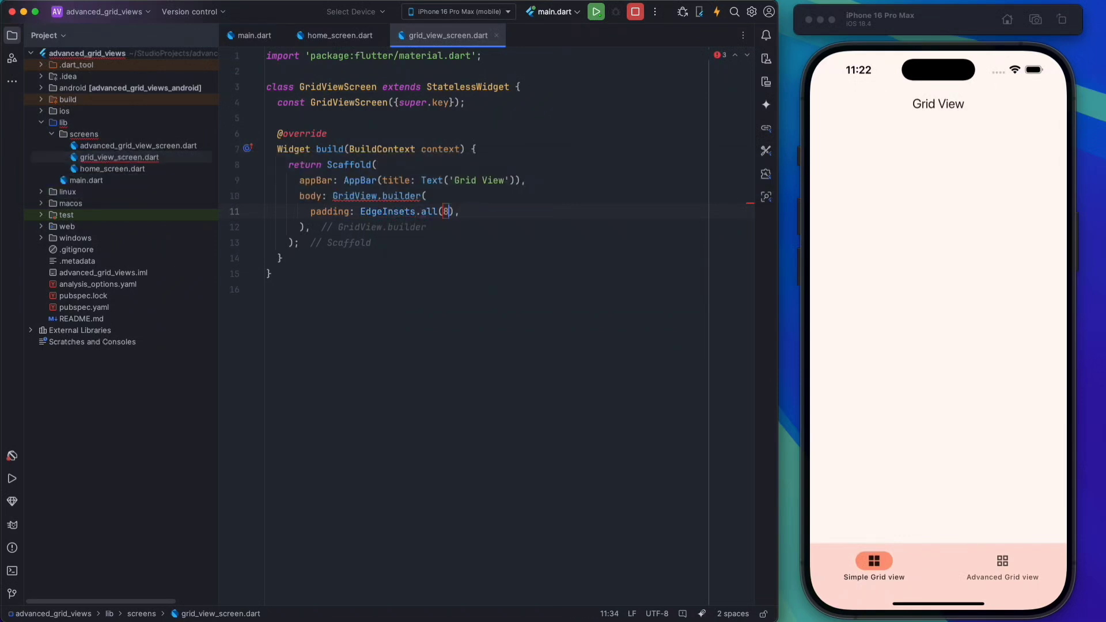
Step: Add a SliverGridDelegateWithFixedCrossAxisCount grid delegate with crossAxisCount 2
key(enter)
text(gridDelegate: ,)
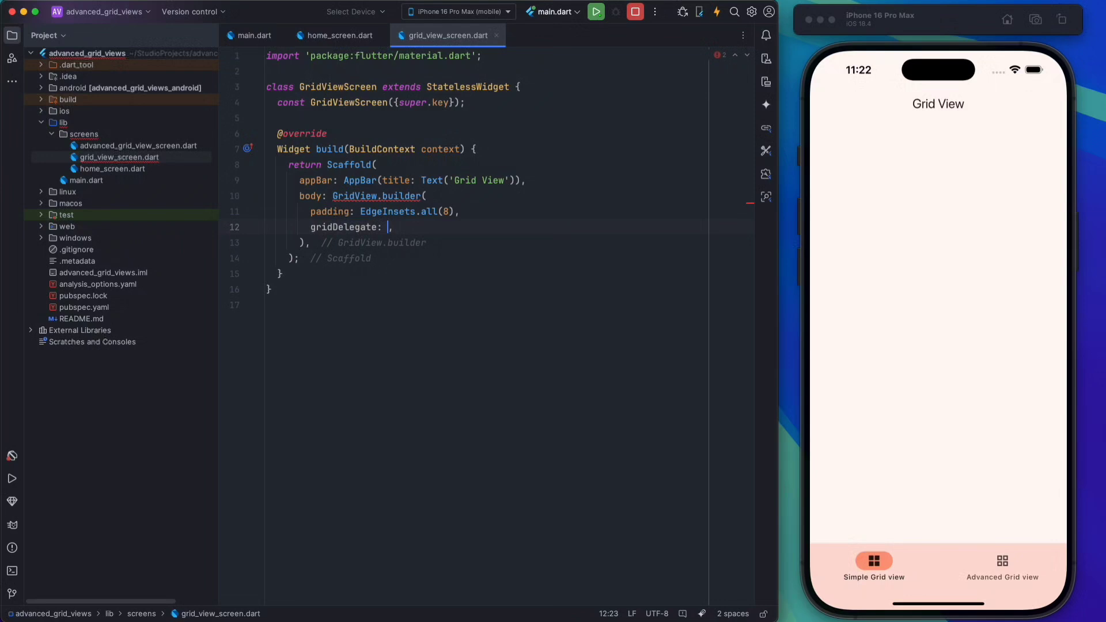
text(Slive)
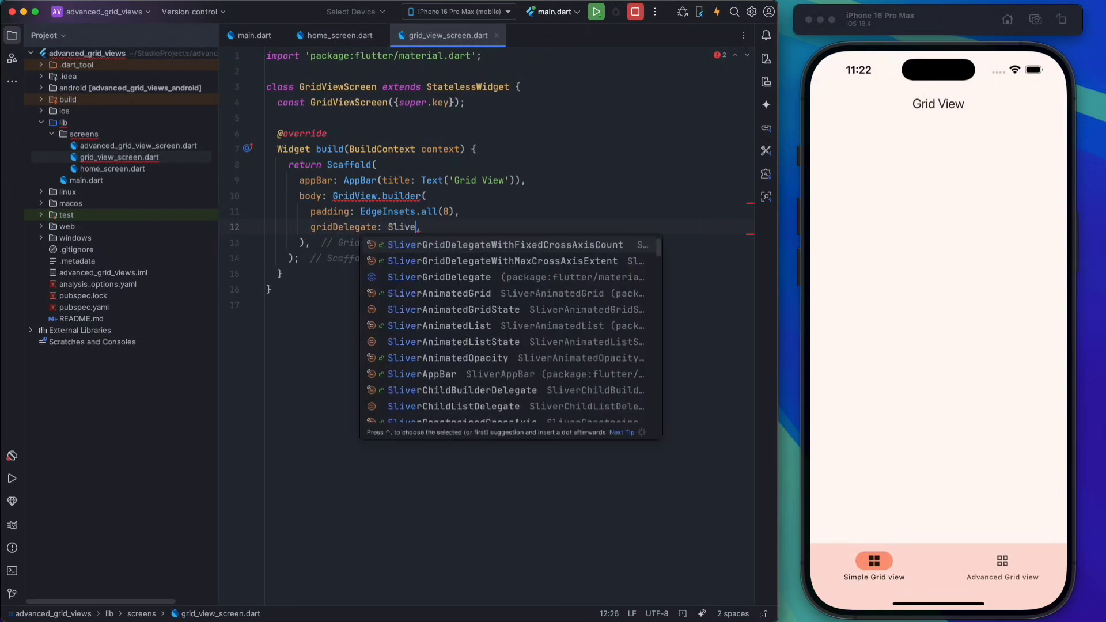
click(504, 244)
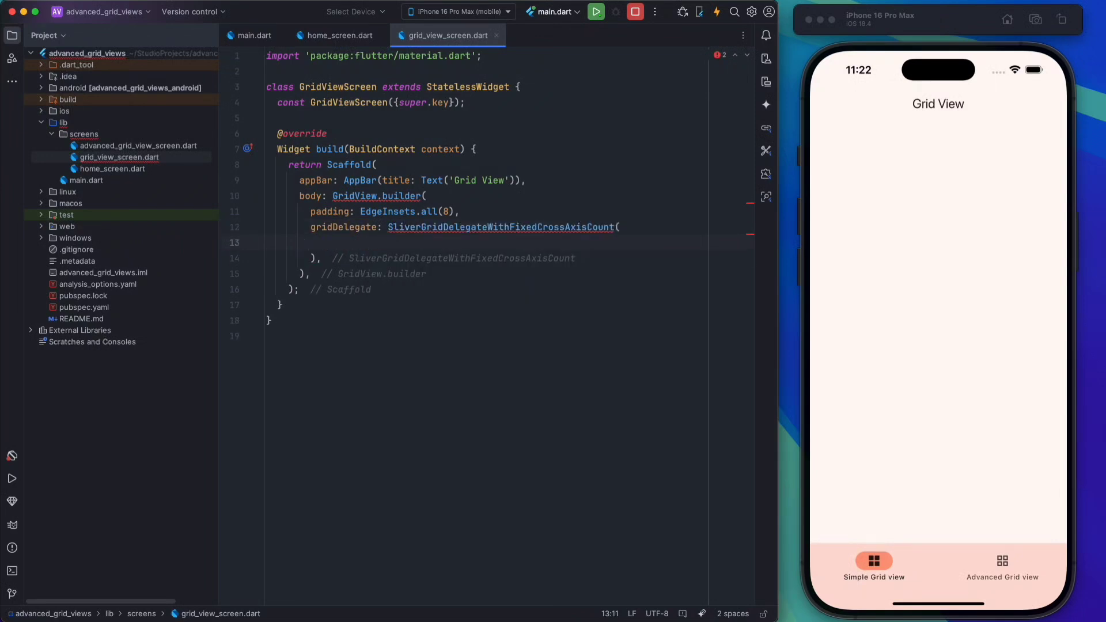
text(crossAxisCount: 2)
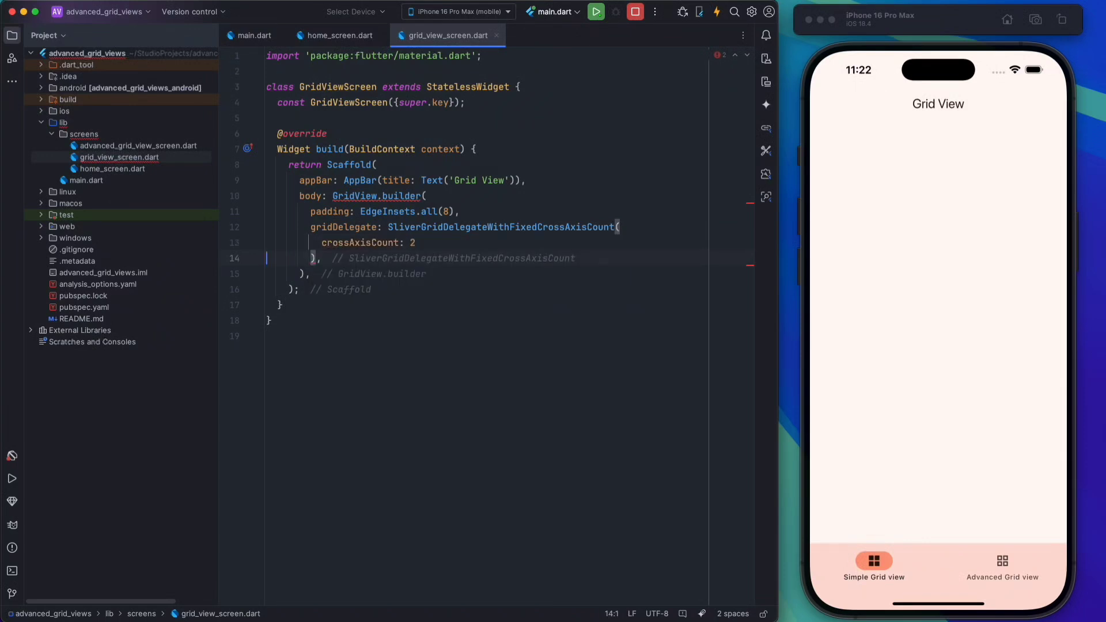
Step: Set the grid delegate's crossAxisSpacing and mainAxisSpacing to 8
click(417, 242)
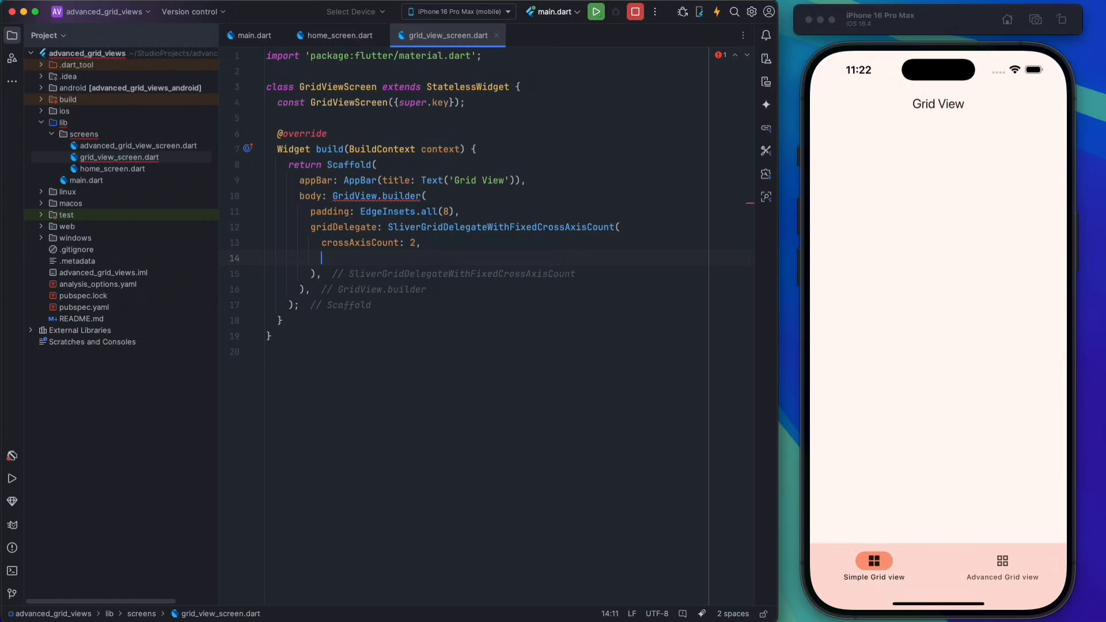
text(crossAxisSpacing:)
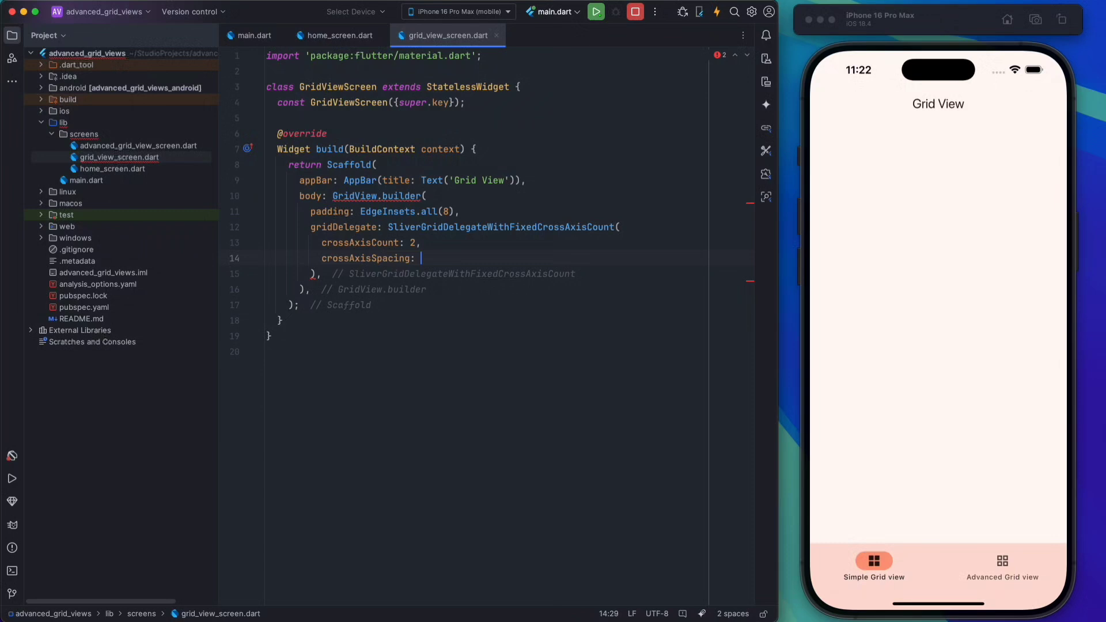
text(8,)
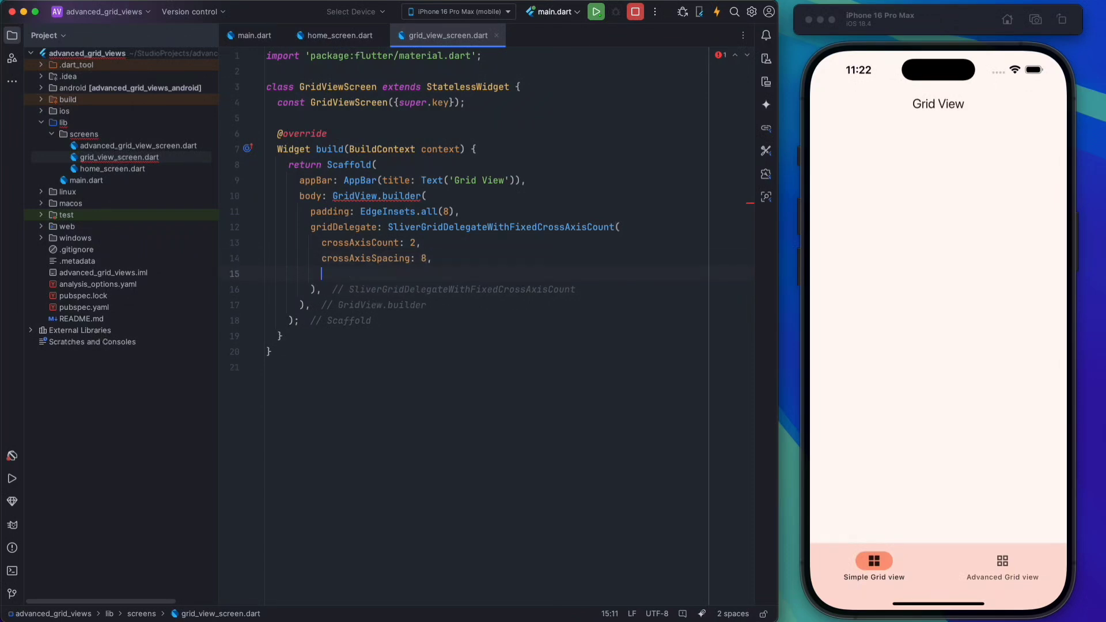
text(mainAxisSpacing:)
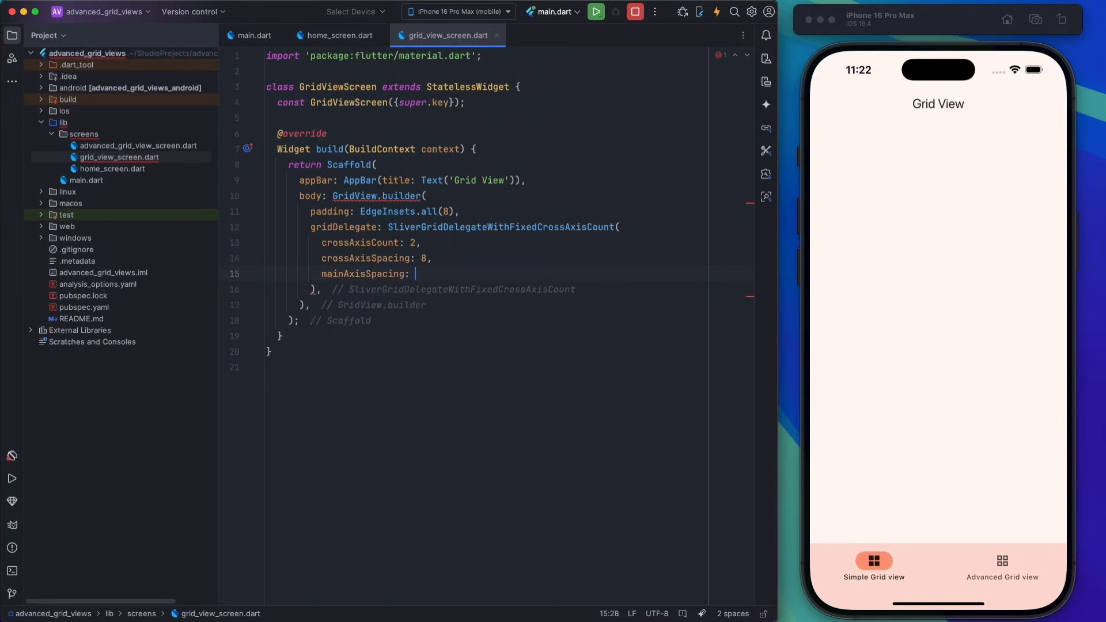
text(8,)
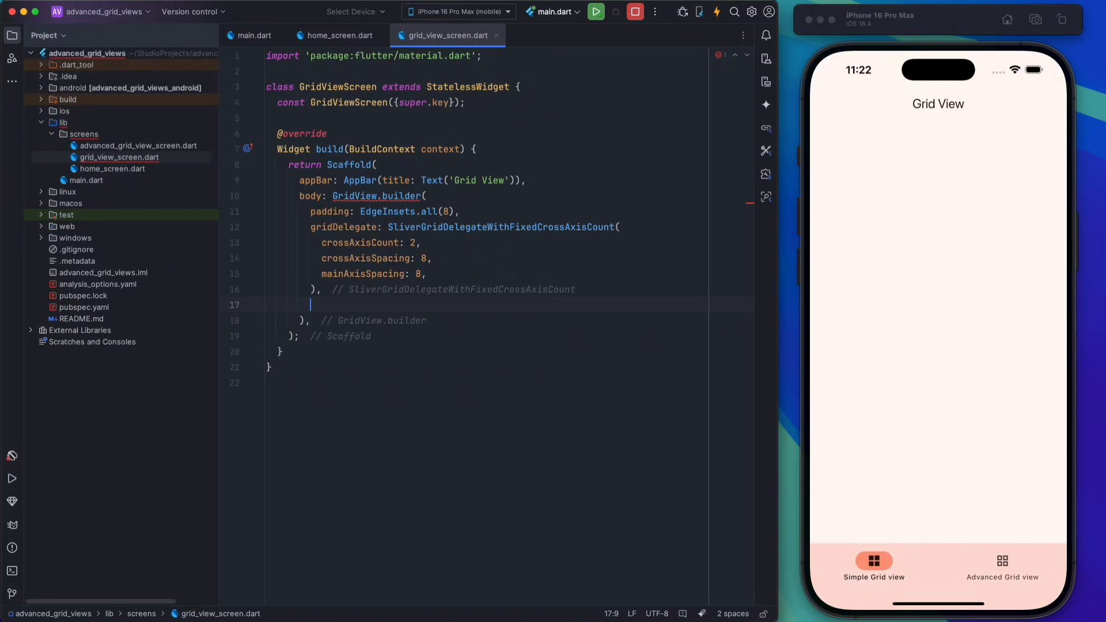
Step: Add itemCount: 20 and an itemBuilder (final context, final index) beginning a return
text(itemCount: 20,)
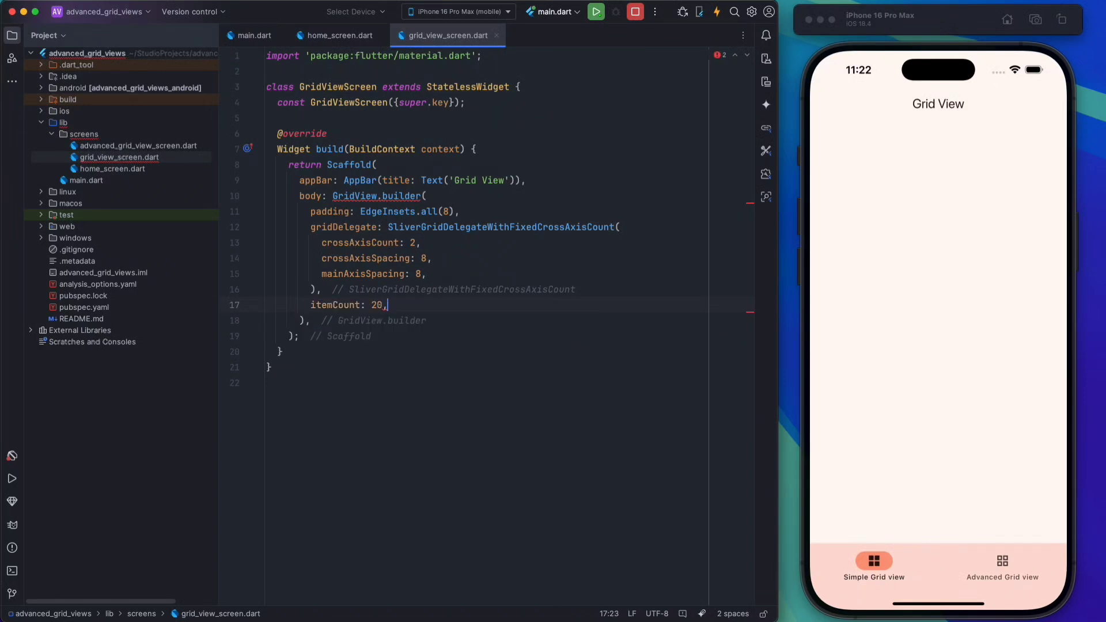
text(itemBuilder: (final context, final index){)
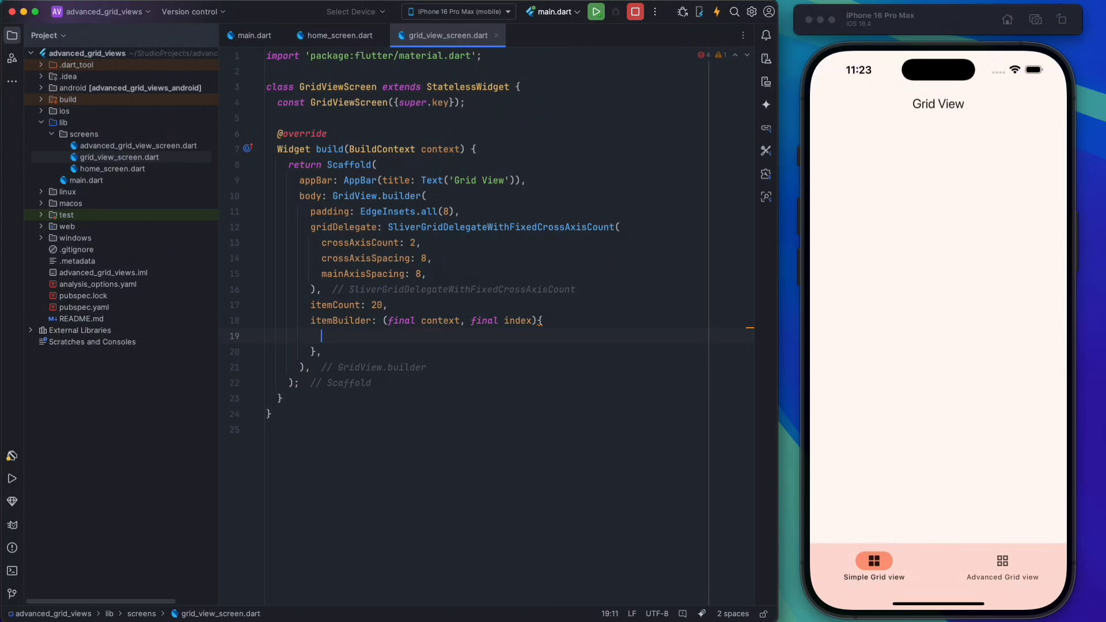
text(return)
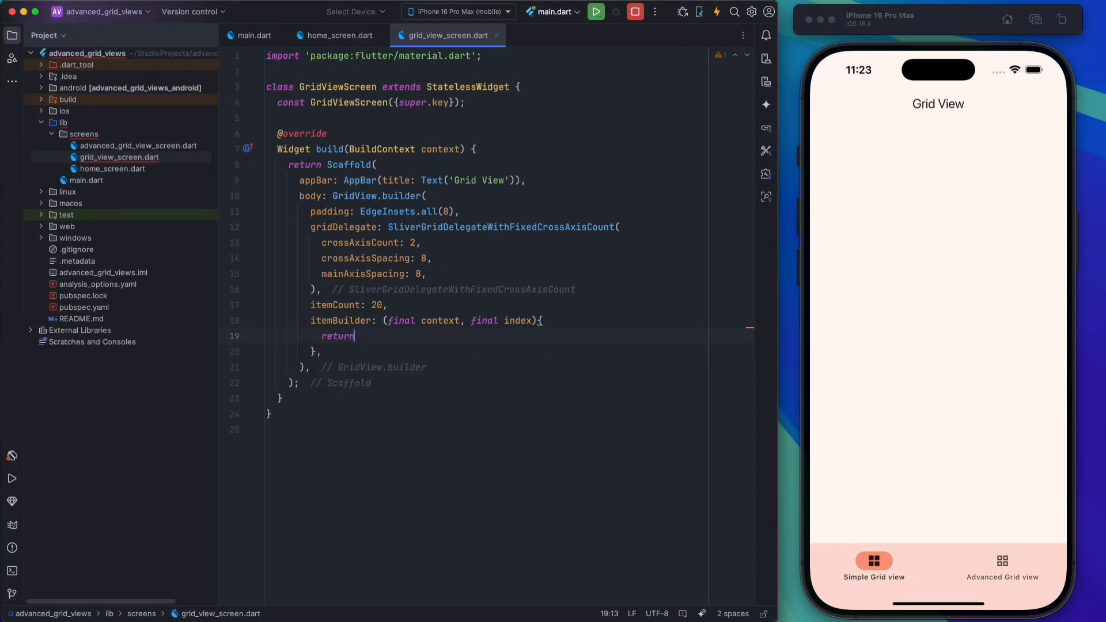
Step: Return a ClipRRect with BorderRadius.circular(16) from the itemBuilder
text(ClipRRect()
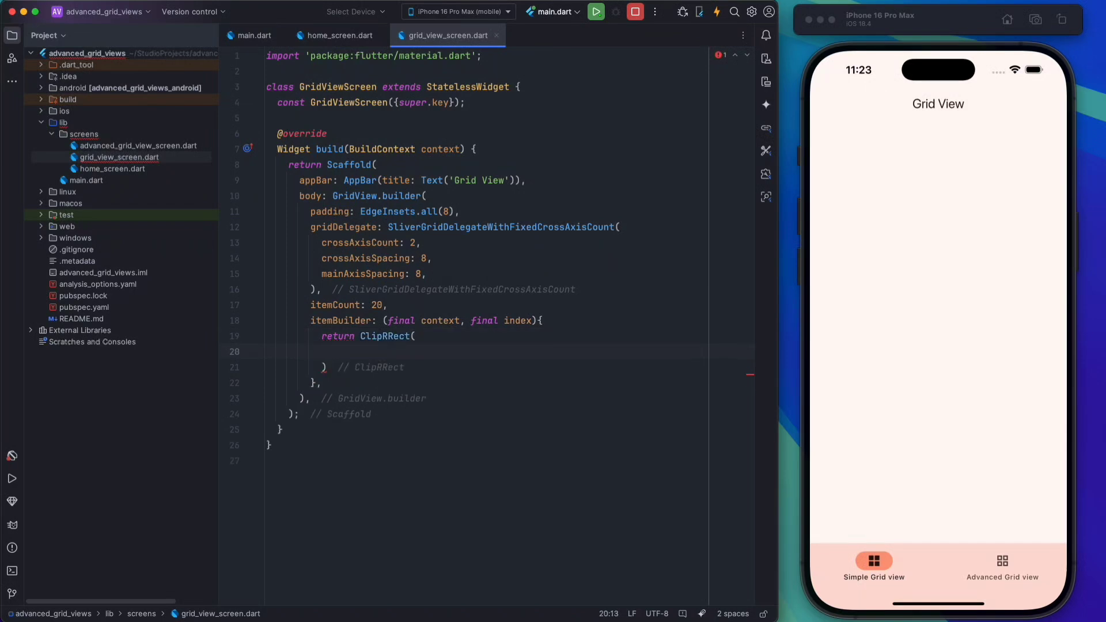
text(borderRadius: BorderRadius.circular(16),)
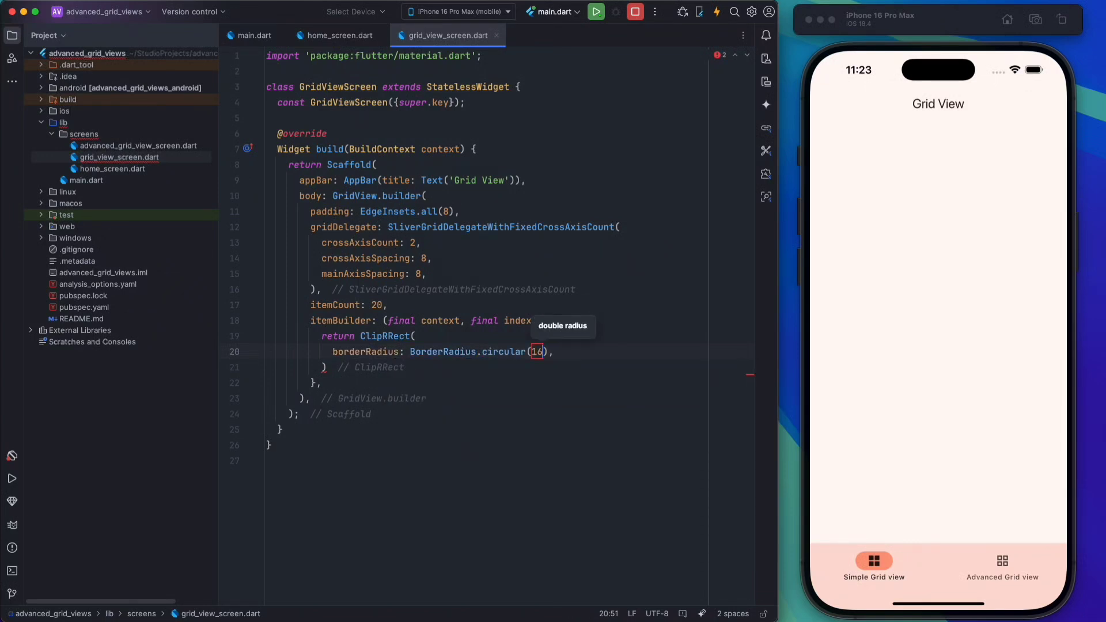
key(enter)
text(child: ,)
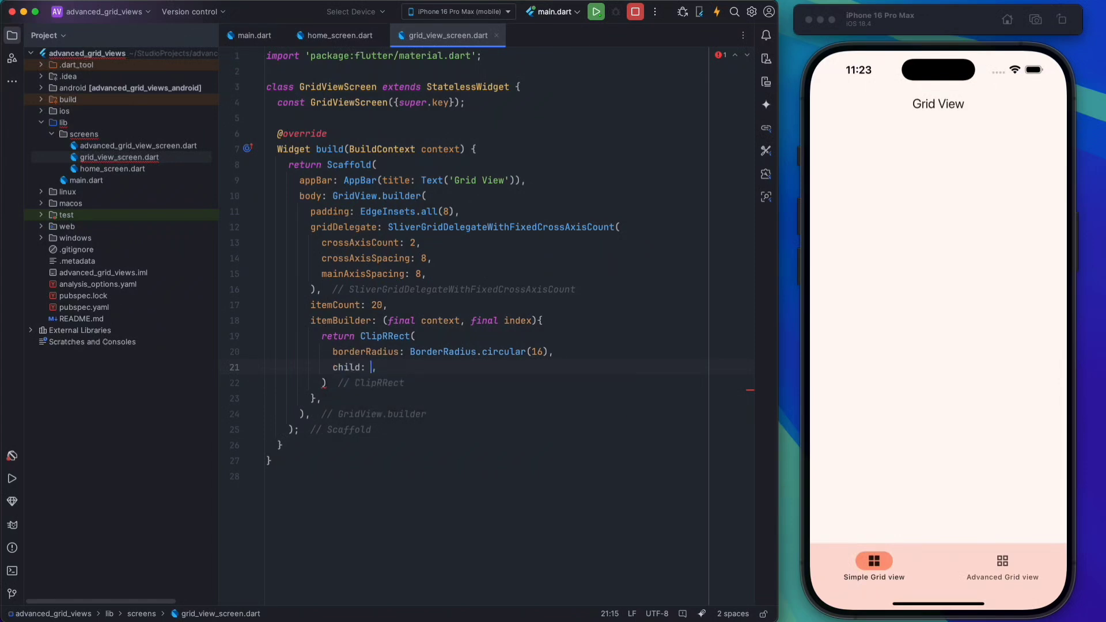
Step: Give it an Image.network child from picsum.photos/id/$index/200/200 with BoxFit.cover
text(Image.network()
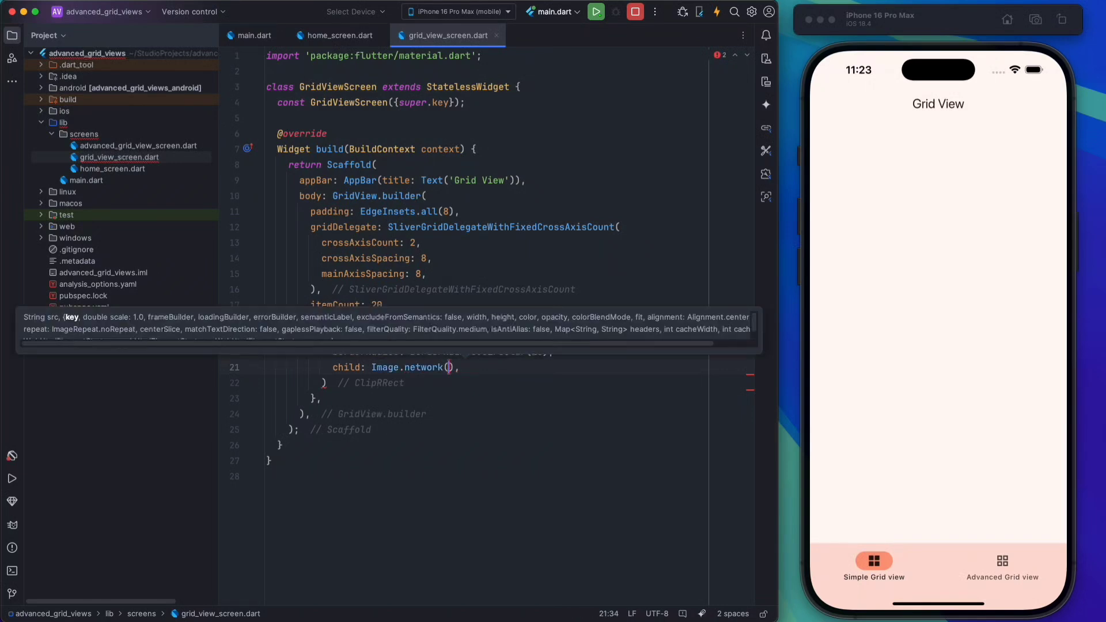
text('htt')
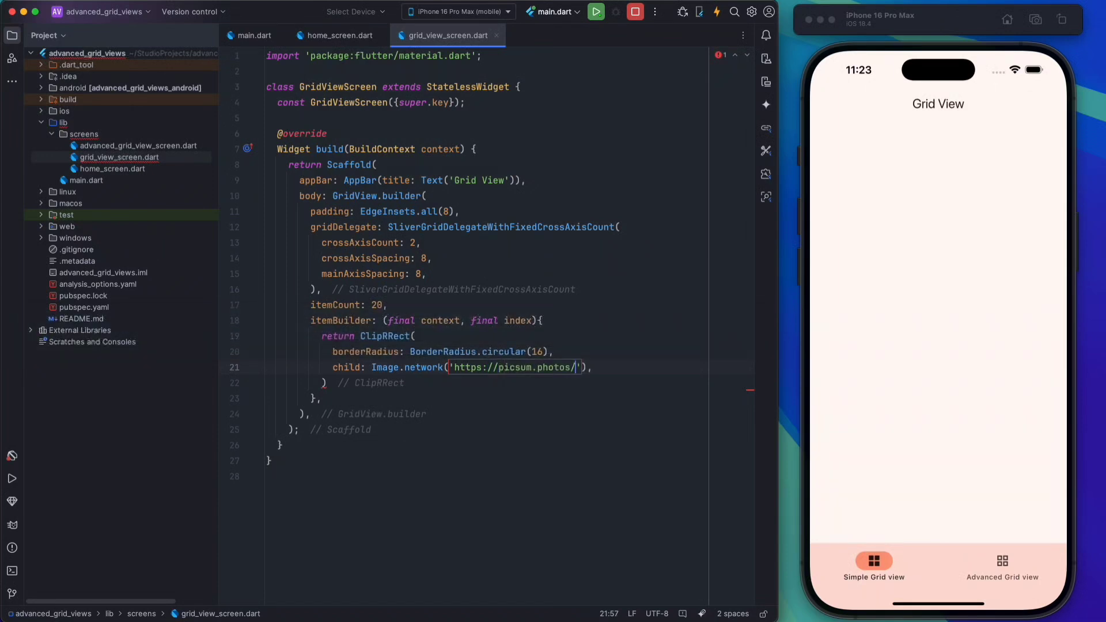
text(id/$index)
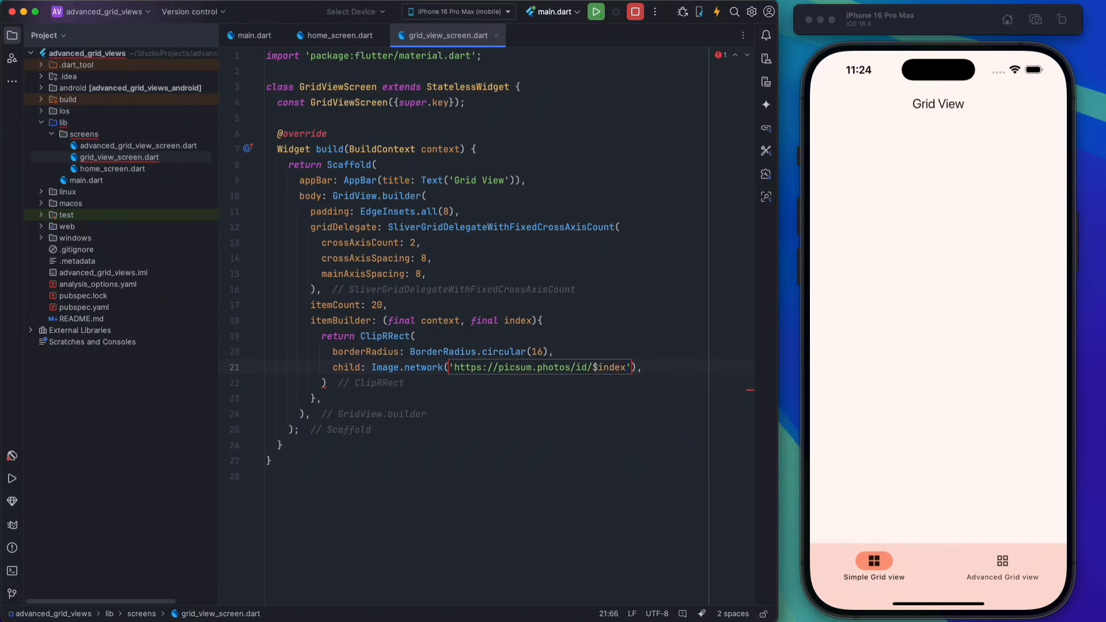
text(/200/2)
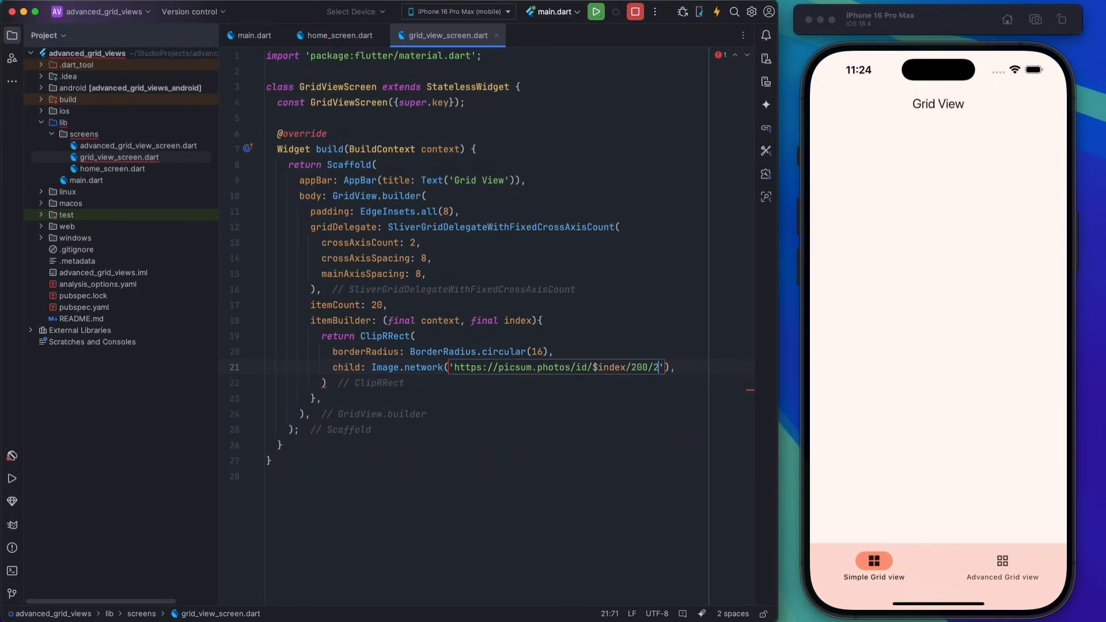
text(00)
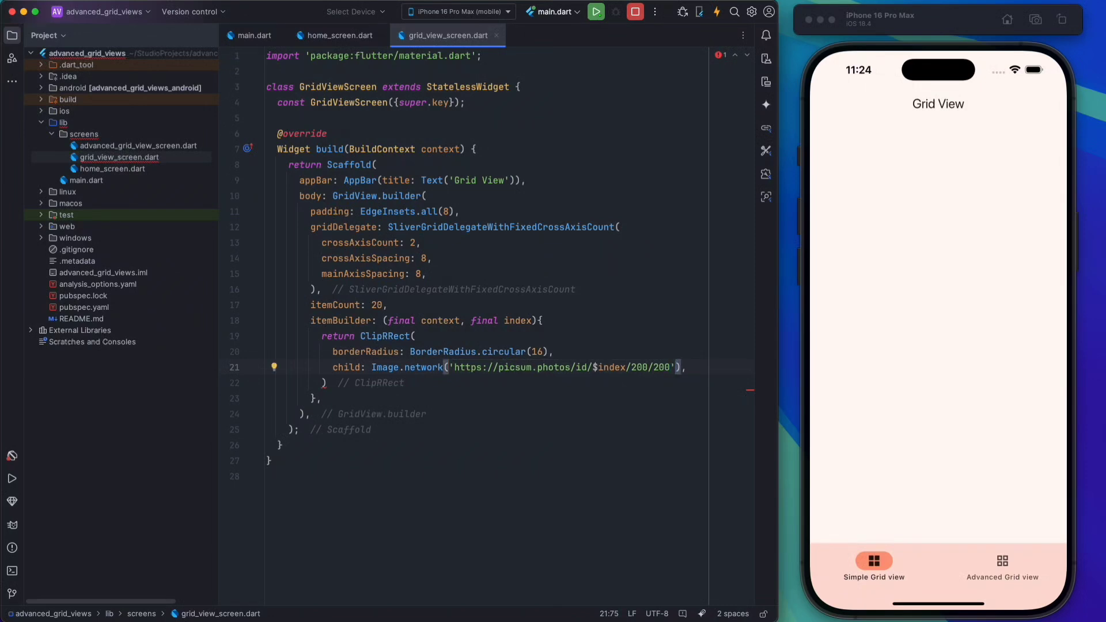
text(, fi)
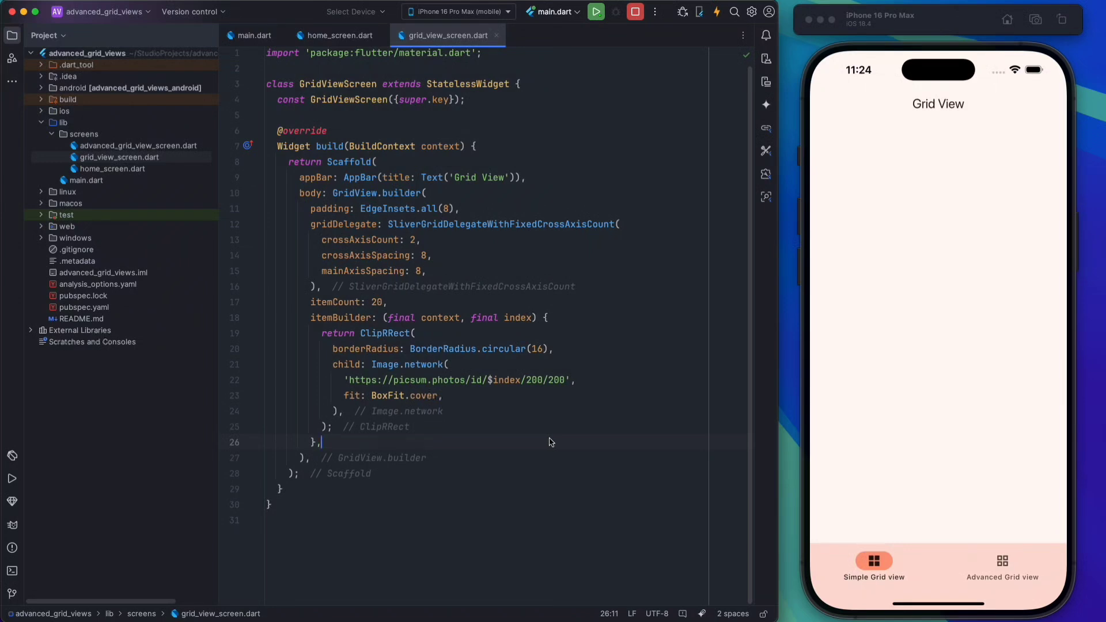
click(596, 11)
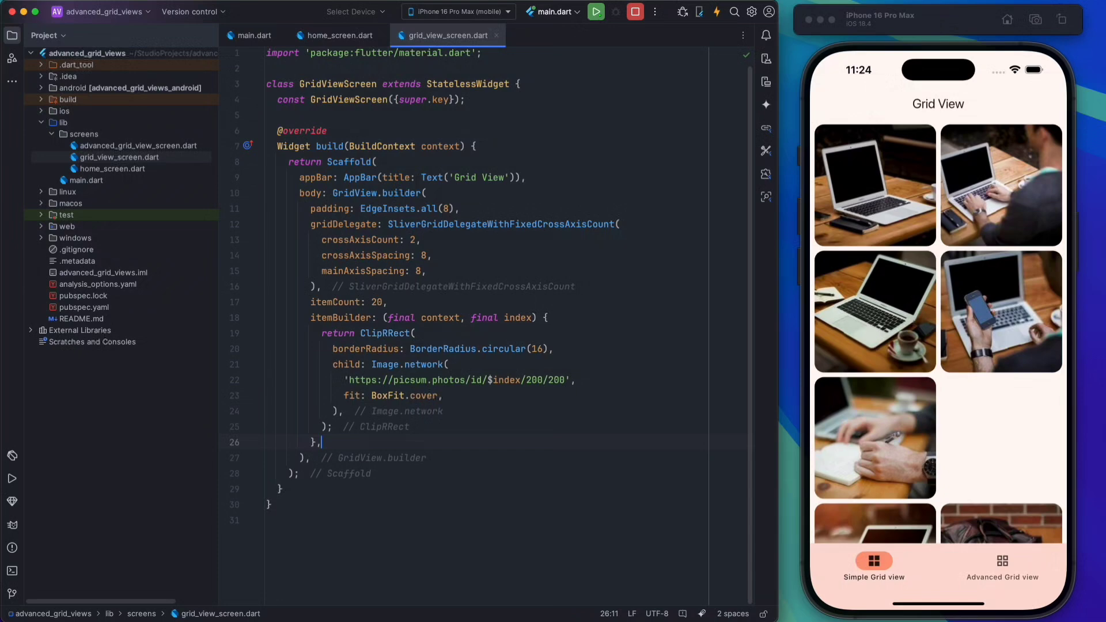
Step: Hot-reload the grid at four columns, then set crossAxisCount back to 2
scroll(down, 3)
text(3)
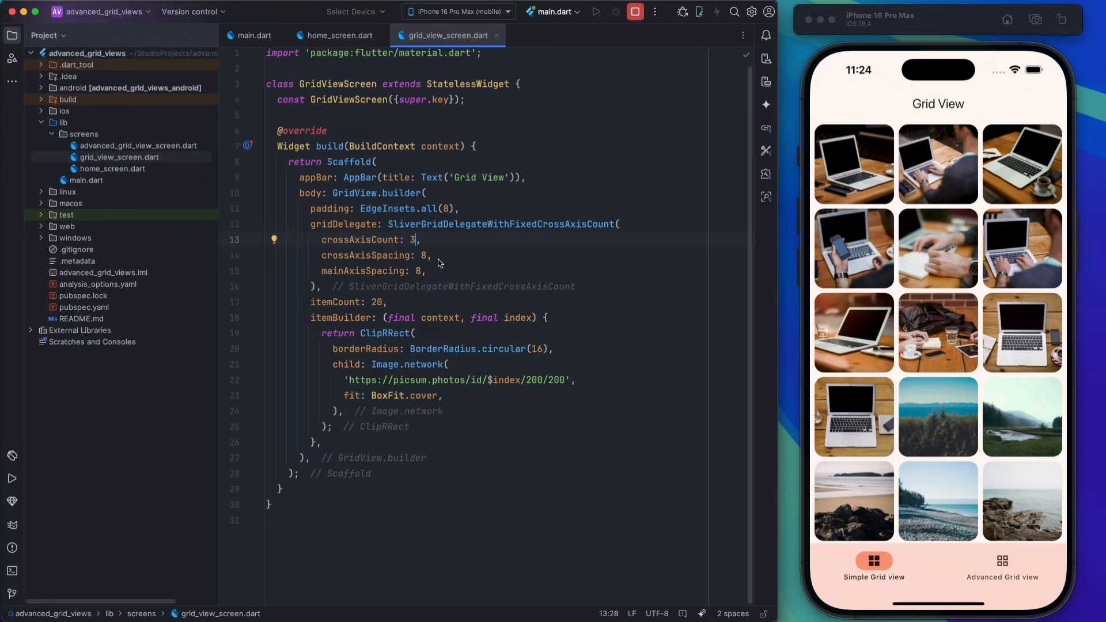
text(4)
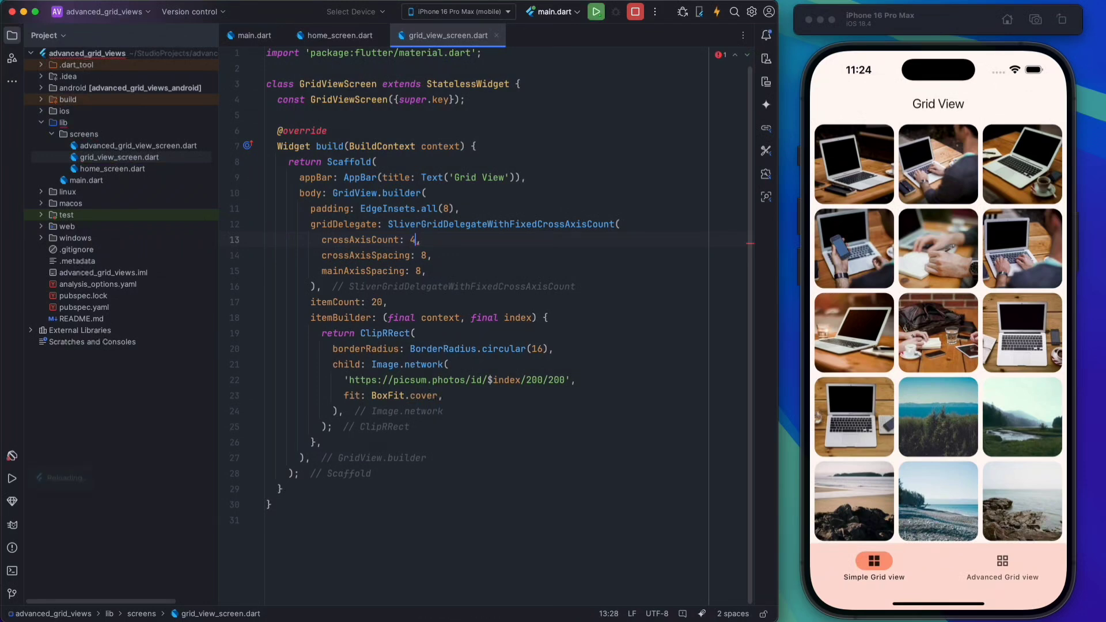
key(cmd+s)
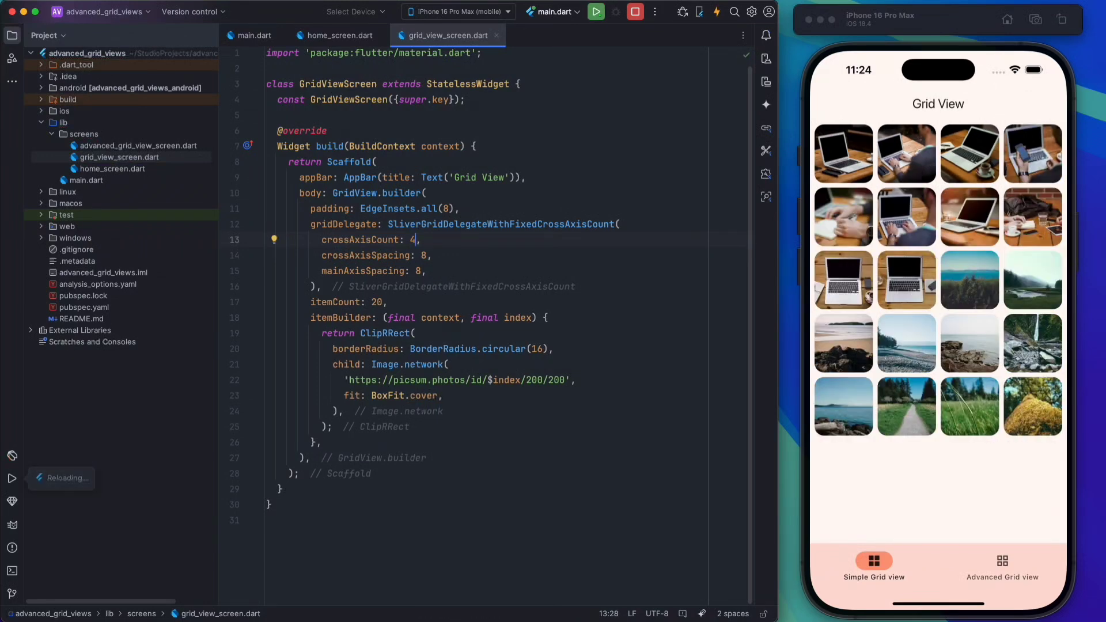
key(Backspace)
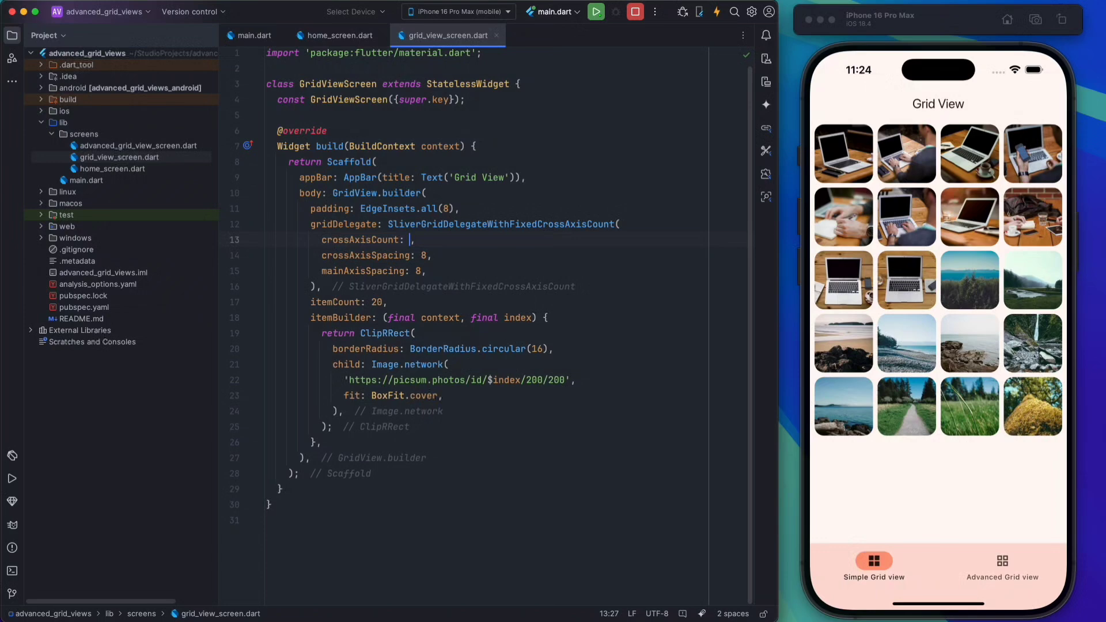
text(2)
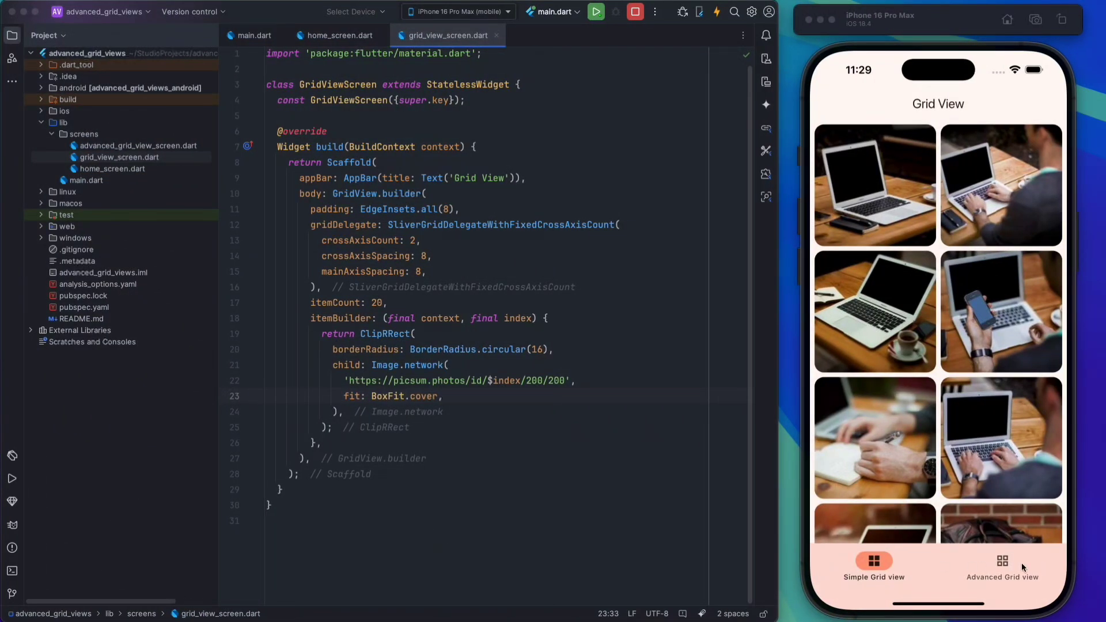
Step: Show the Advanced Grid view, open advanced_grid_view_screen.dart and insert the _getImageSize helper
click(1003, 564)
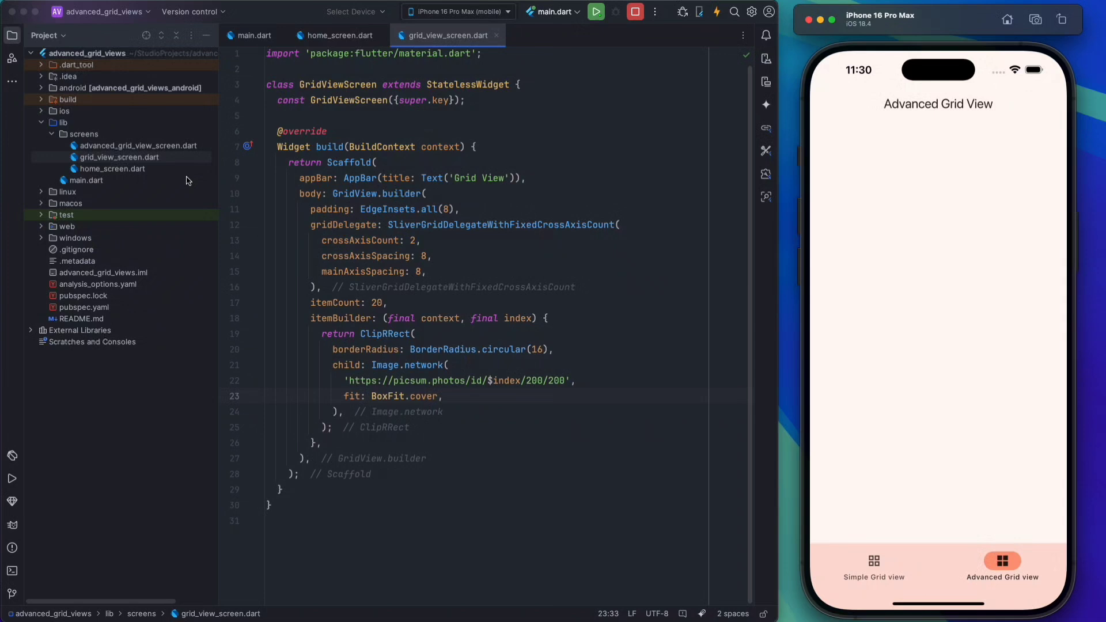
click(137, 145)
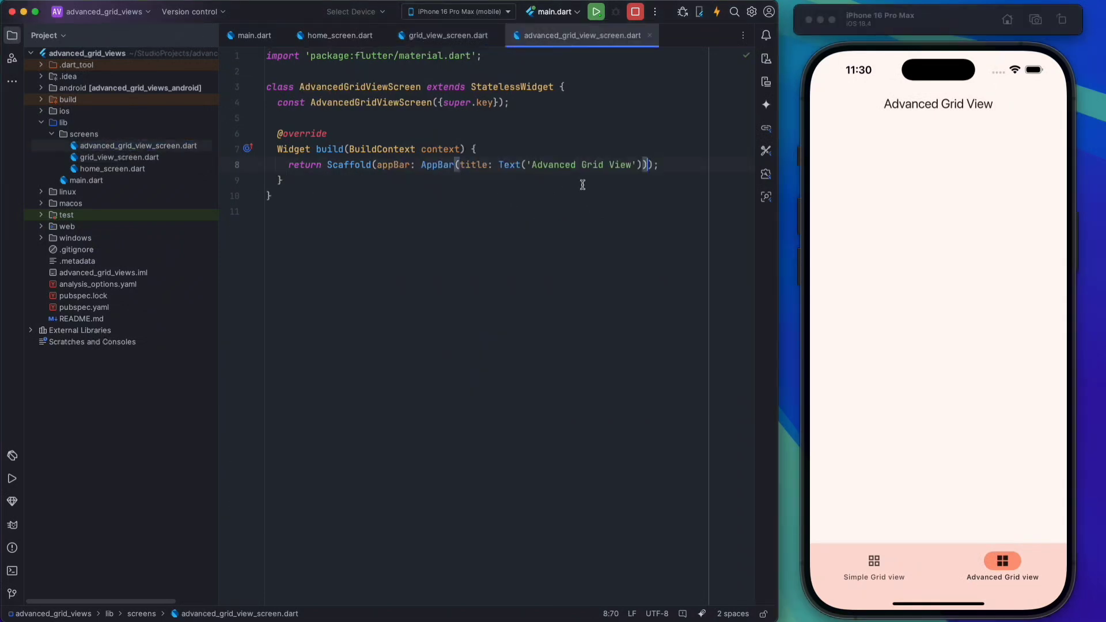
mouse_move(540, 113)
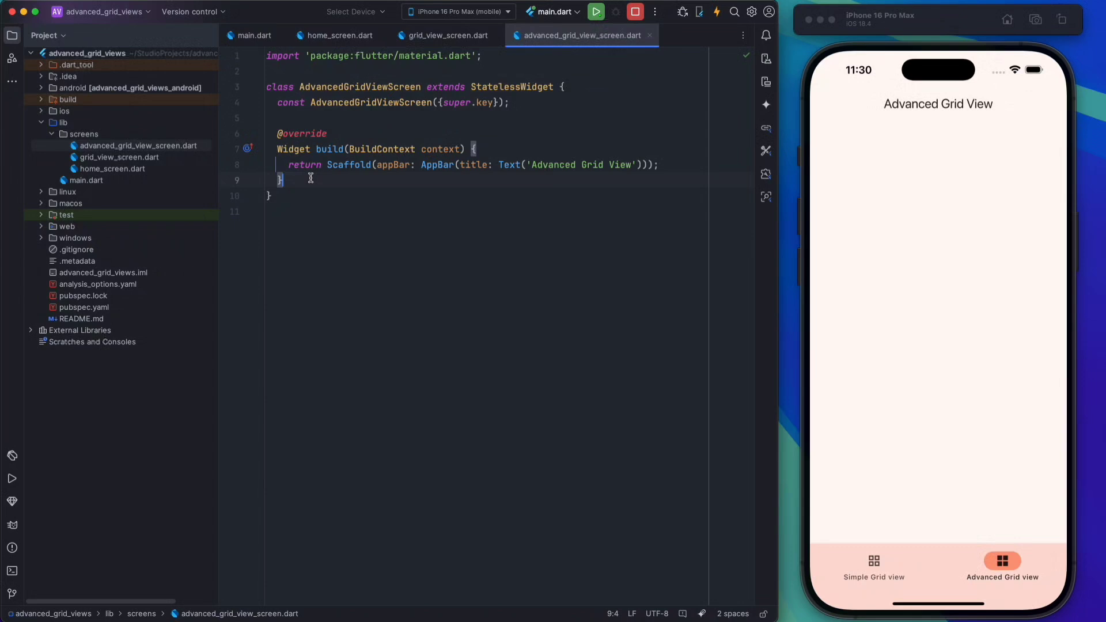
key(enter)
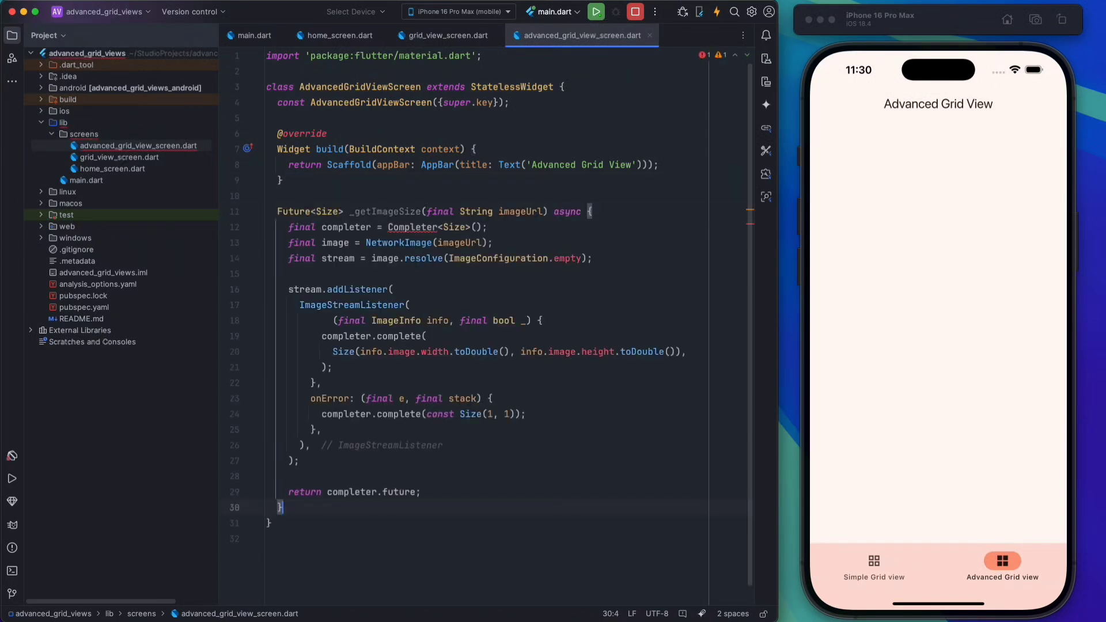
Step: Reformat and review the _getImageSize helper, then open pubspec.yaml
click(417, 226)
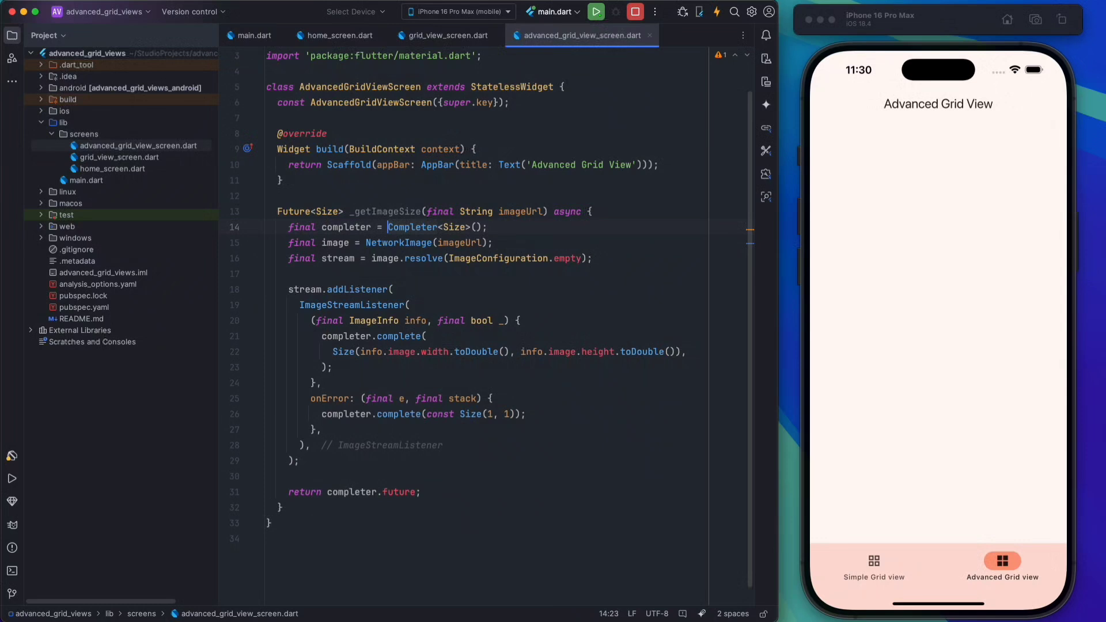
mouse_move(402, 253)
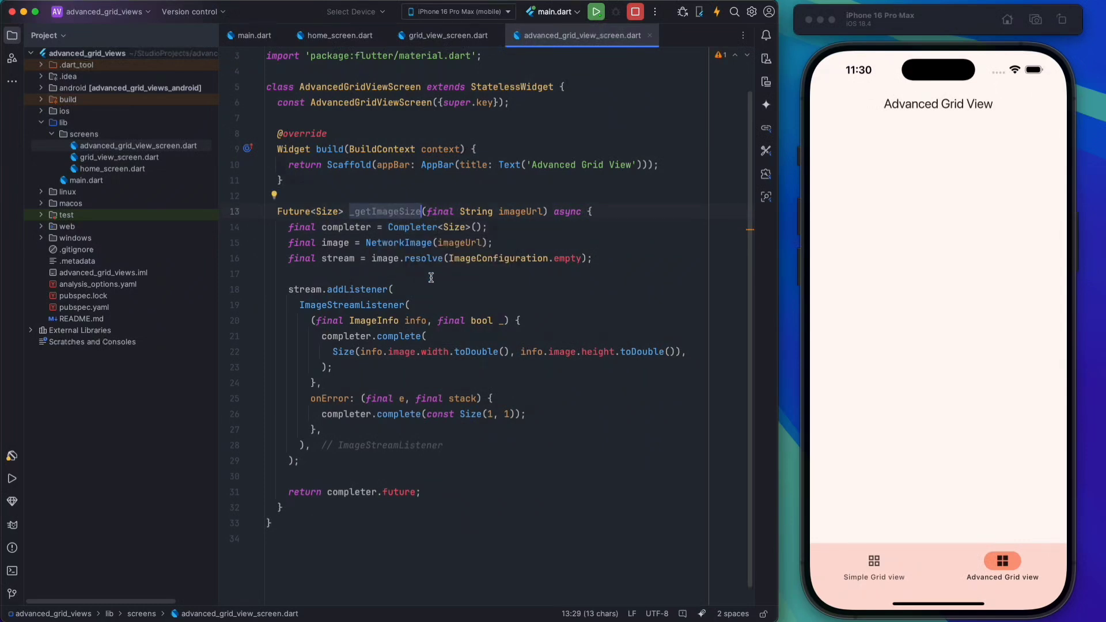
click(426, 274)
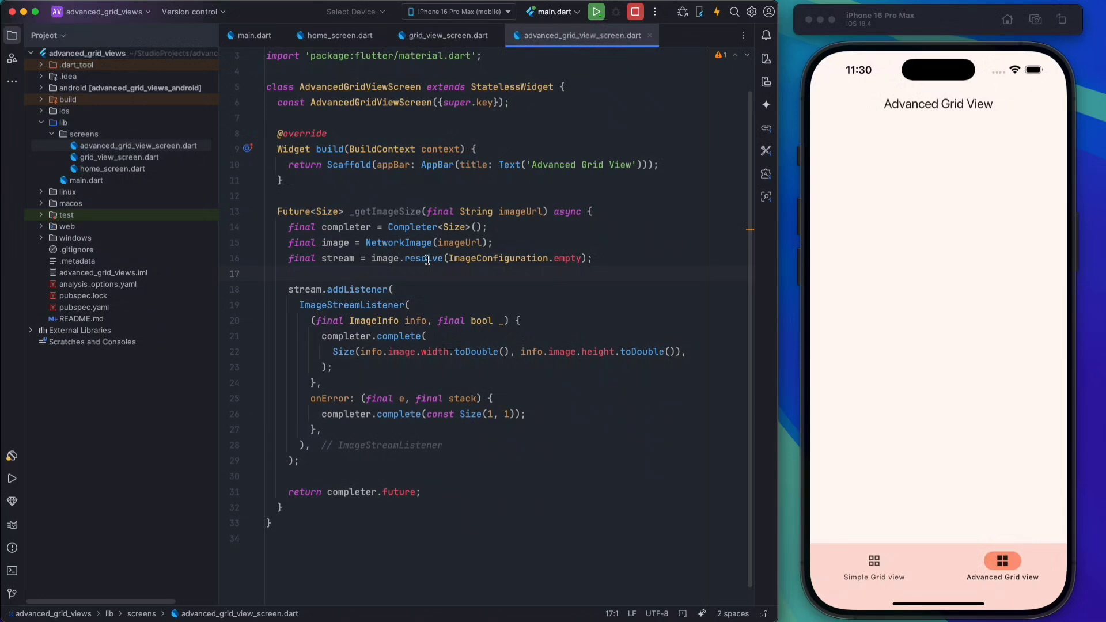
double_click(334, 242)
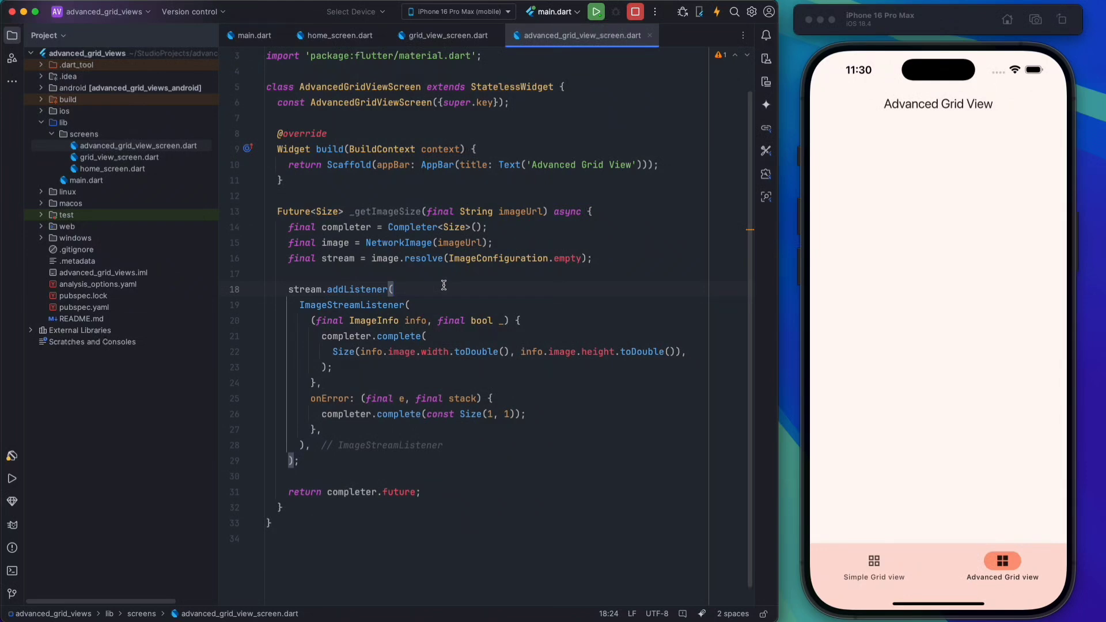
mouse_move(440, 373)
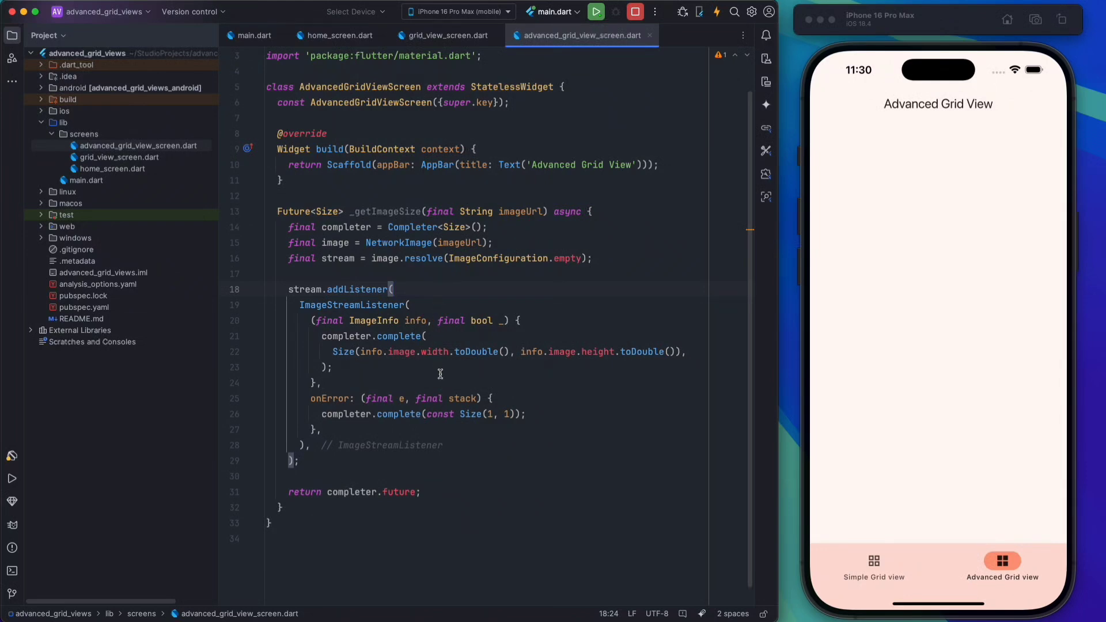
mouse_move(462, 489)
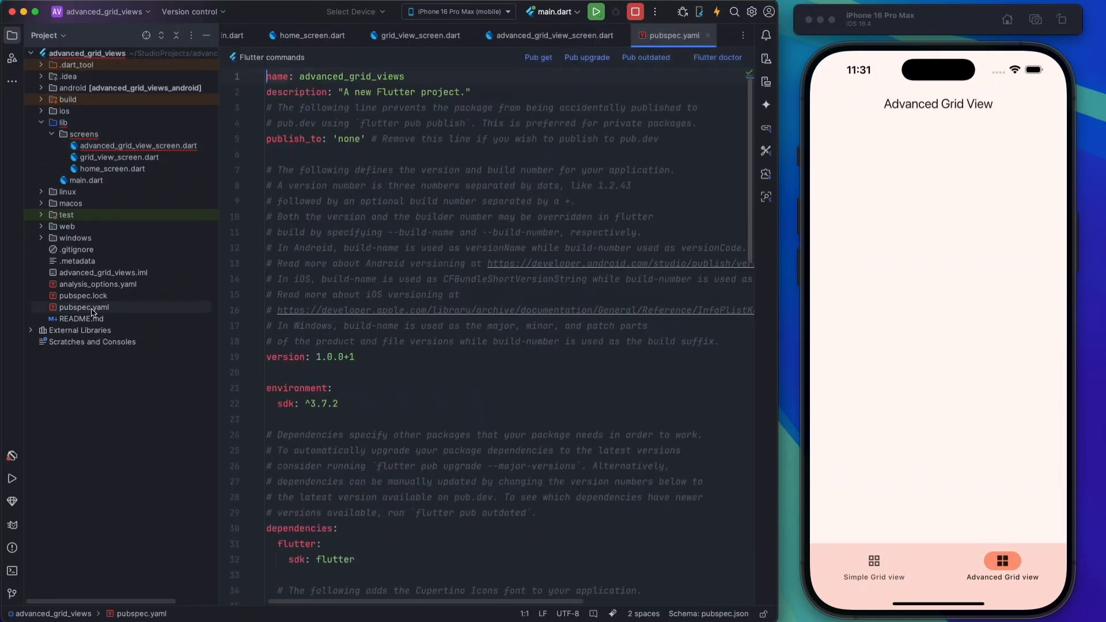
Step: Add flutter_staggered_grid_view: ^0.7.0 to dependencies and run flutter pub get
scroll(down, 3)
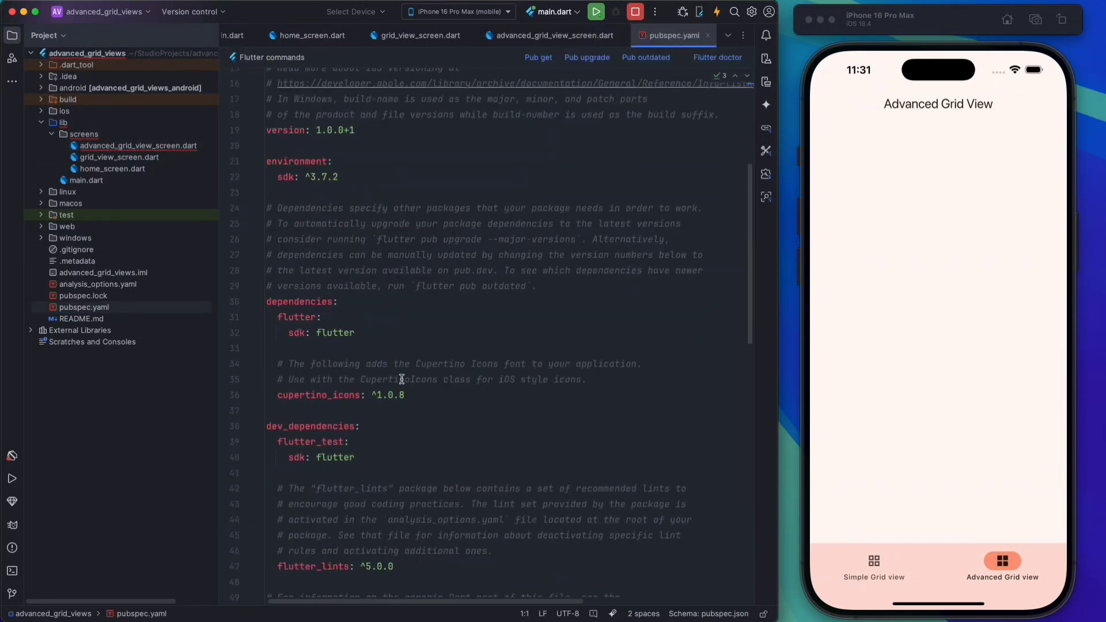
text(flutter_staggered_grid_view: ^0.7.0)
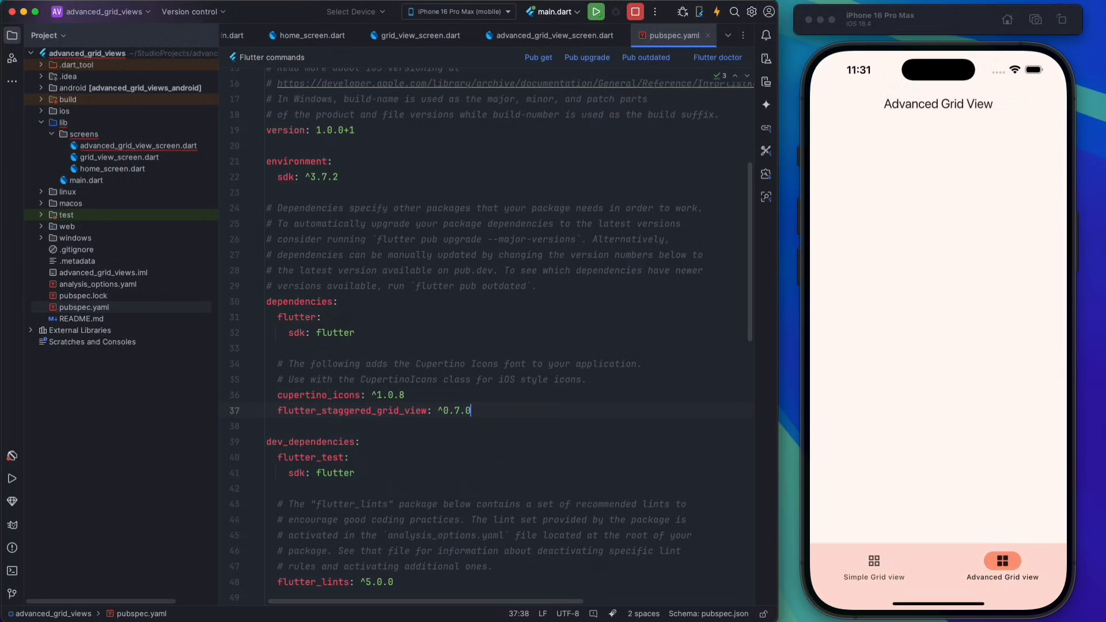
click(12, 571)
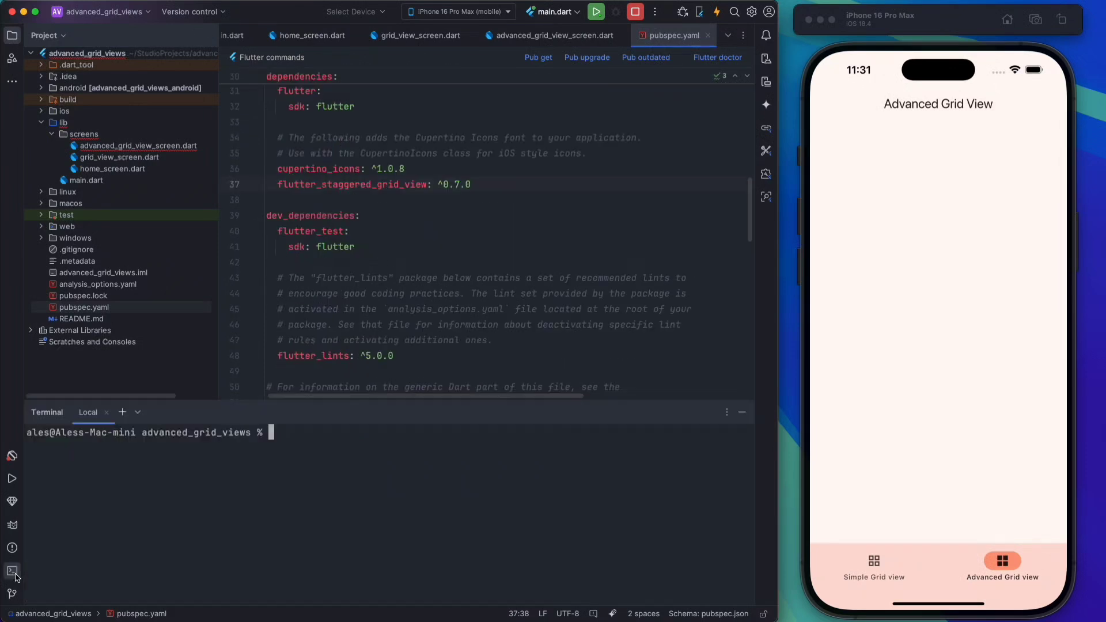
text(flutter pub get)
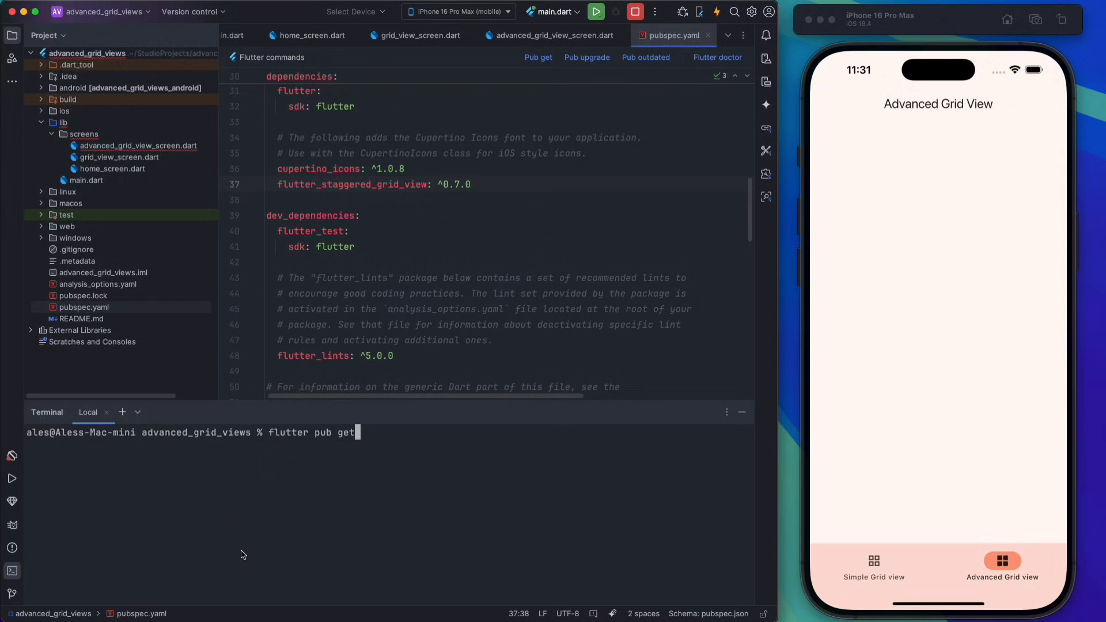
key(Return)
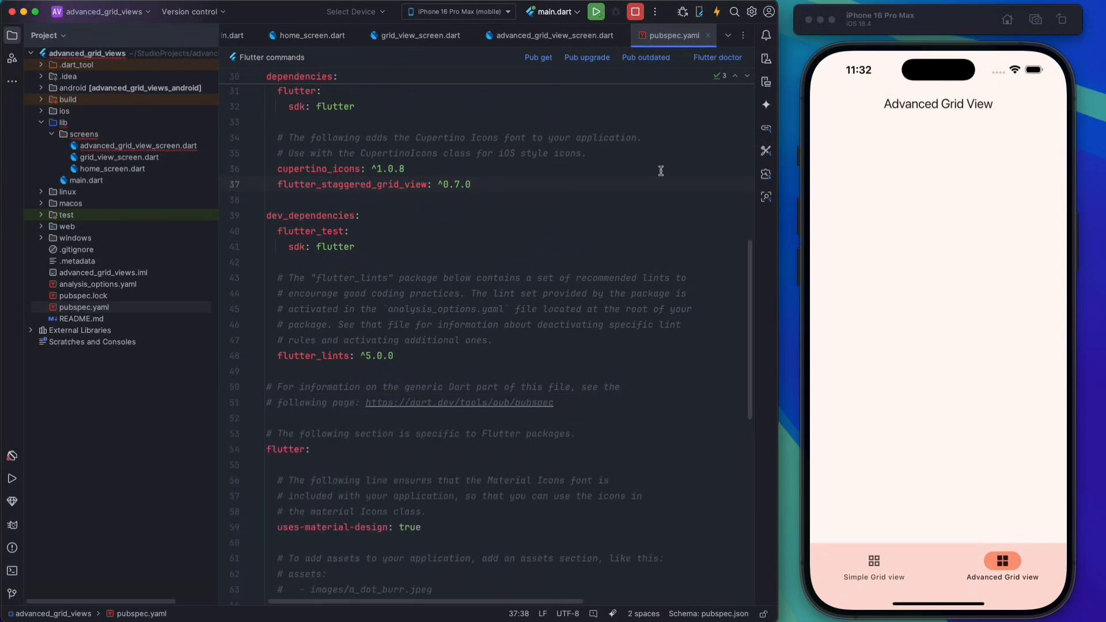
click(550, 35)
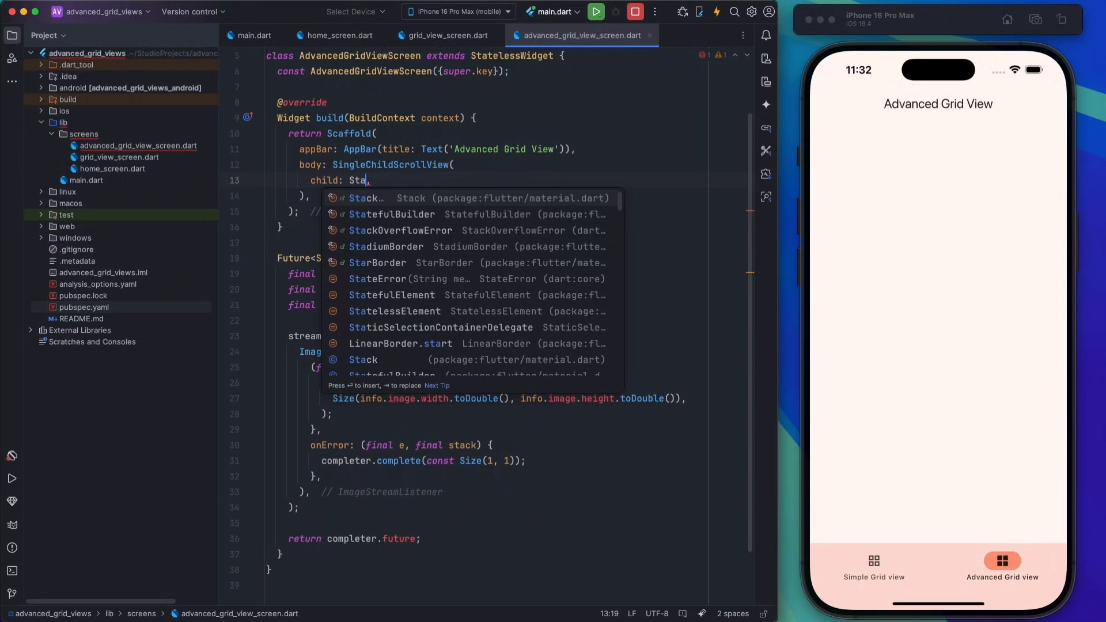
Step: Add a StaggeredGrid.count with crossAxisCount 2 to the scroll view
text(ggeredGrid)
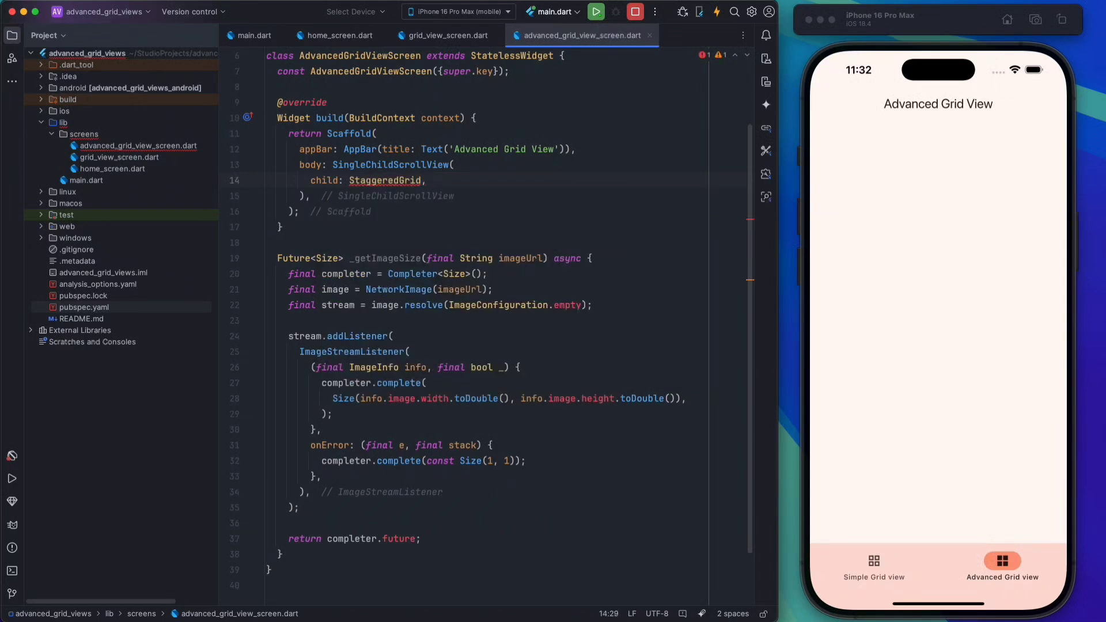
text(.count(crossAxisCount: crossAxisCount))
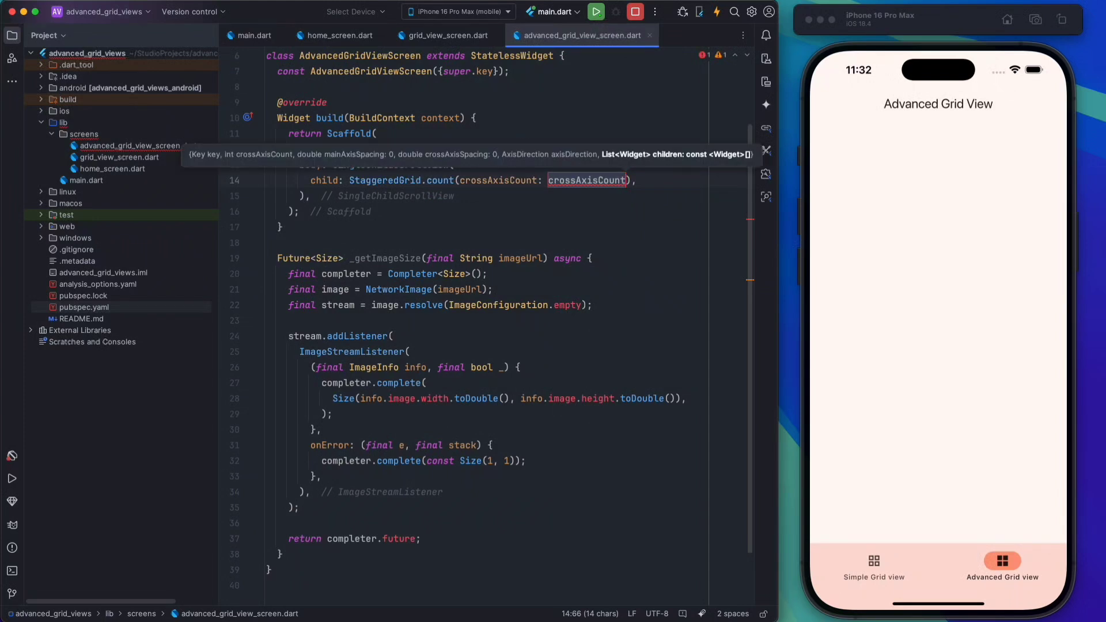
text(2)
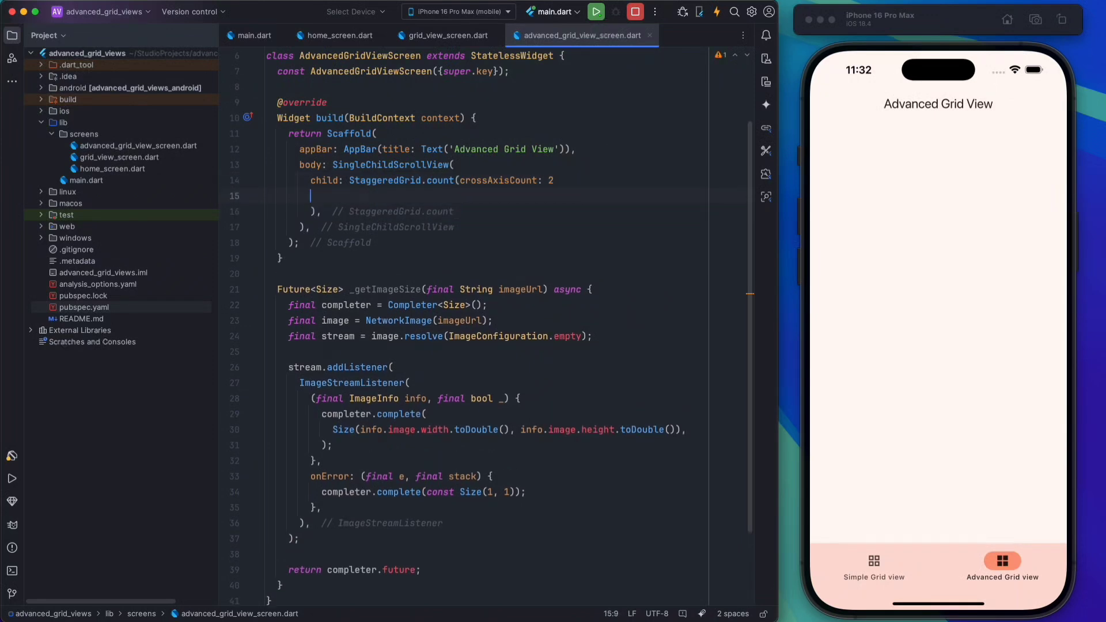
Step: Set its children to List.generate(30, (final index) { return ... })
text(children: ,)
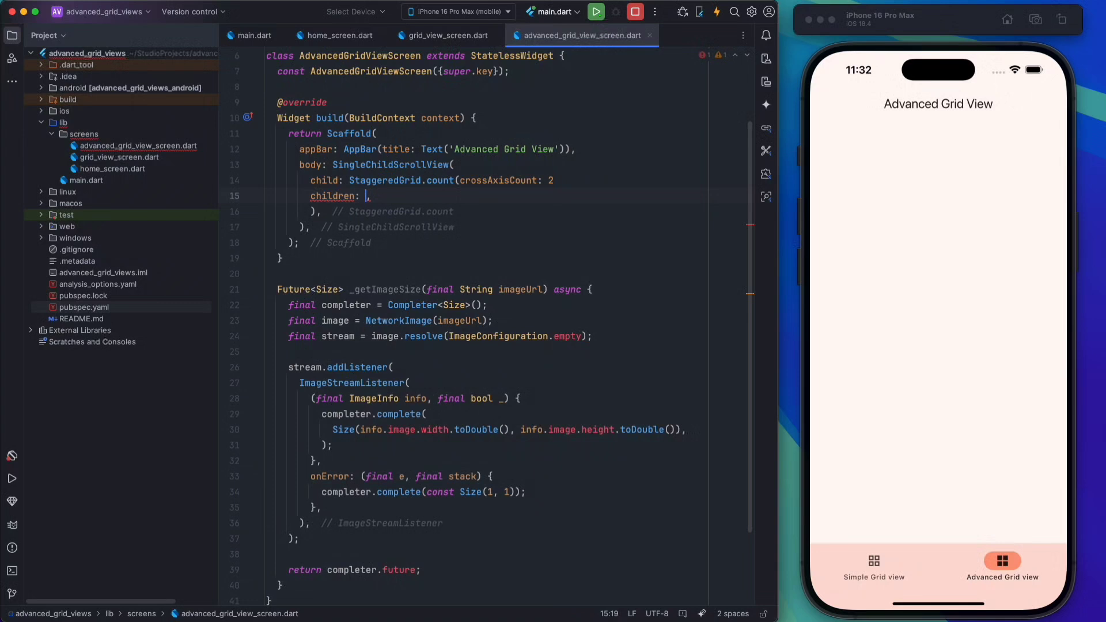
text(List.generate(30)
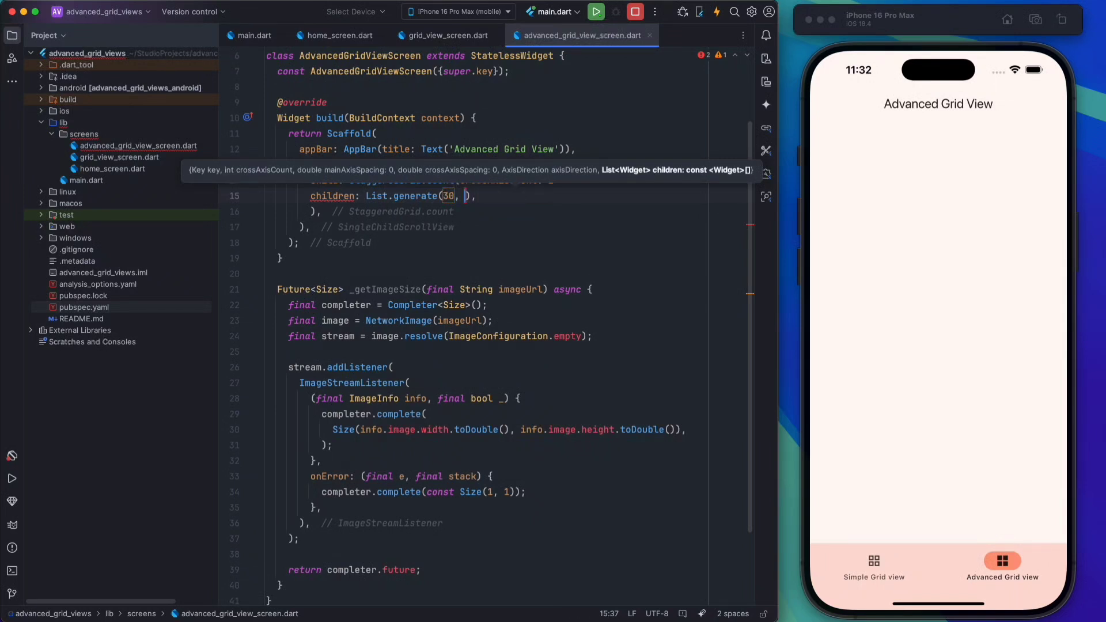
text((i))
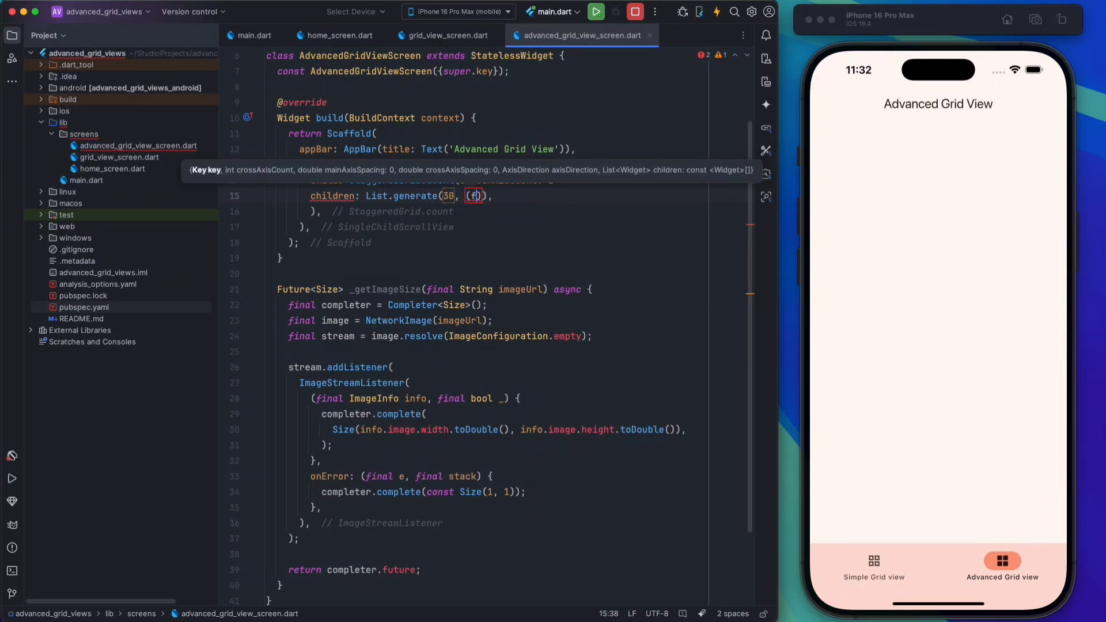
text(final index)
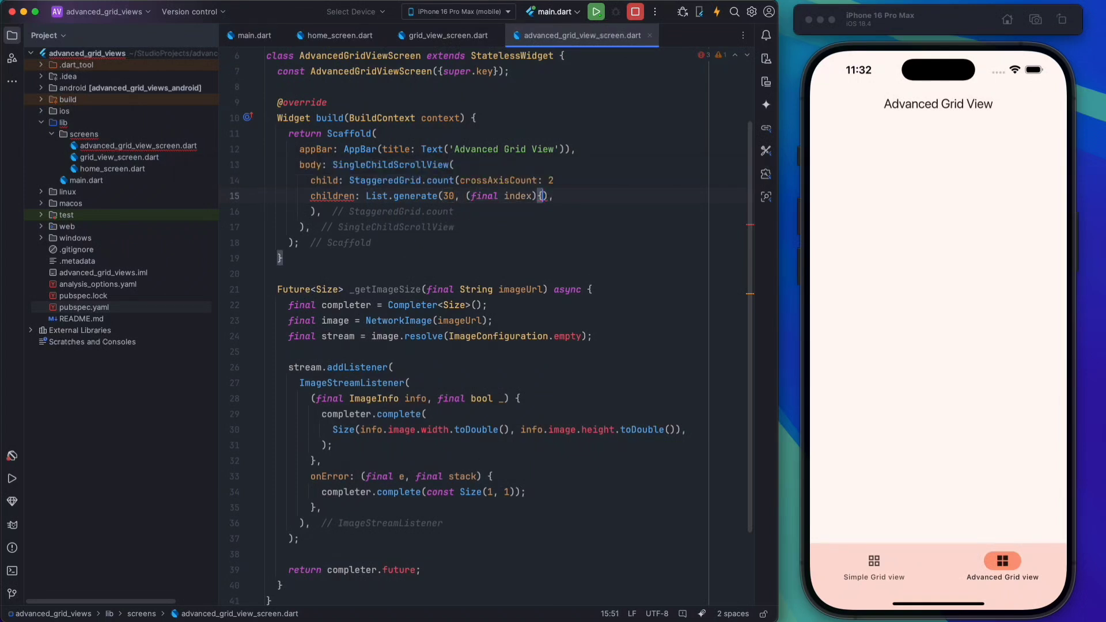
text(return)
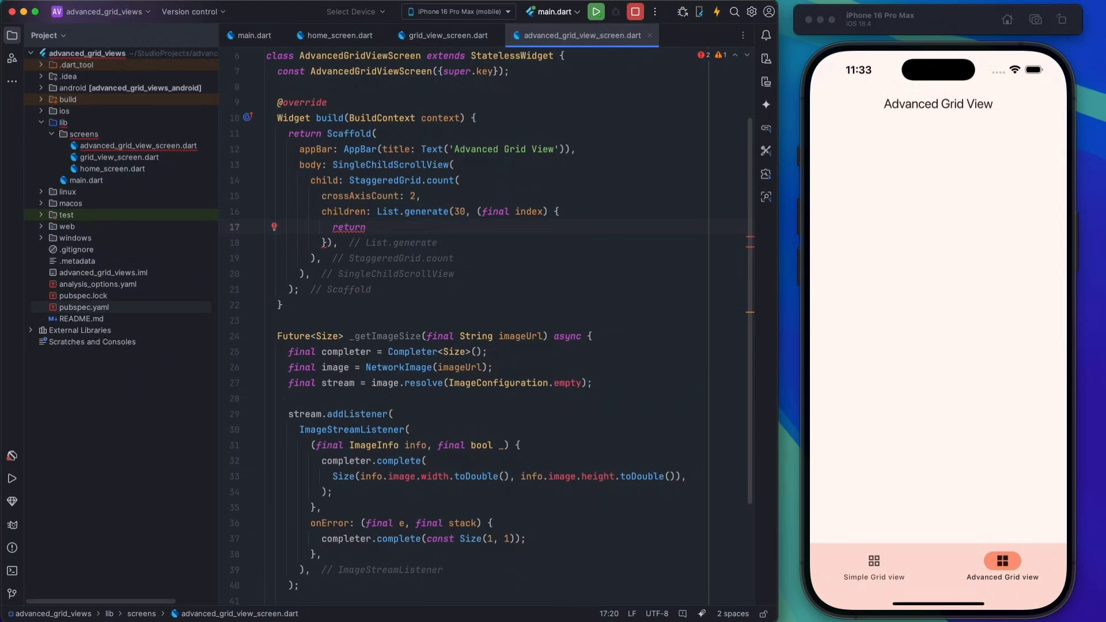
text(Future)
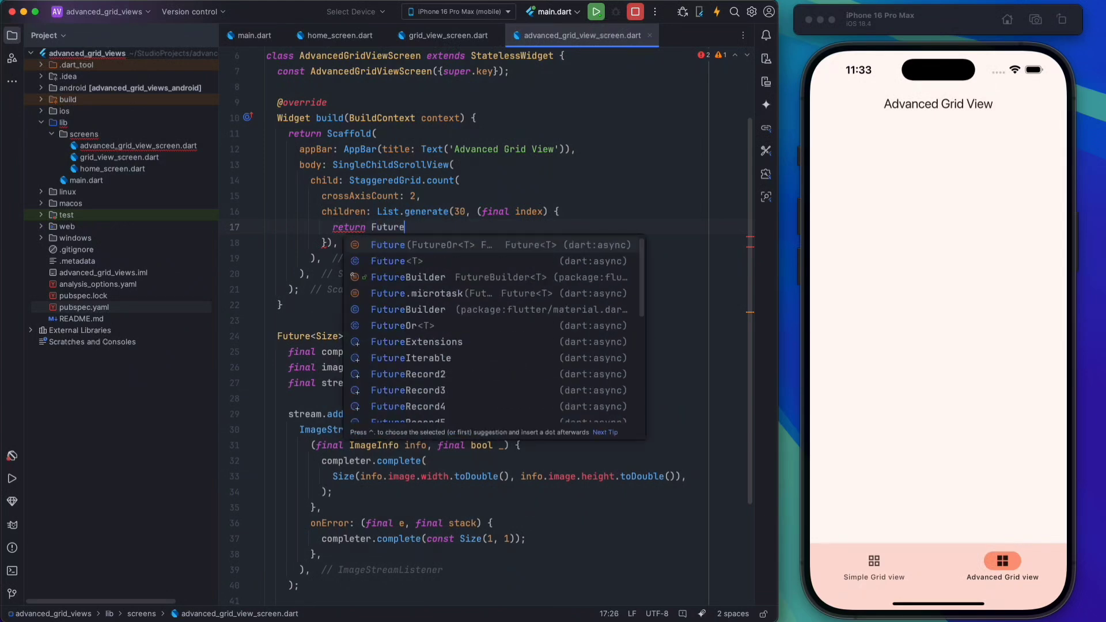
Step: Return a FutureBuilder whose future is _getImageSize with index.isEven alternating picsum URLs
click(407, 309)
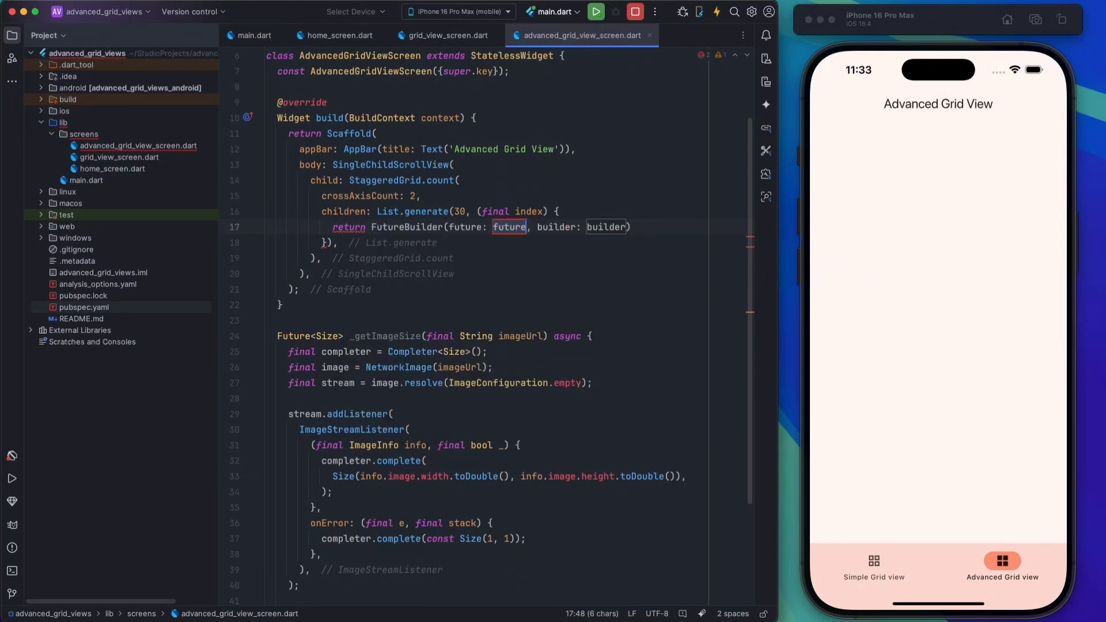
text(_getImageSize(index.isEven)
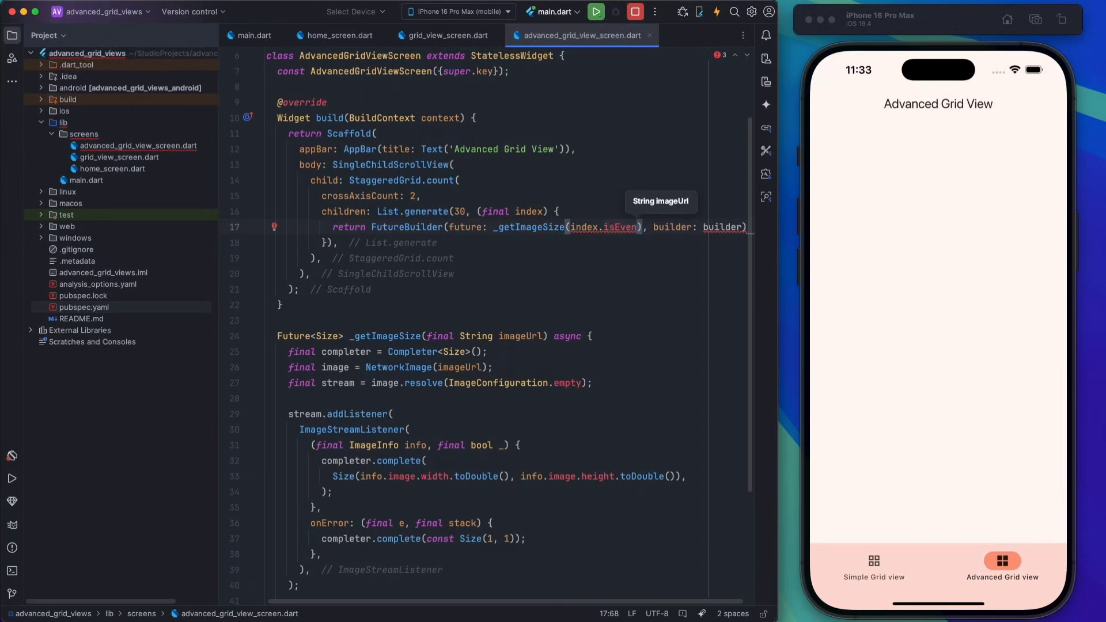
text(? '')
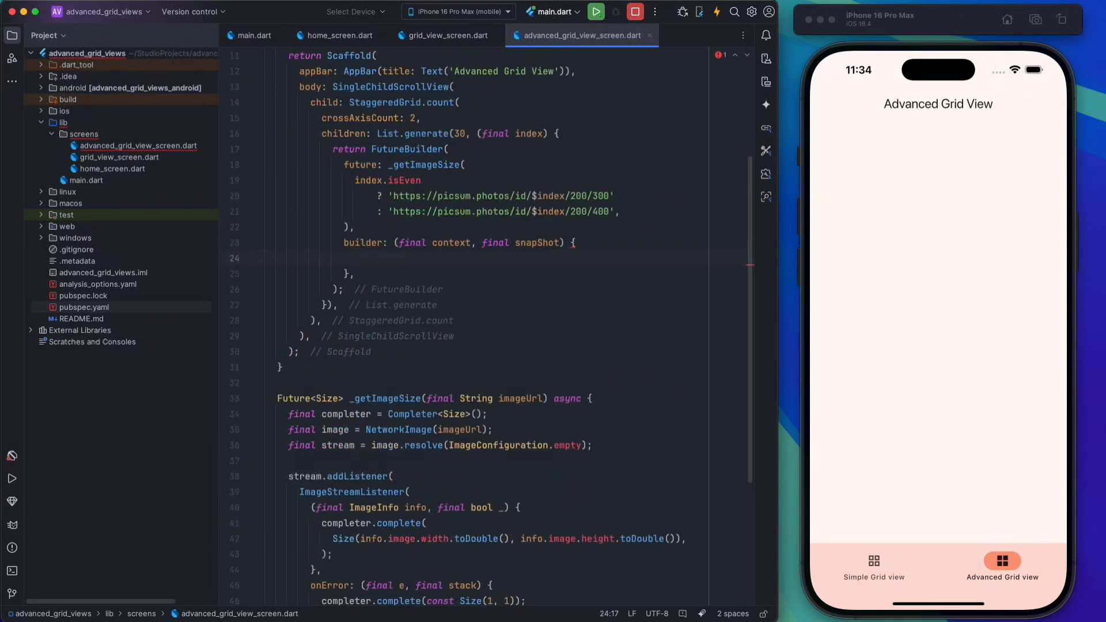
Step: In the builder, check snapShot.hasData and otherwise return SizedBox.shrink()
text(if)
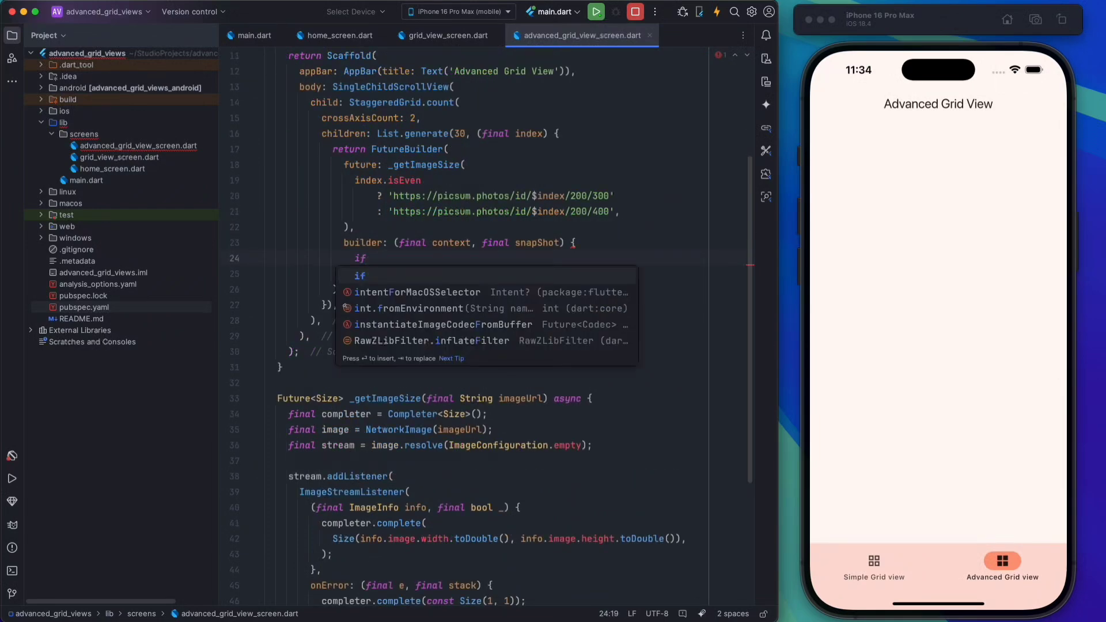
text((s)
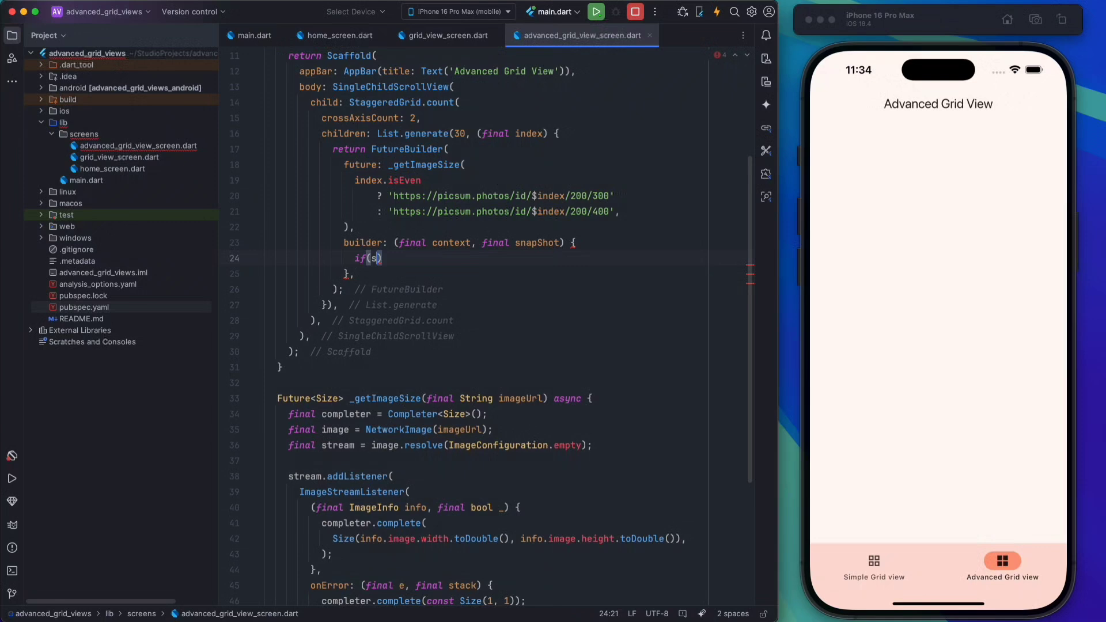
text(napShot.)
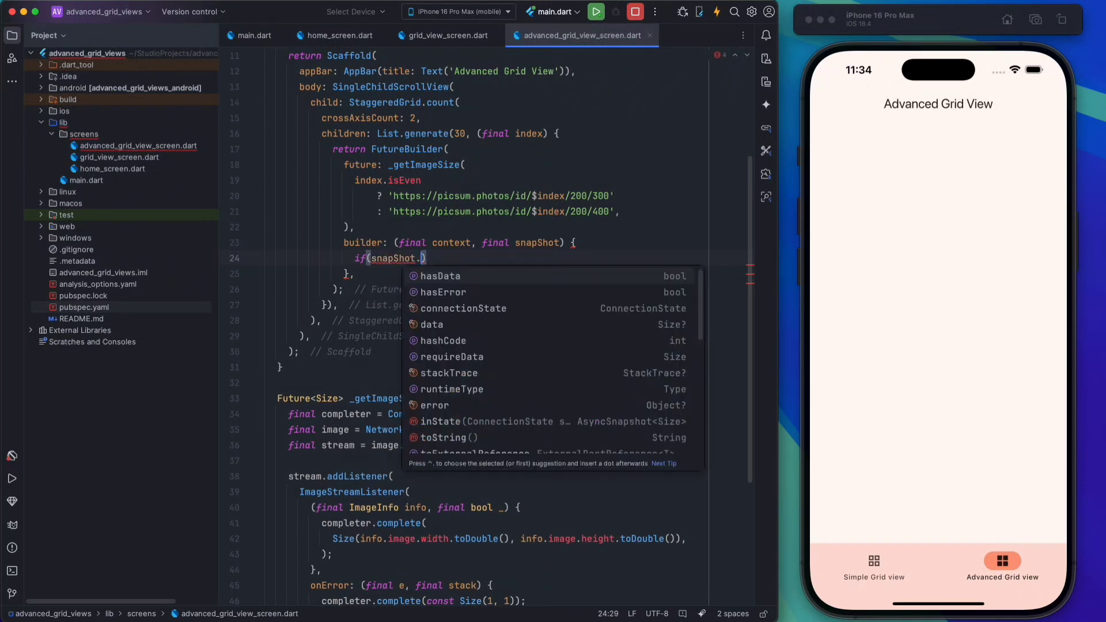
click(438, 276)
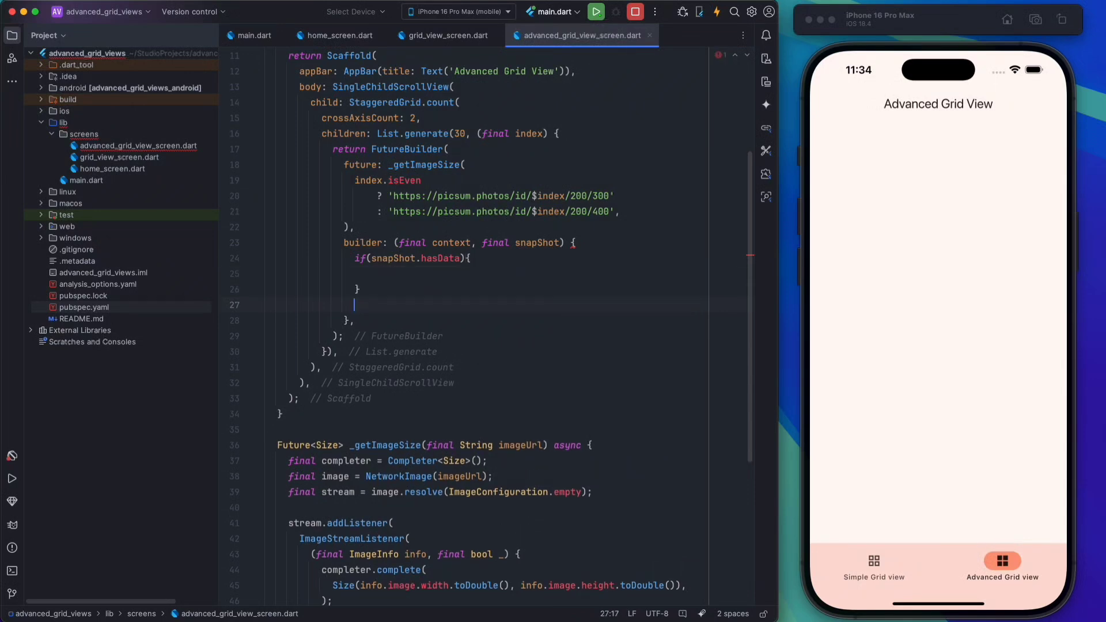
text(return)
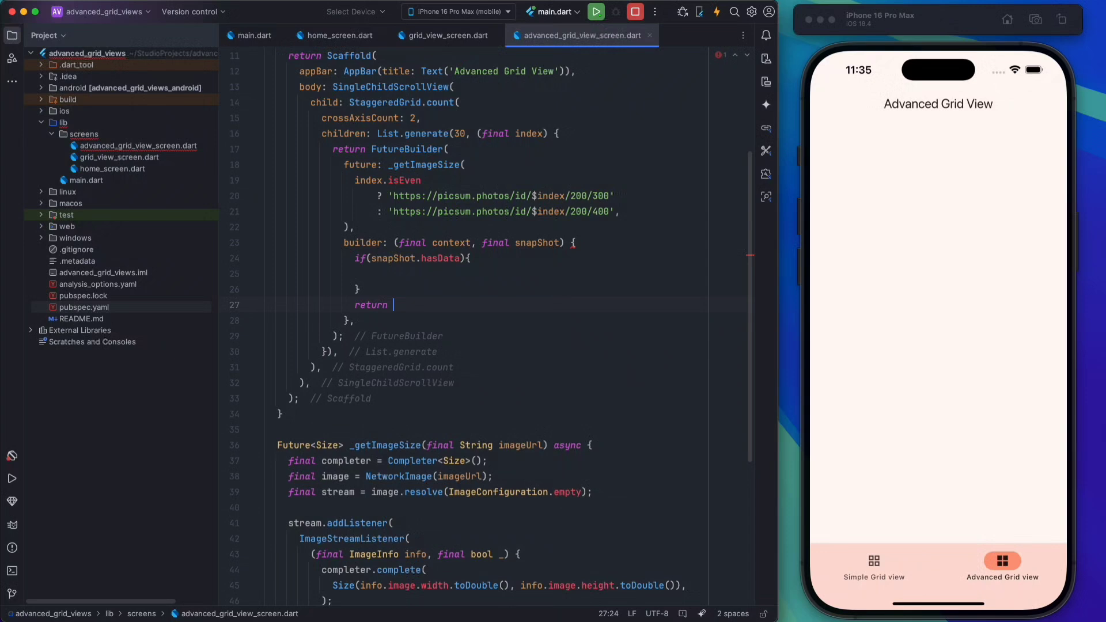
text(Siz)
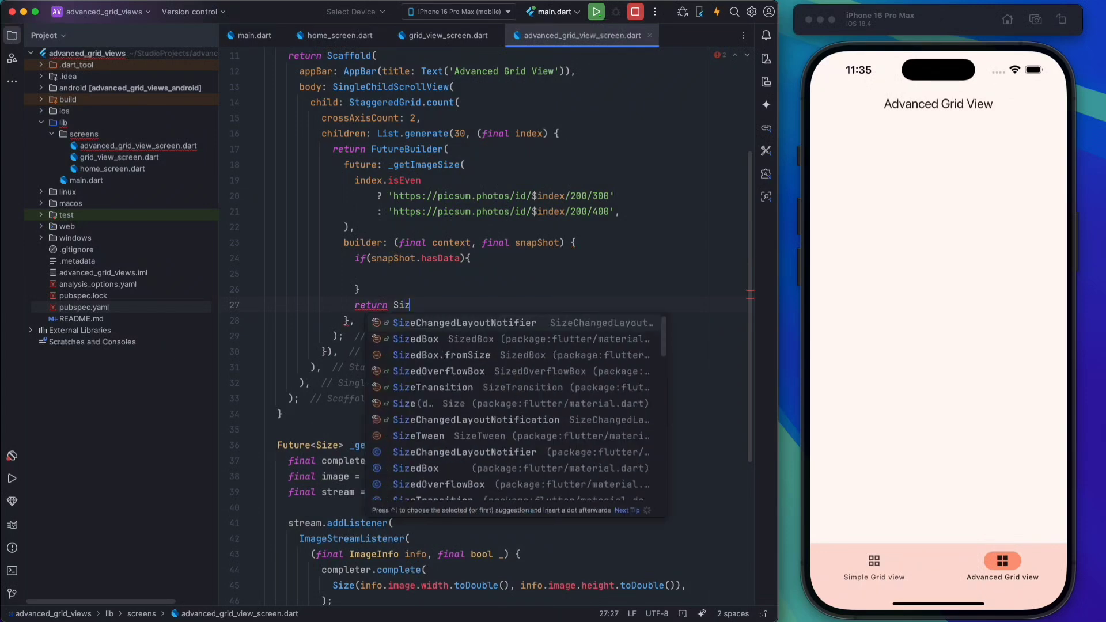
click(416, 338)
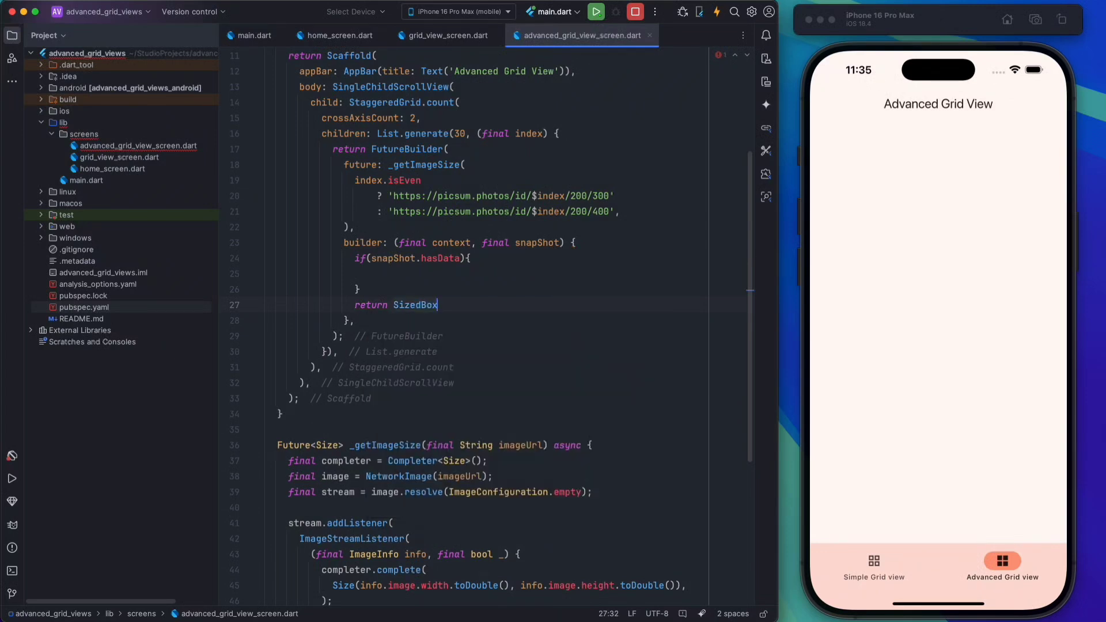
text(.shrink();)
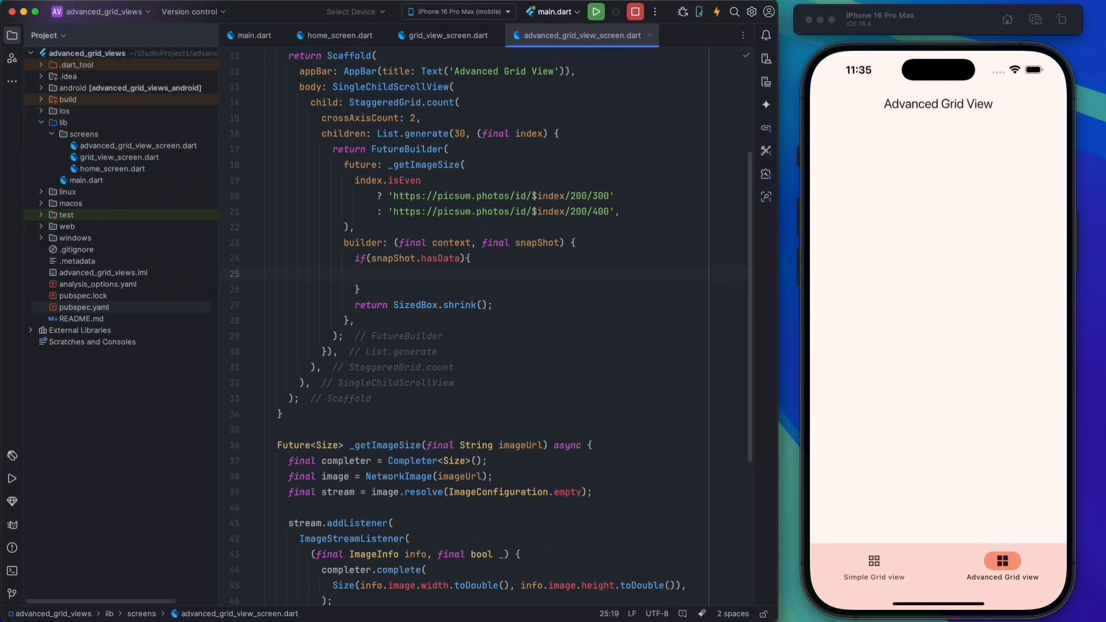
Step: Declare a final widgetSize variable from snapShot.data cast as Size
text(final)
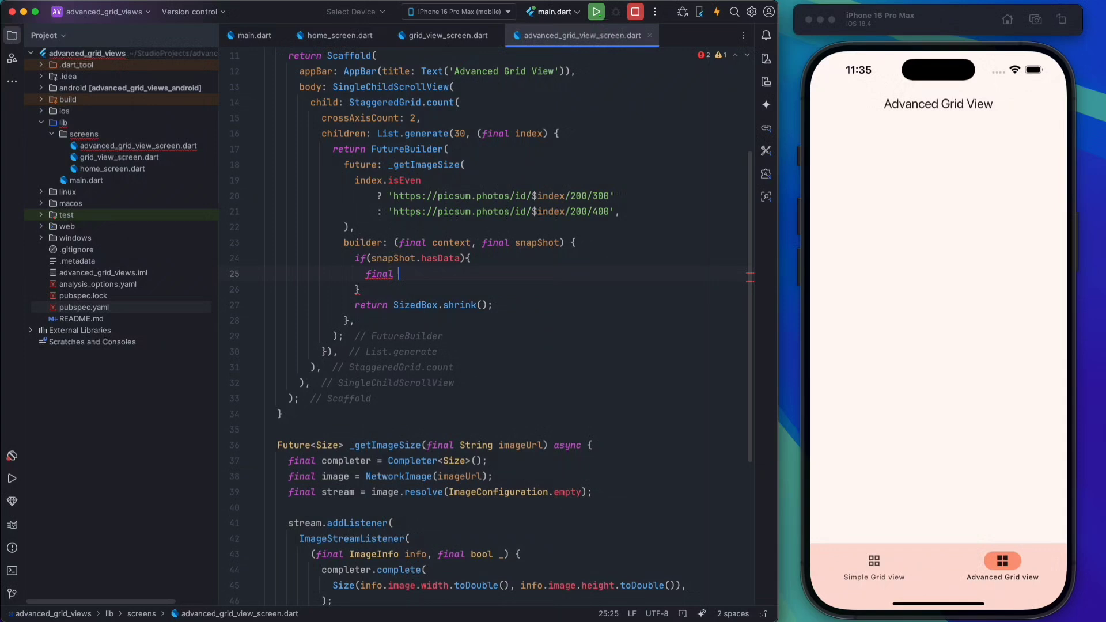
text(widgets)
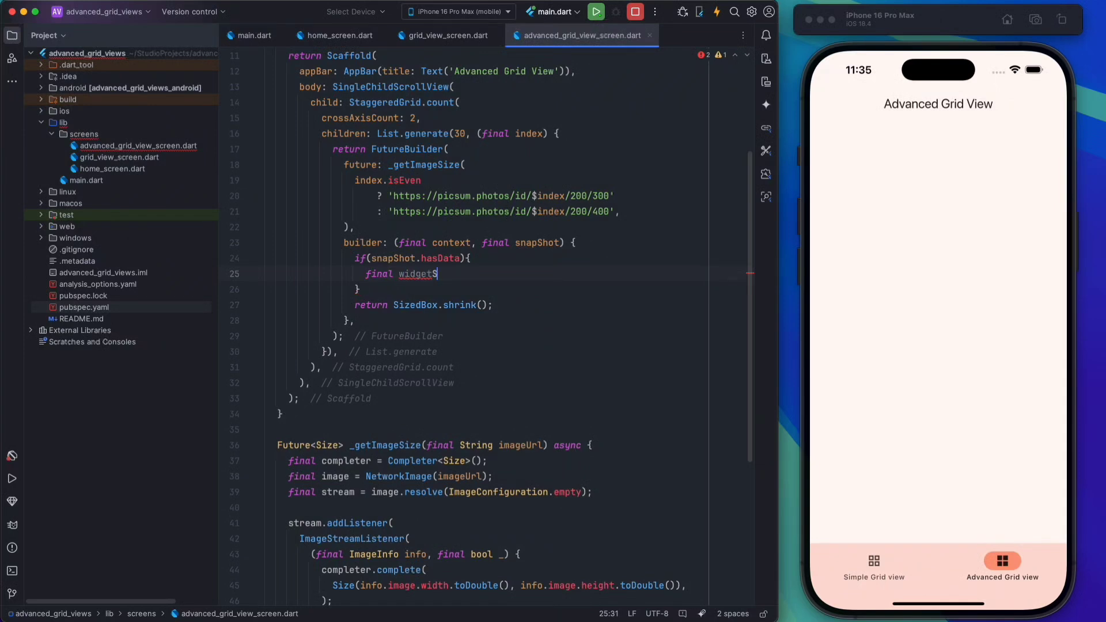
text(Size =)
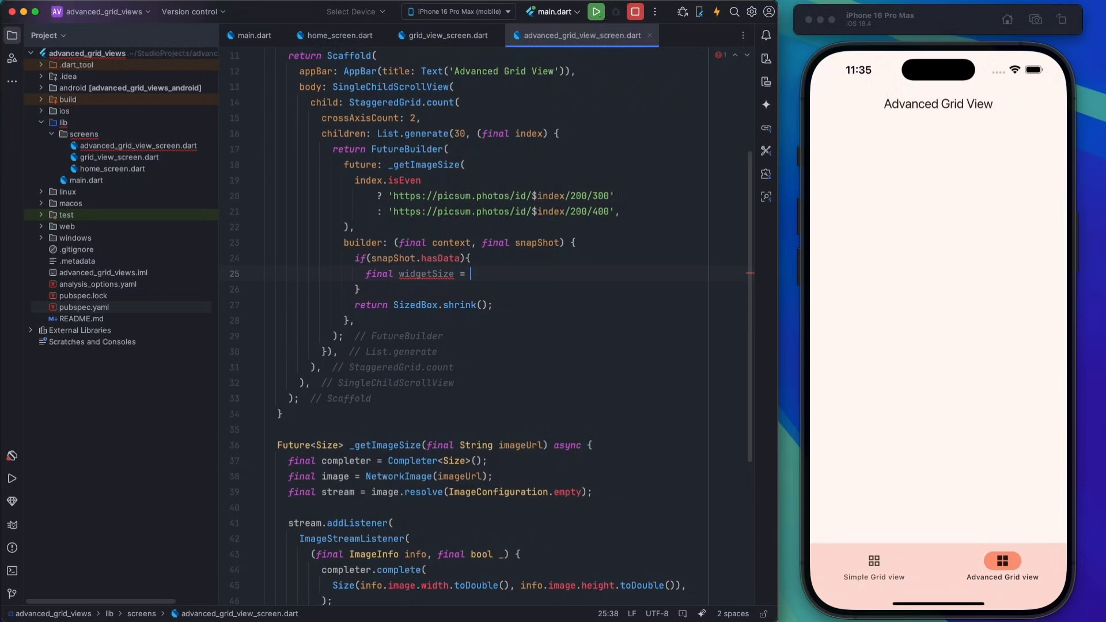
text(snapShot.dat)
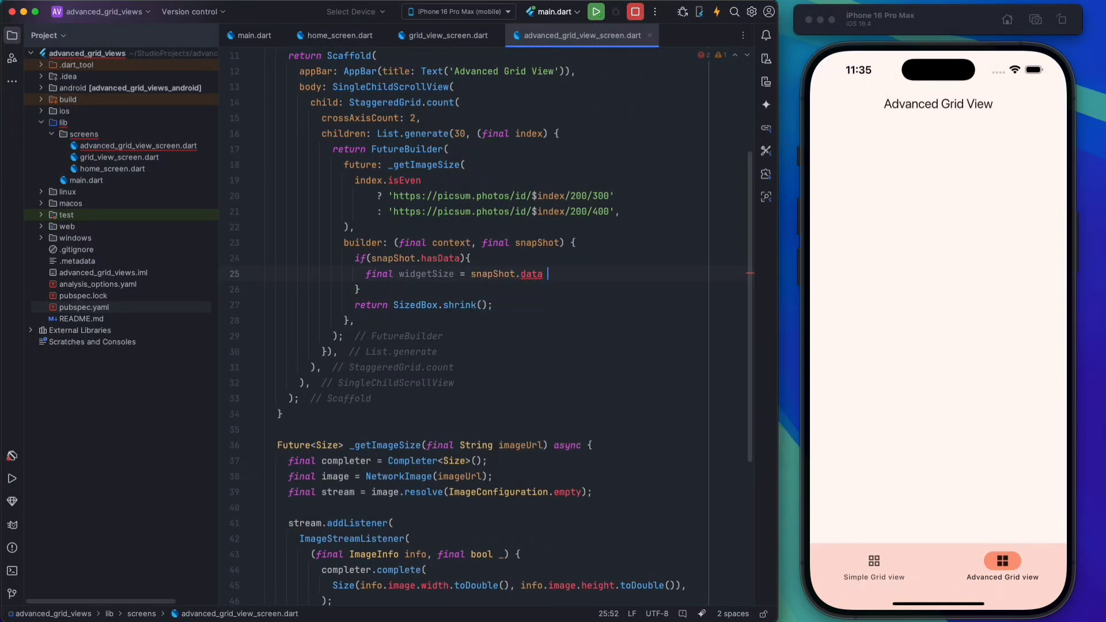
text(as Size;)
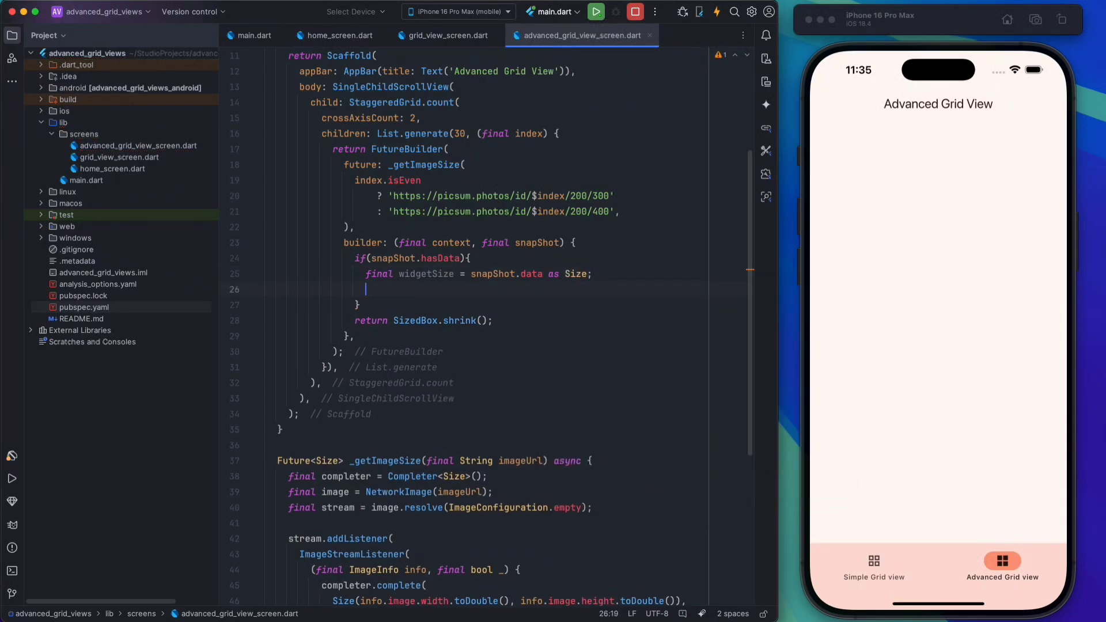
Step: Return a SizedBox whose width and height come from widgetSize
text(return)
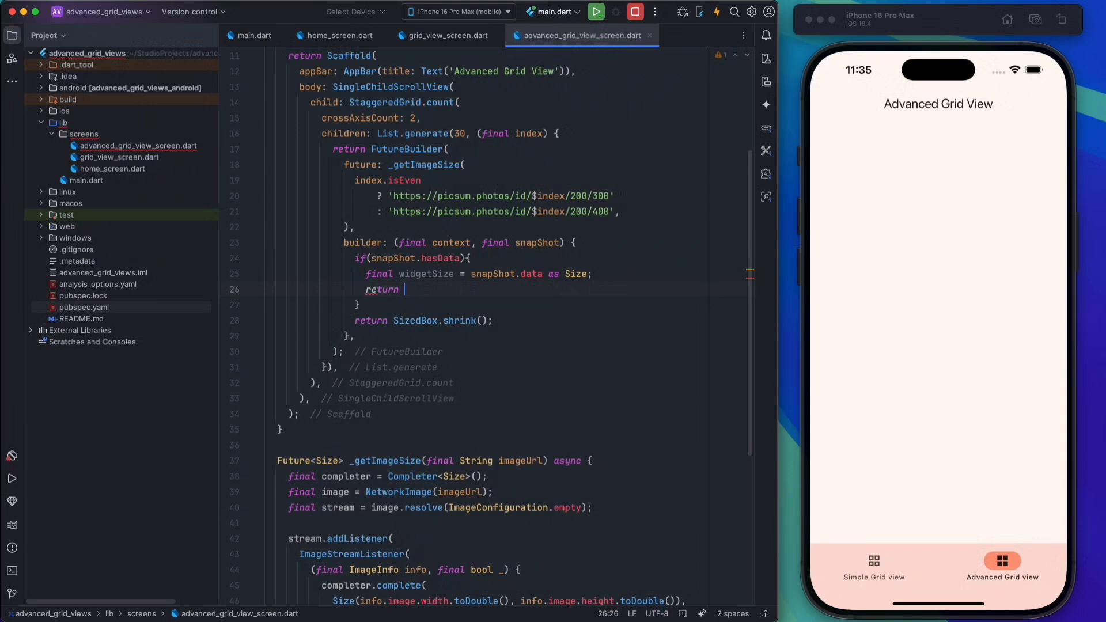
text(SizedBox())
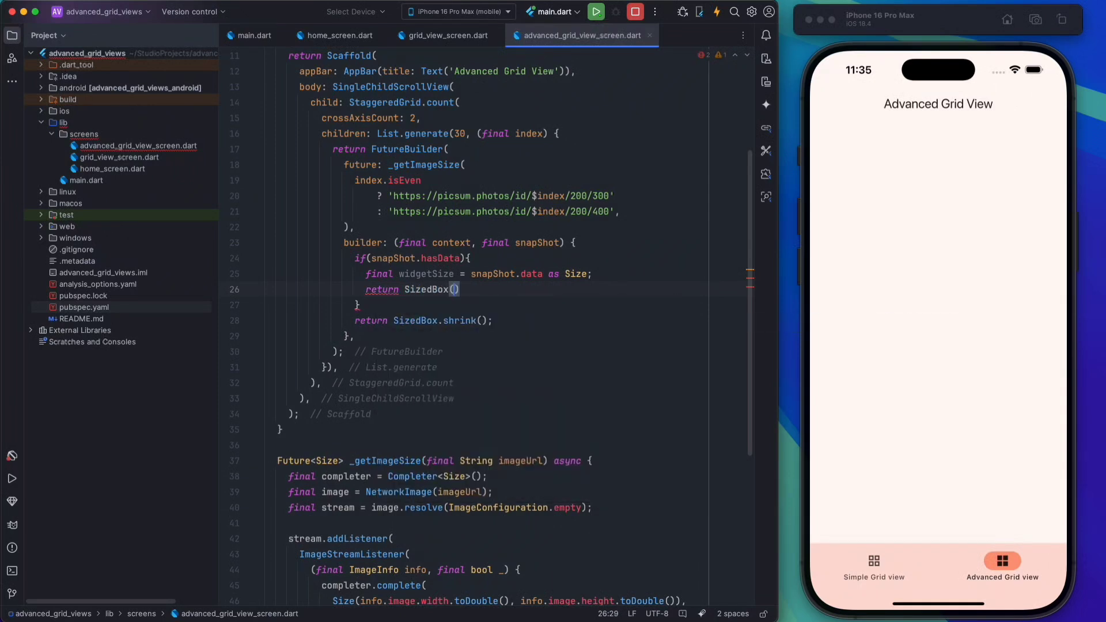
text(width: ,)
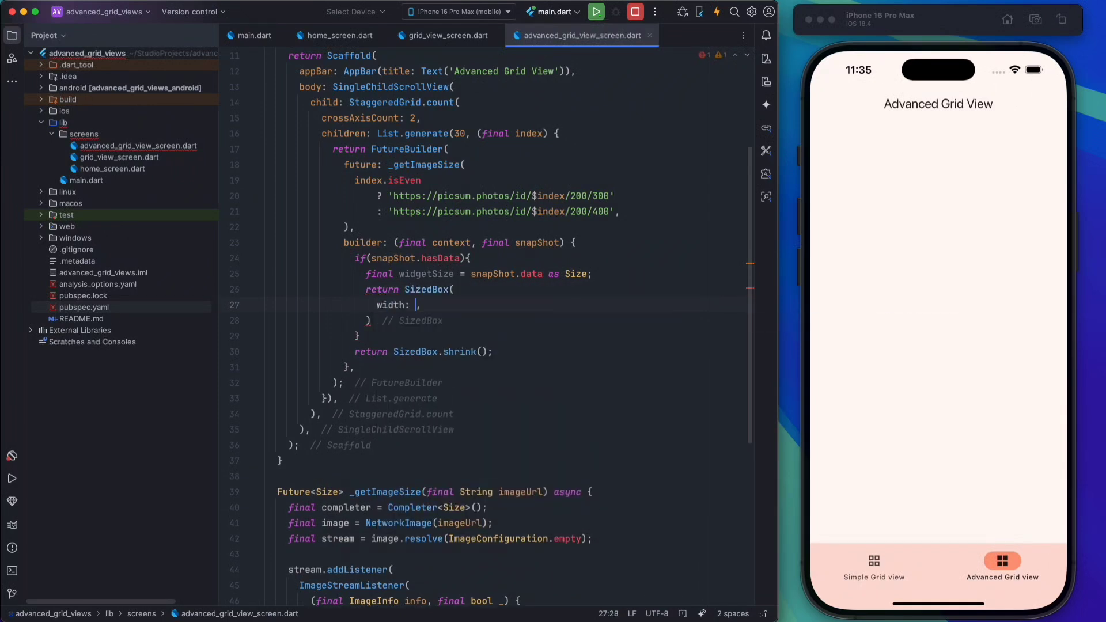
text(widgetSize.widt)
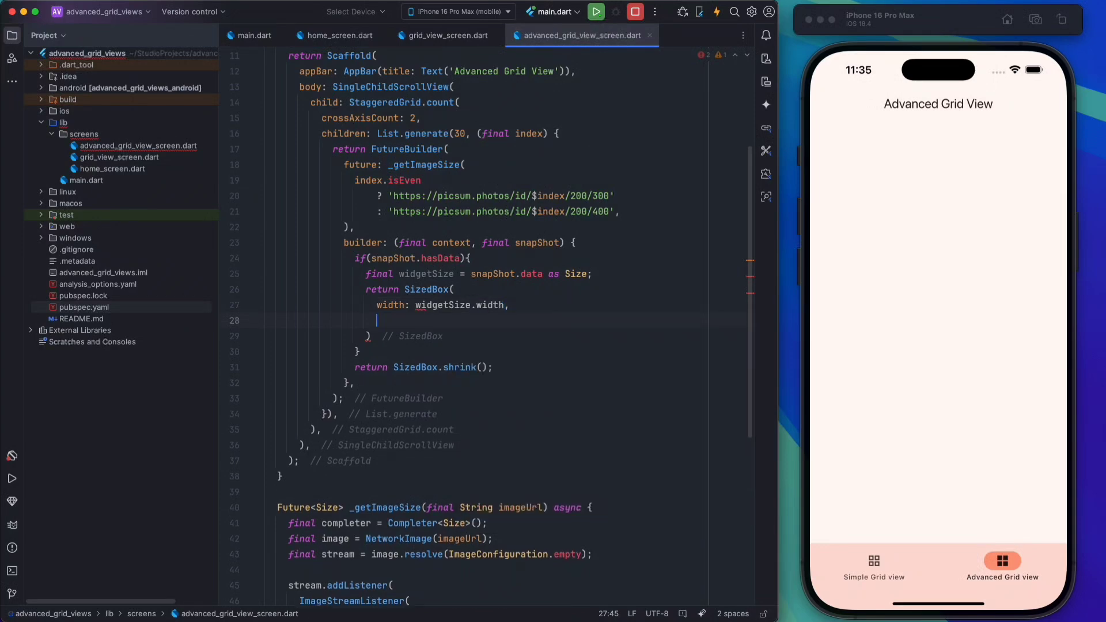
text(height: widgetSize.height,)
text(child: ,)
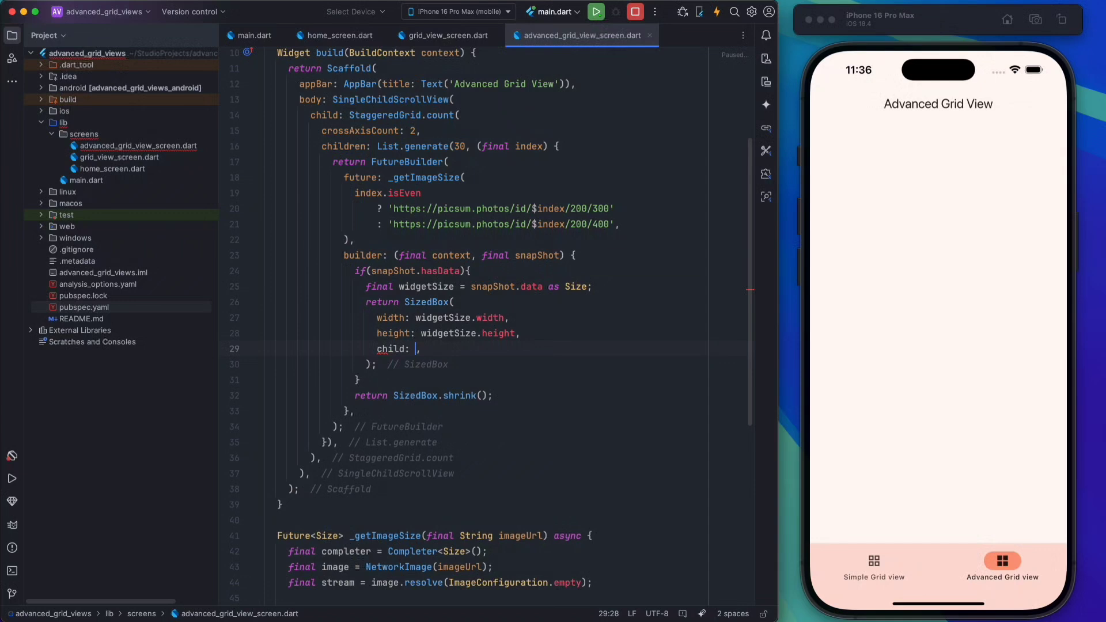
Step: Add 8 padding and copy the width and height lines into Image.network after BoxFit.cover
text(Padding(padding: padding))
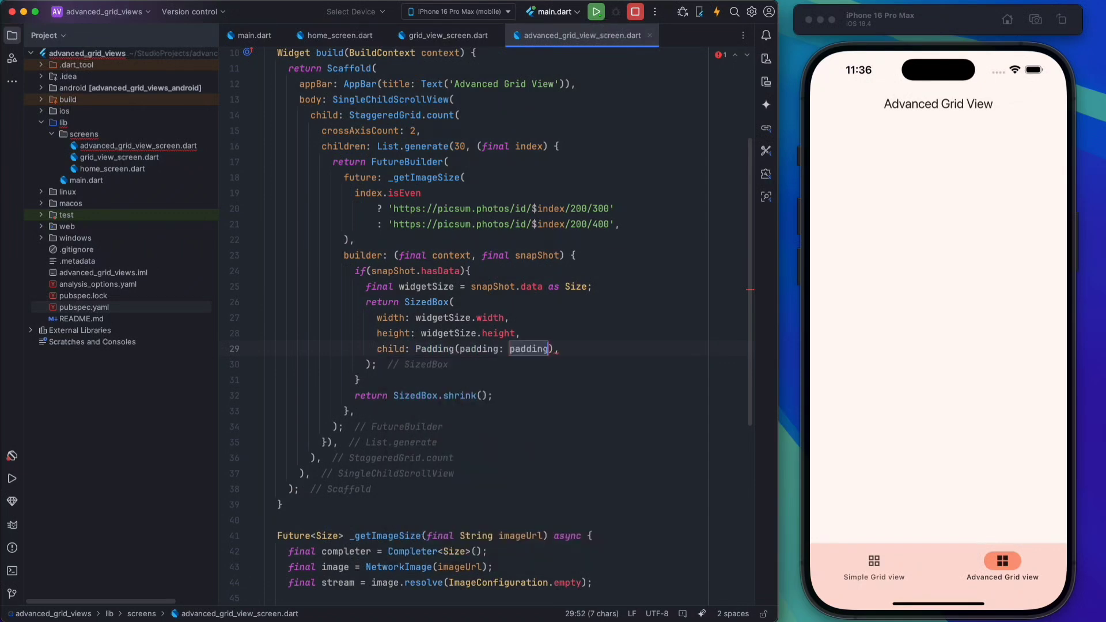
text(EdgeInsets.all(8),)
text(fit: ,)
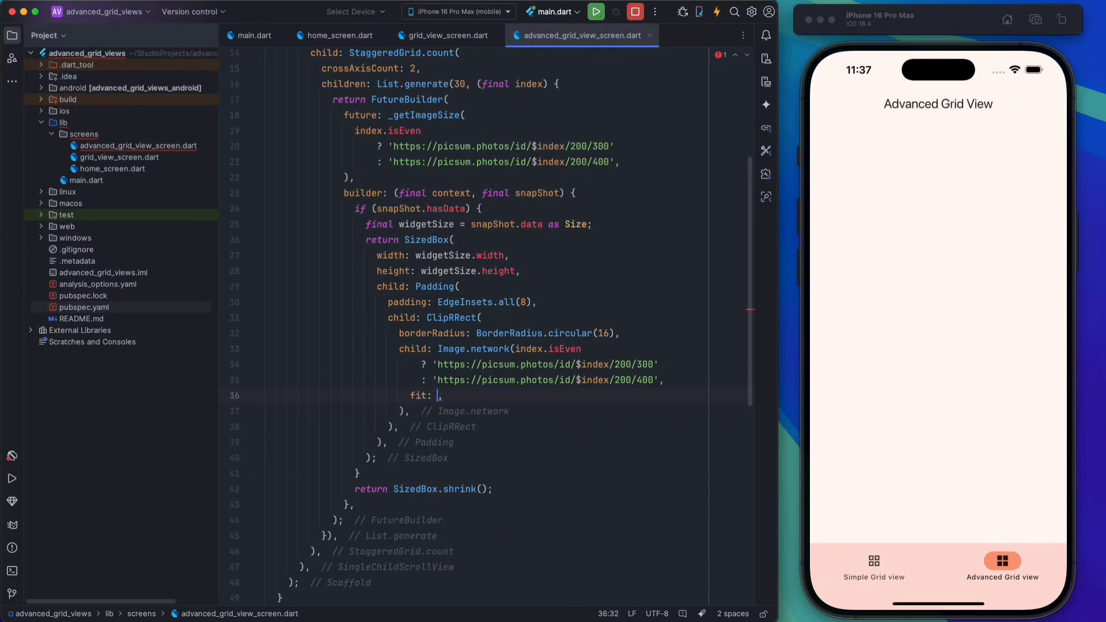
text(BoxFit.cover)
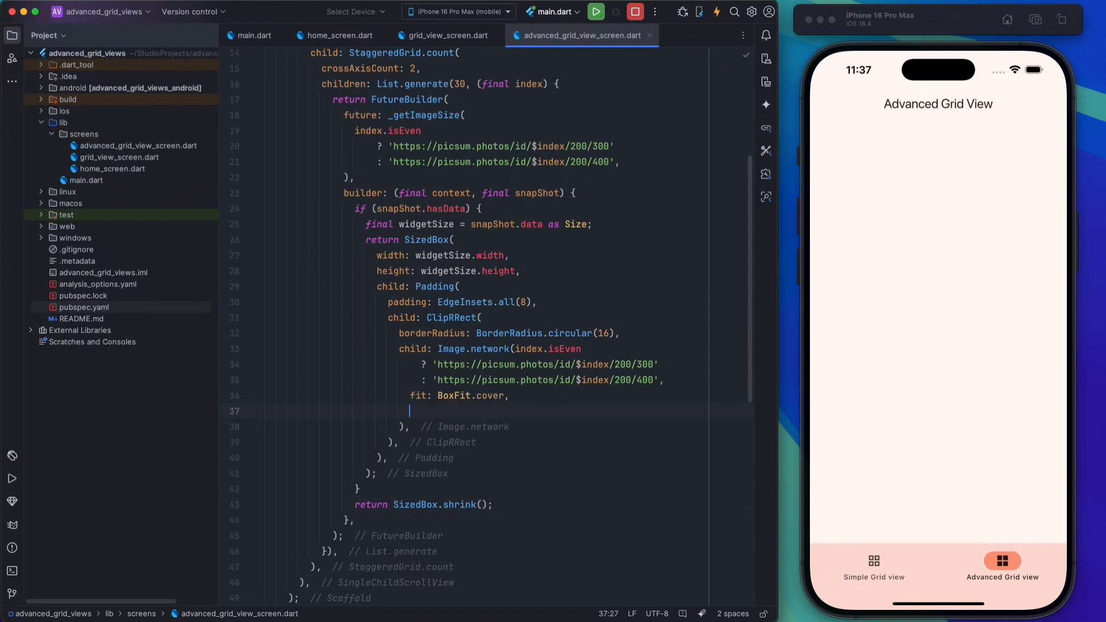
click(519, 274)
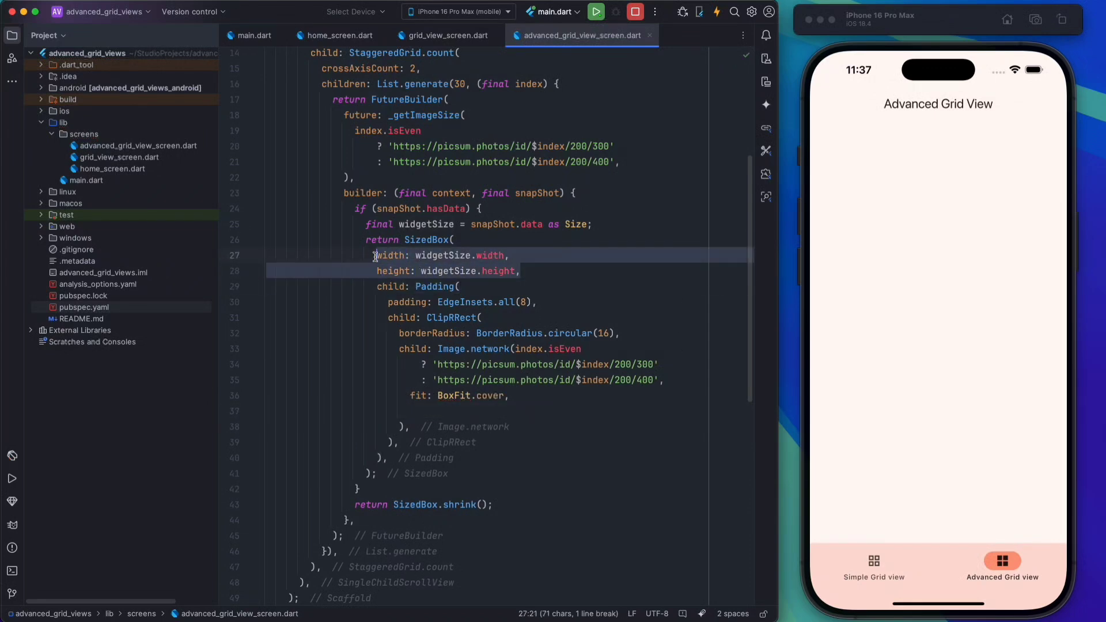
click(440, 411)
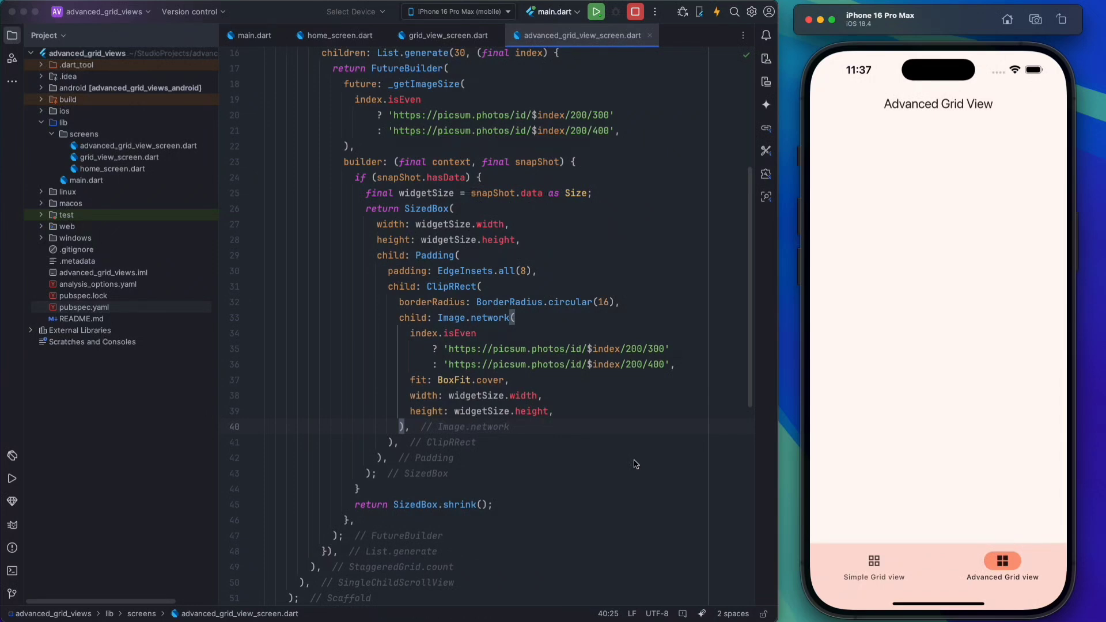
Step: Switch the simulator app to Simple Grid, back to Advanced Grid, and scroll the staggered photos
click(874, 565)
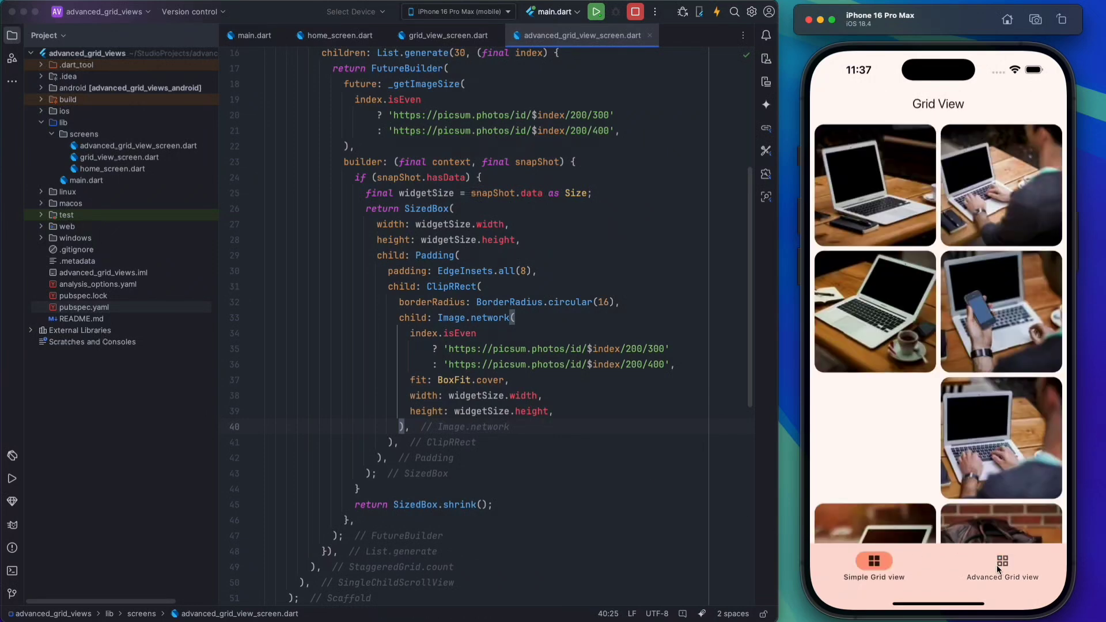
click(1002, 564)
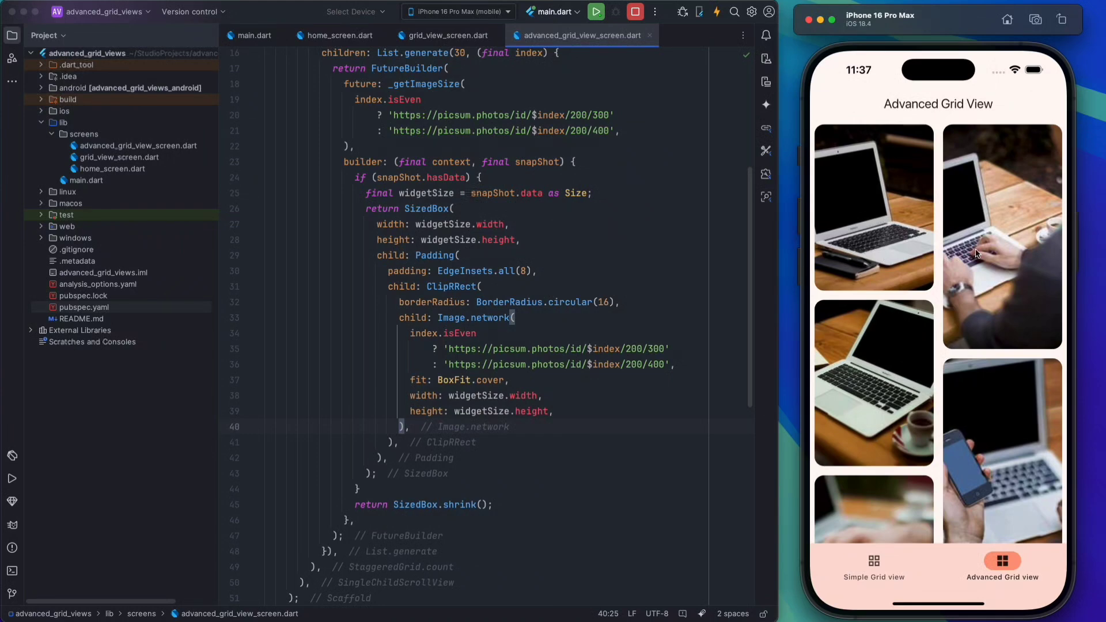
mouse_move(912, 459)
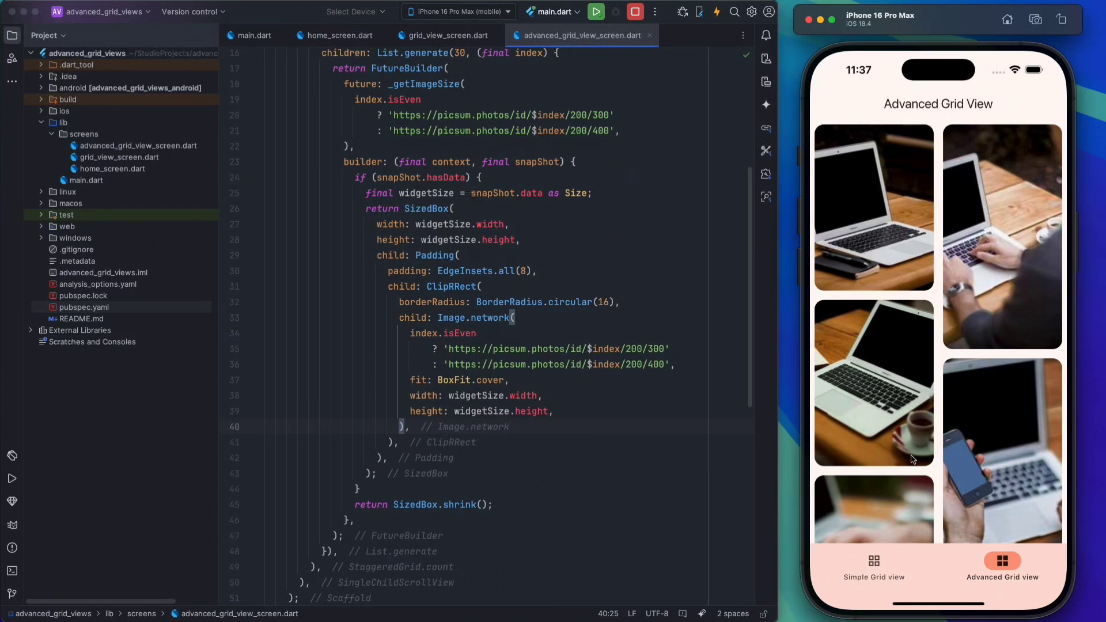
scroll(down, 3)
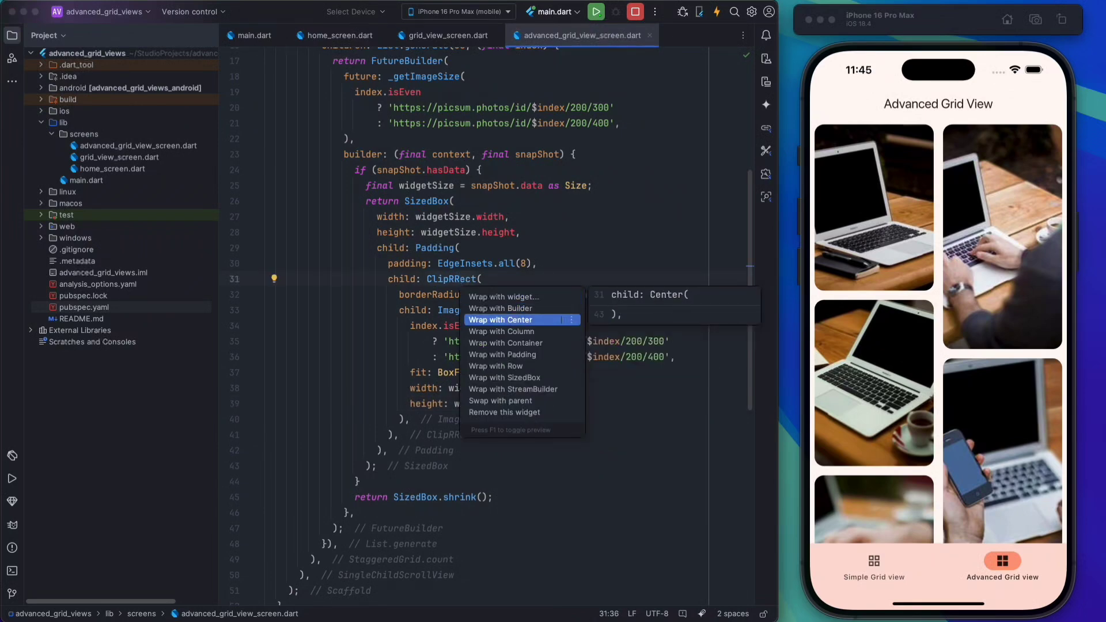
Step: Wrap the ClipRRect in a Stack with Alignment.center, placing the caret after the image
click(499, 319)
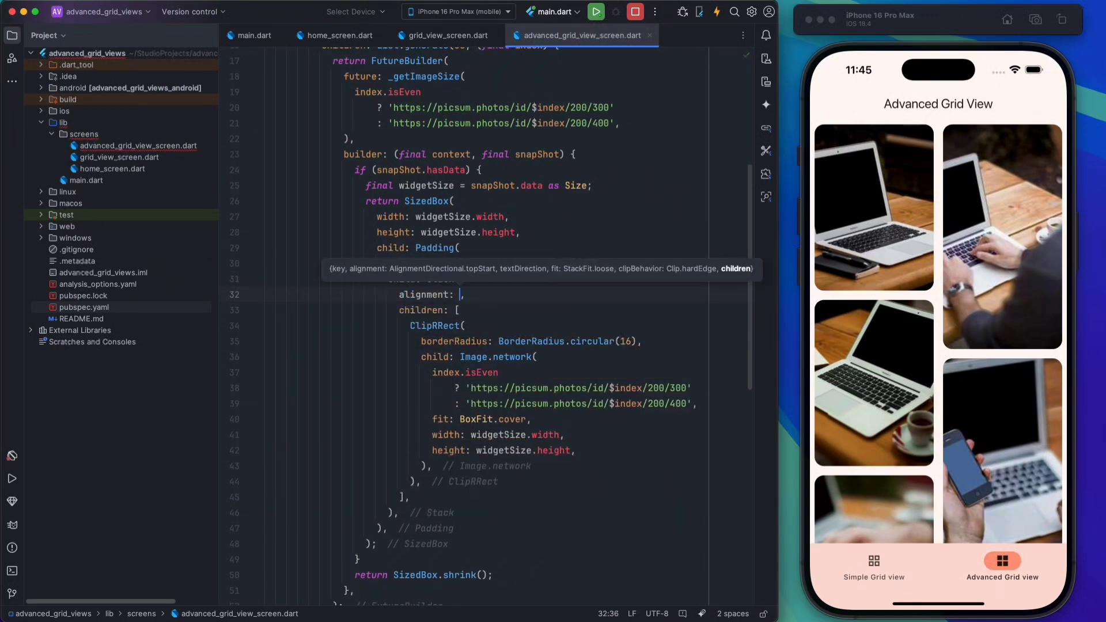
text(Alignment)
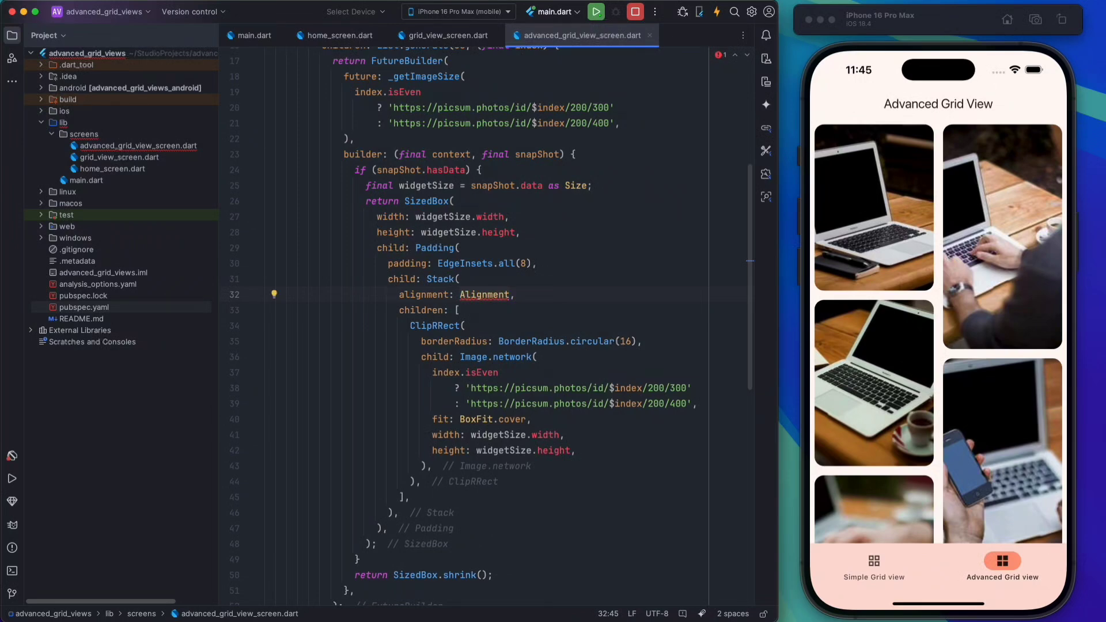
text(.)
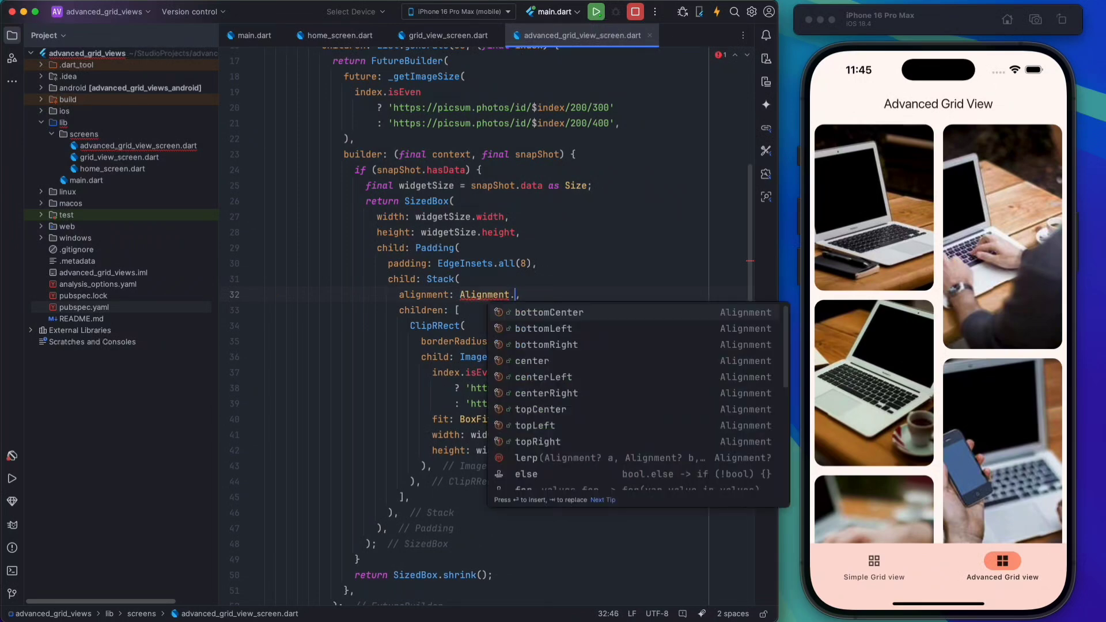
click(532, 360)
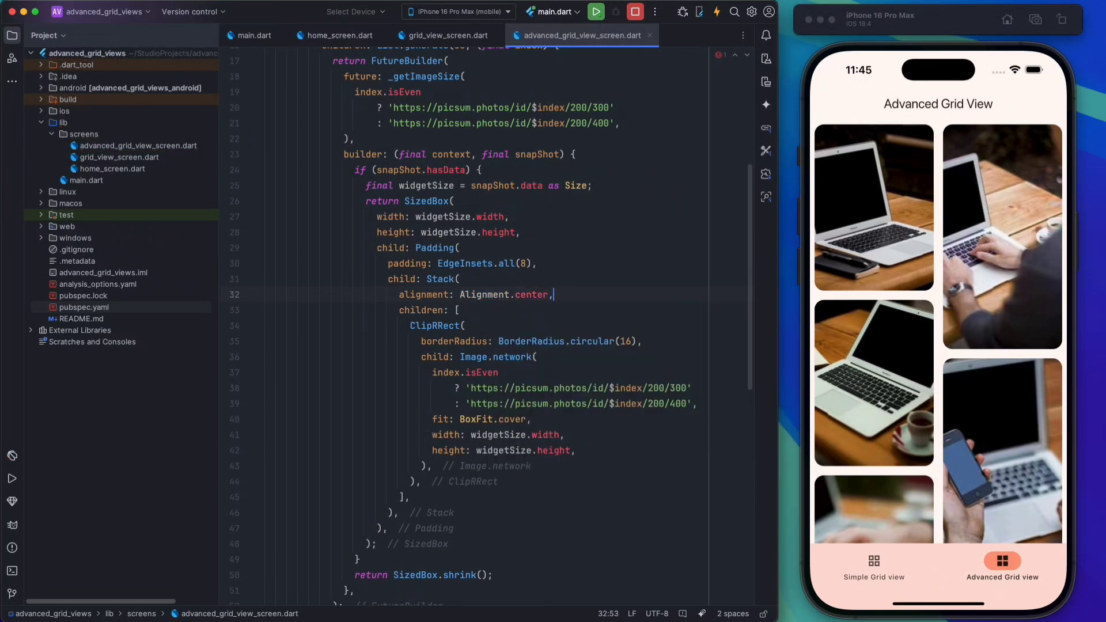
click(553, 388)
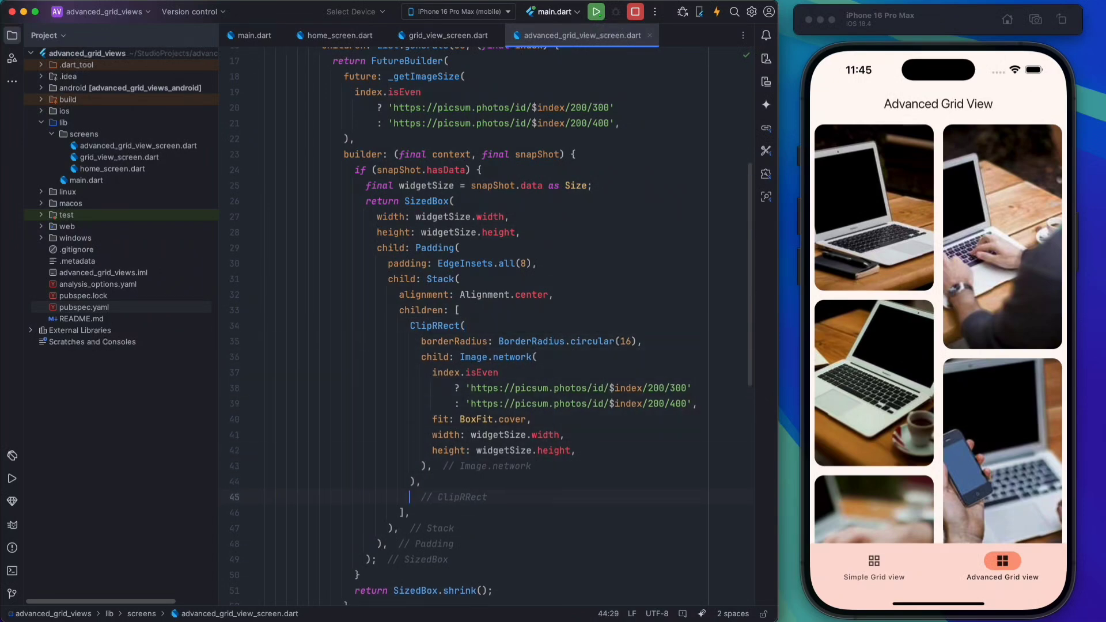
Step: Add a Padding with EdgeInsets.all(8) holding a Column to the Stack children
text(Padding(padding: padding))
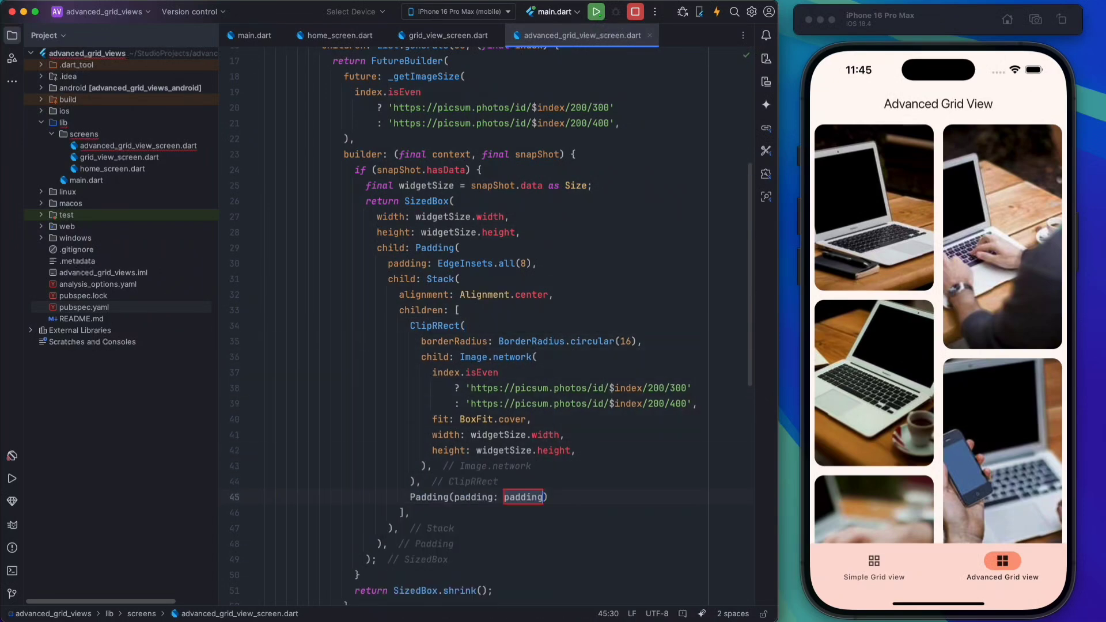
text(EdgeInsets.all(value)
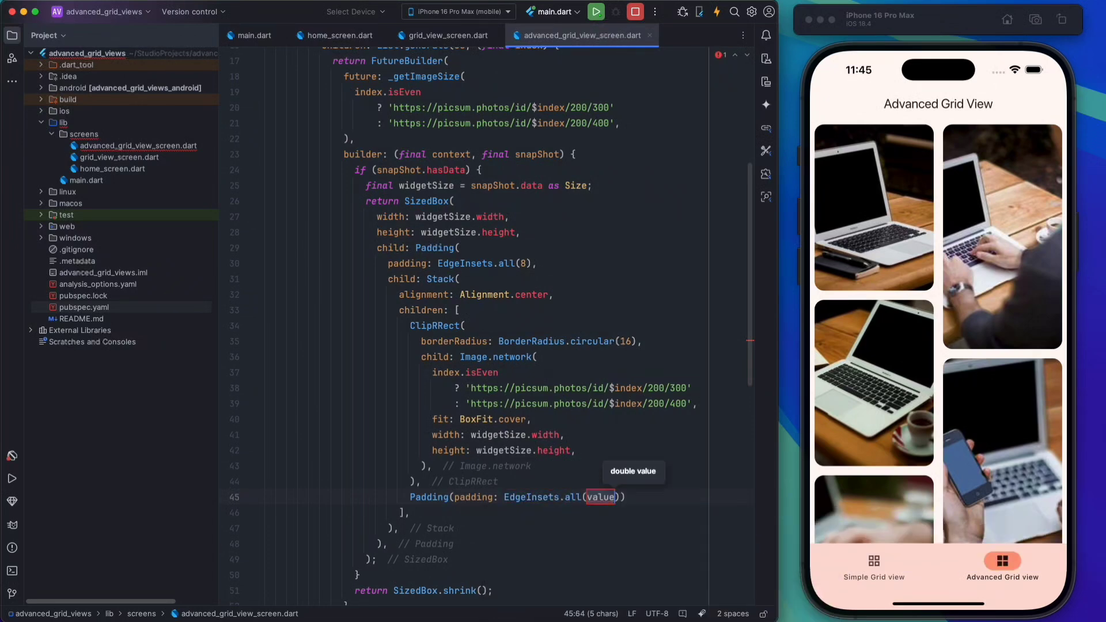
text(8)
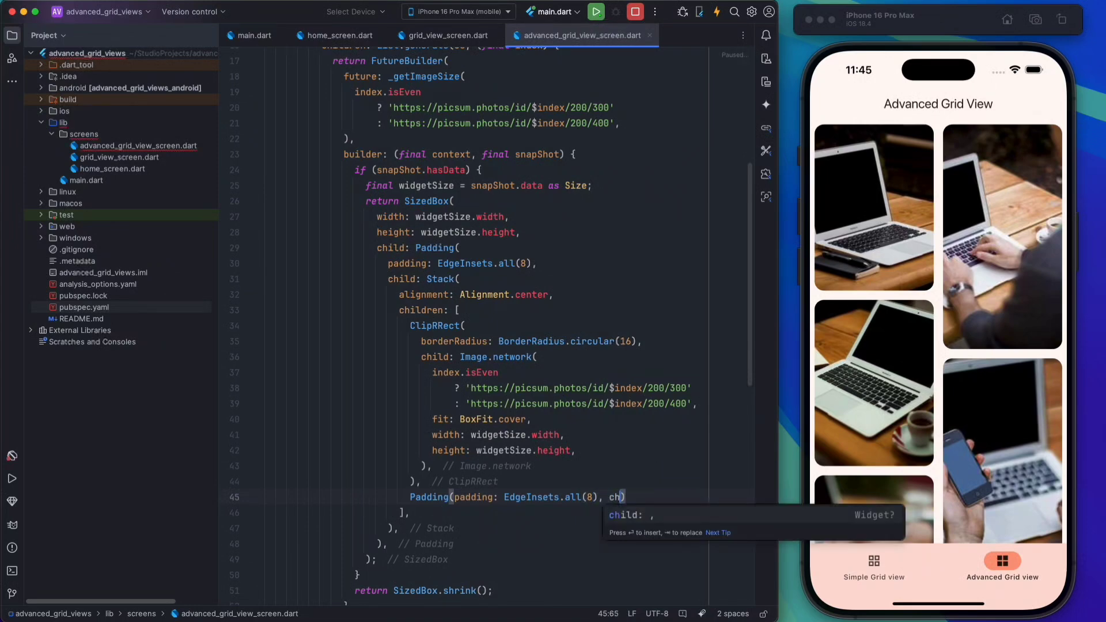
text(ol,)
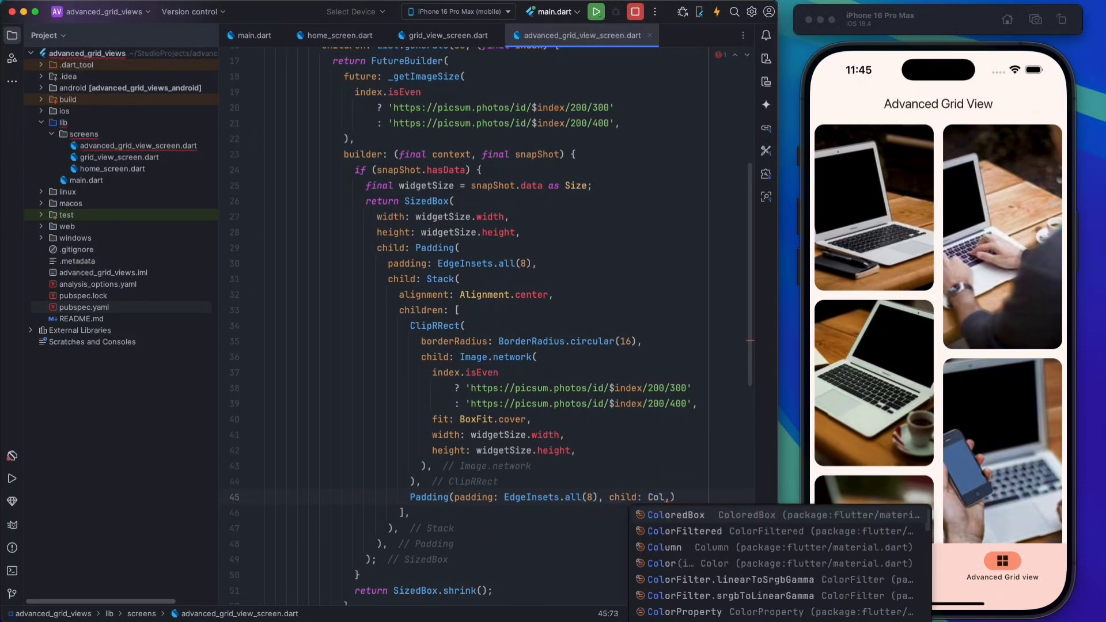
click(663, 547)
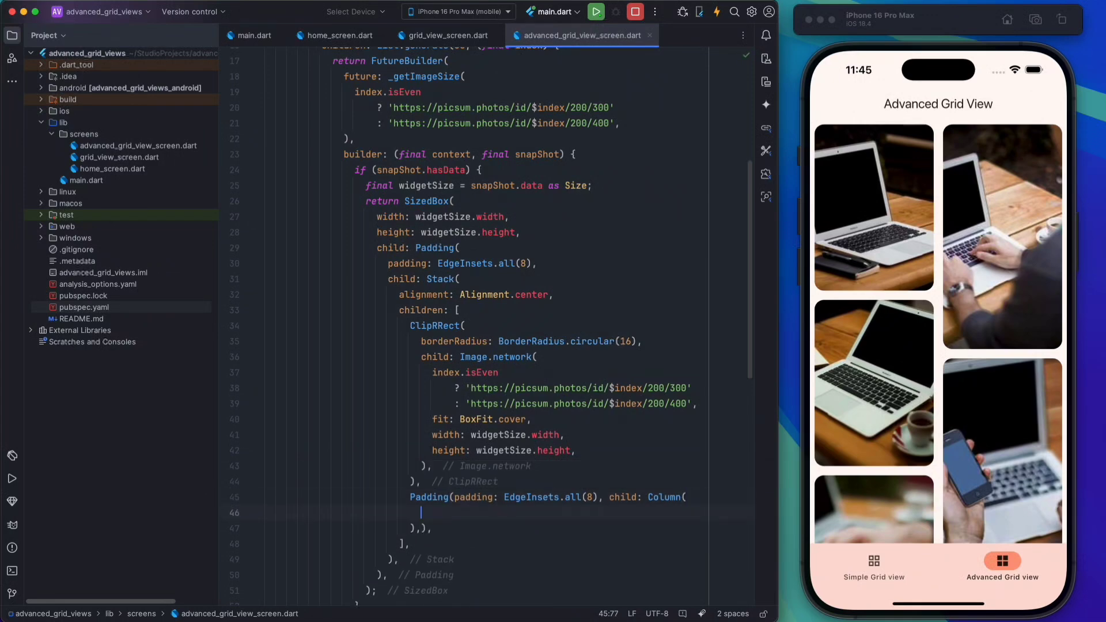
Step: Give the Column a SAVE FilledButton child and spaceBetween main axis alignment
text(children: [],)
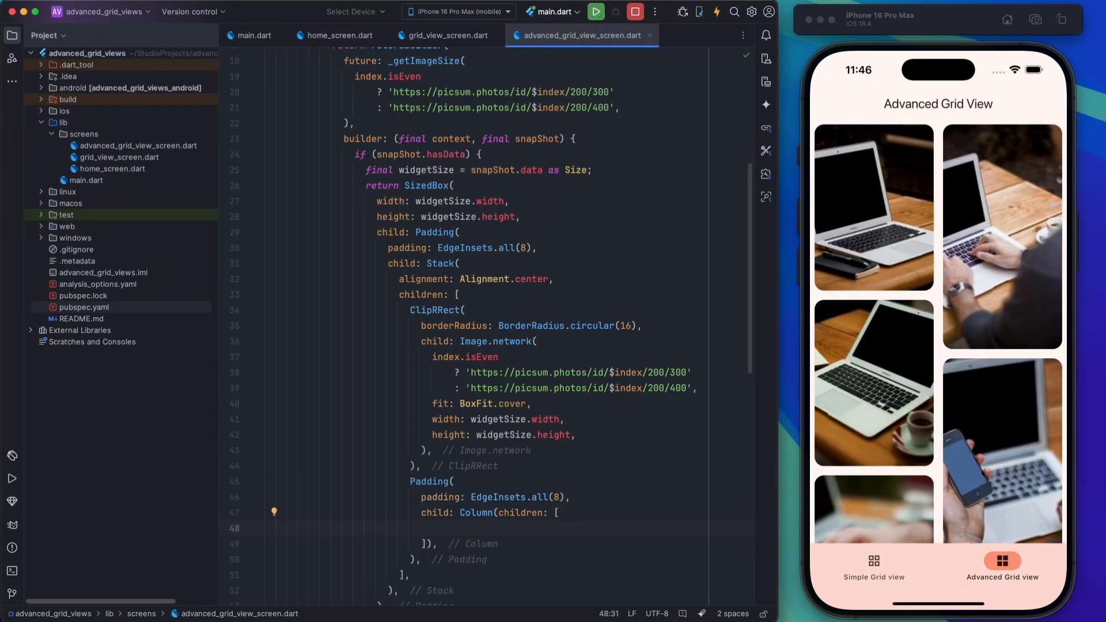
text(FilledButton()
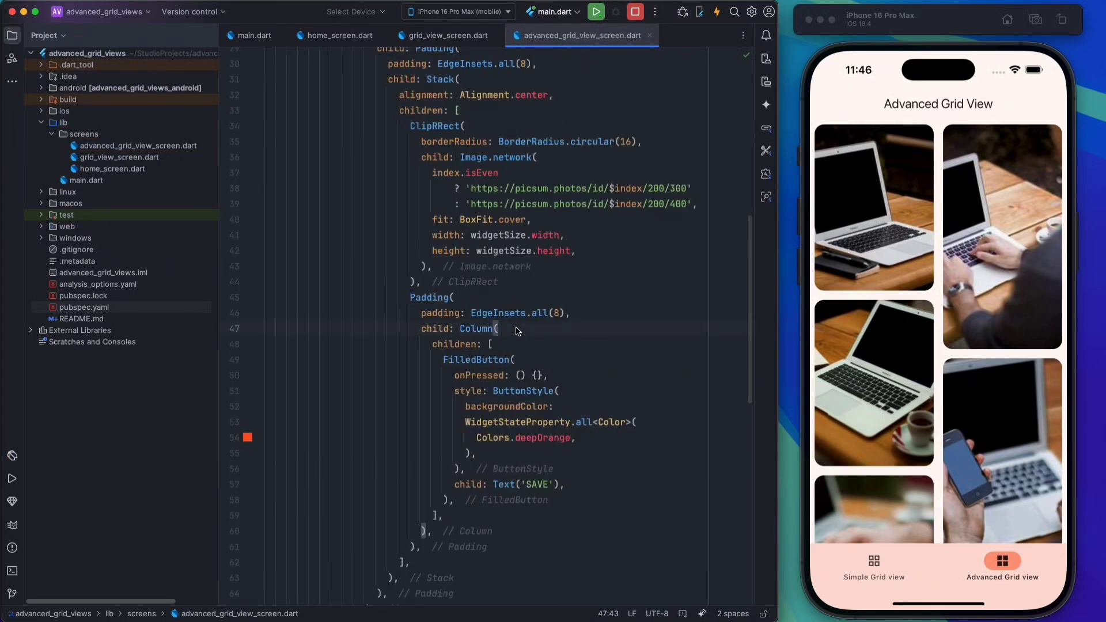
text(ma)
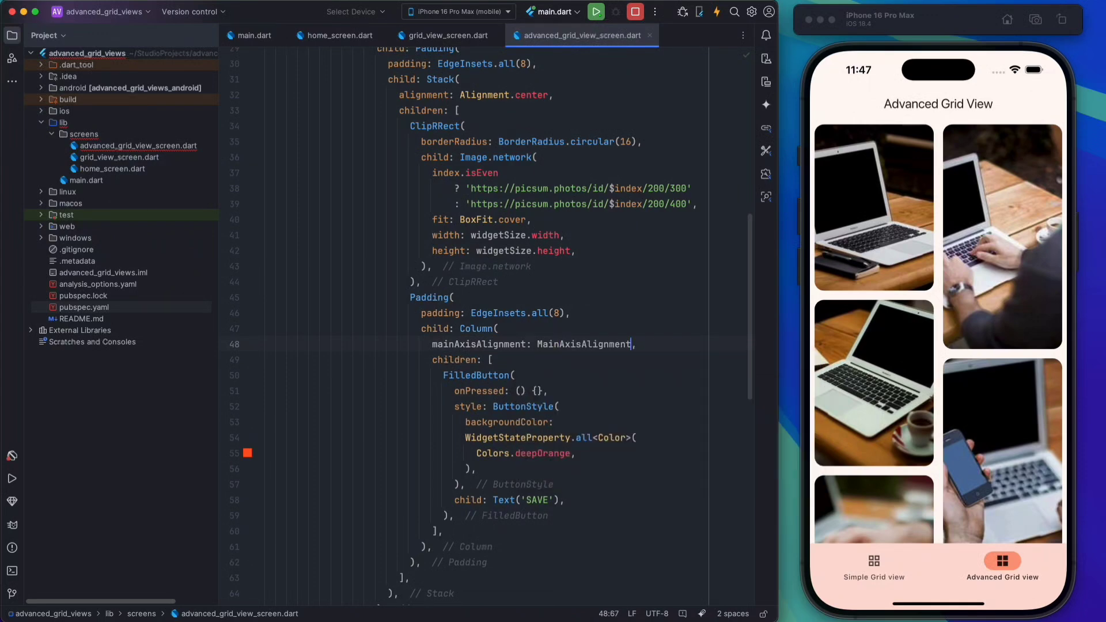
text(.spaceBetween)
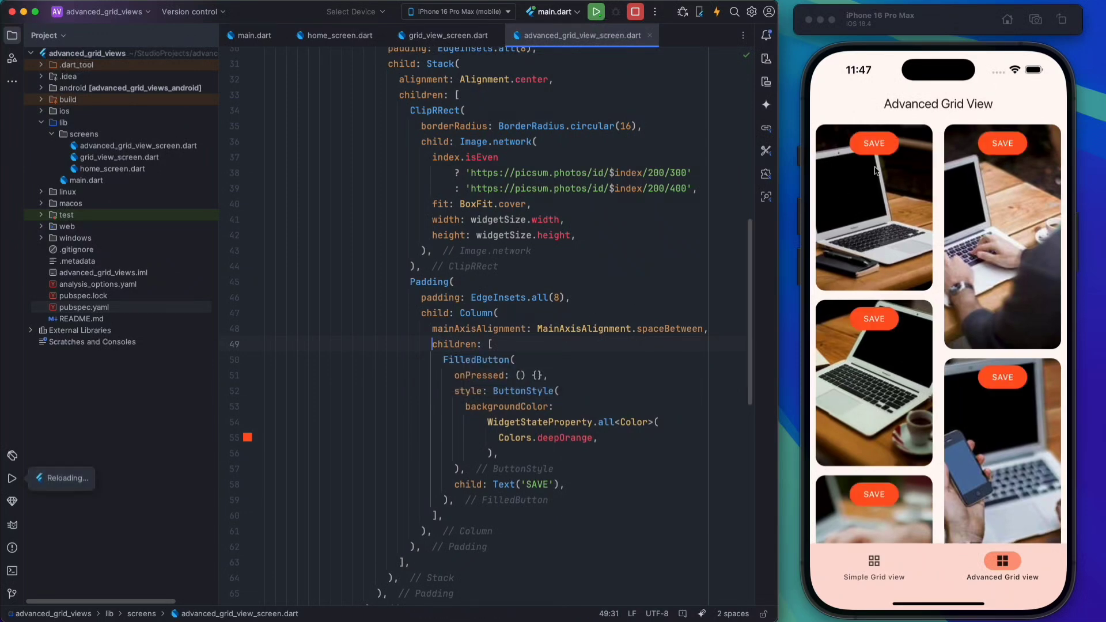
mouse_move(594, 365)
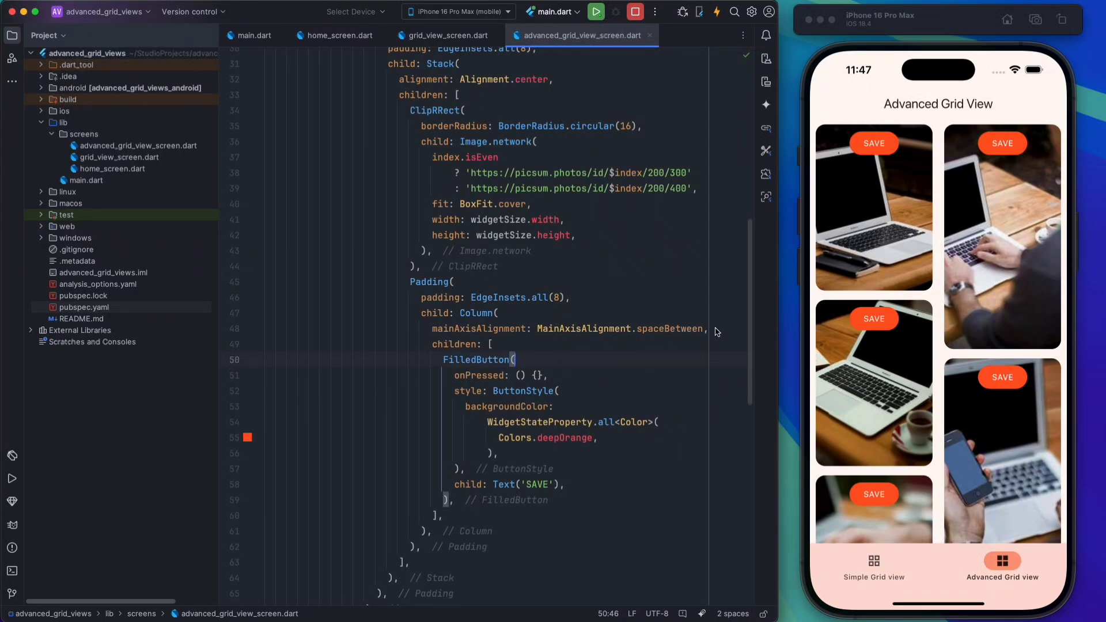
Step: Set the overlay Column's crossAxisAlignment to CrossAxisAlignment.end
text(c)
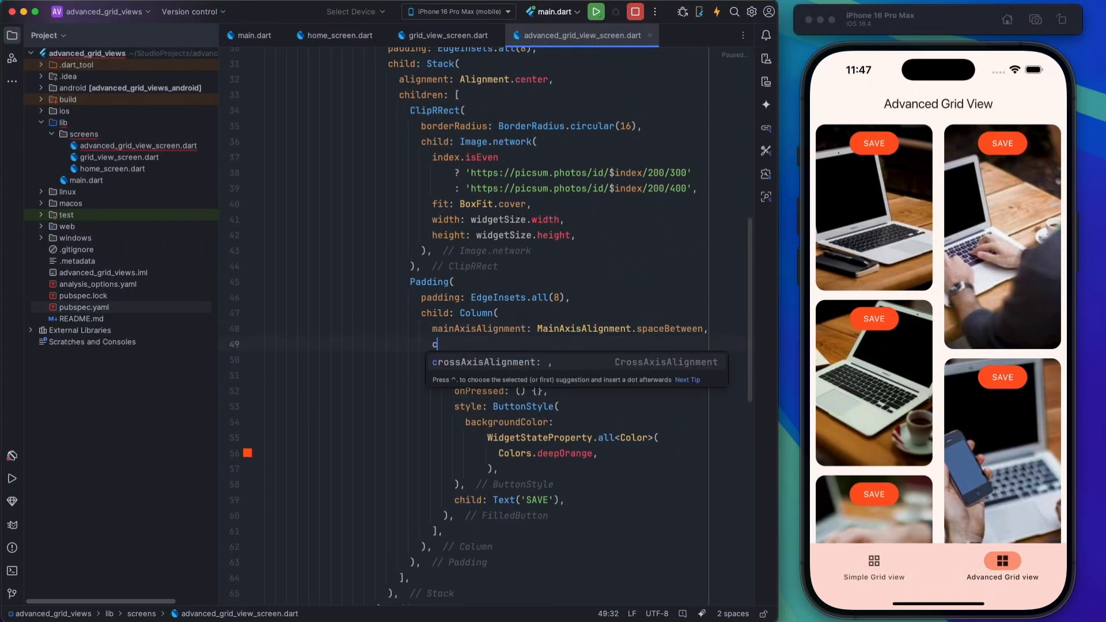
text(rossAxisAlignment: CrossAxisAlignment.end,)
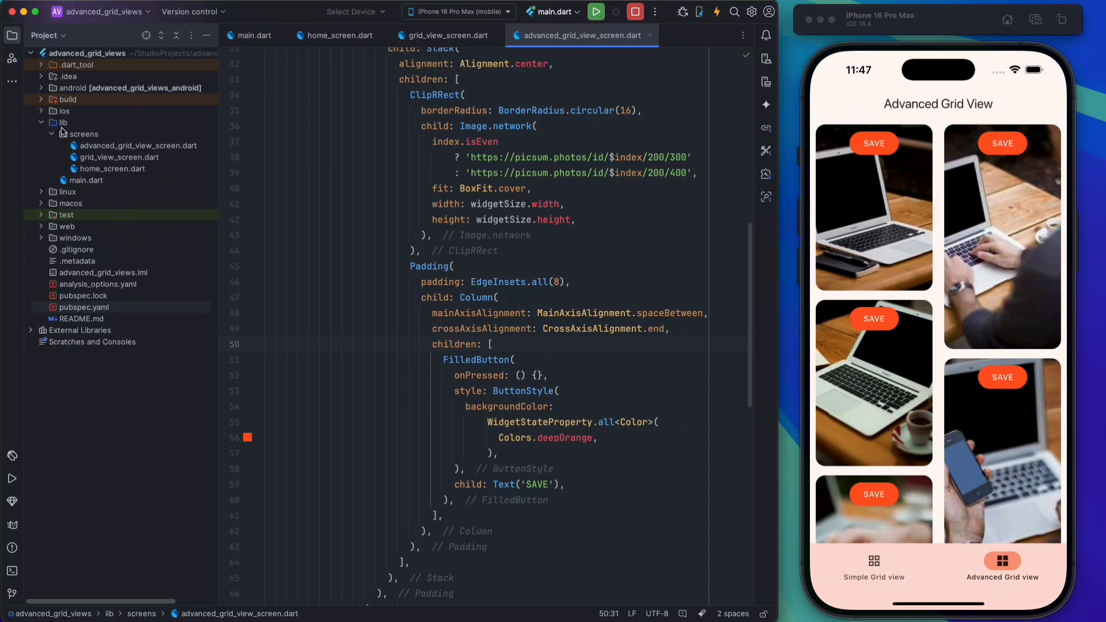
Step: Create a widgets directory inside lib
right_click(61, 122)
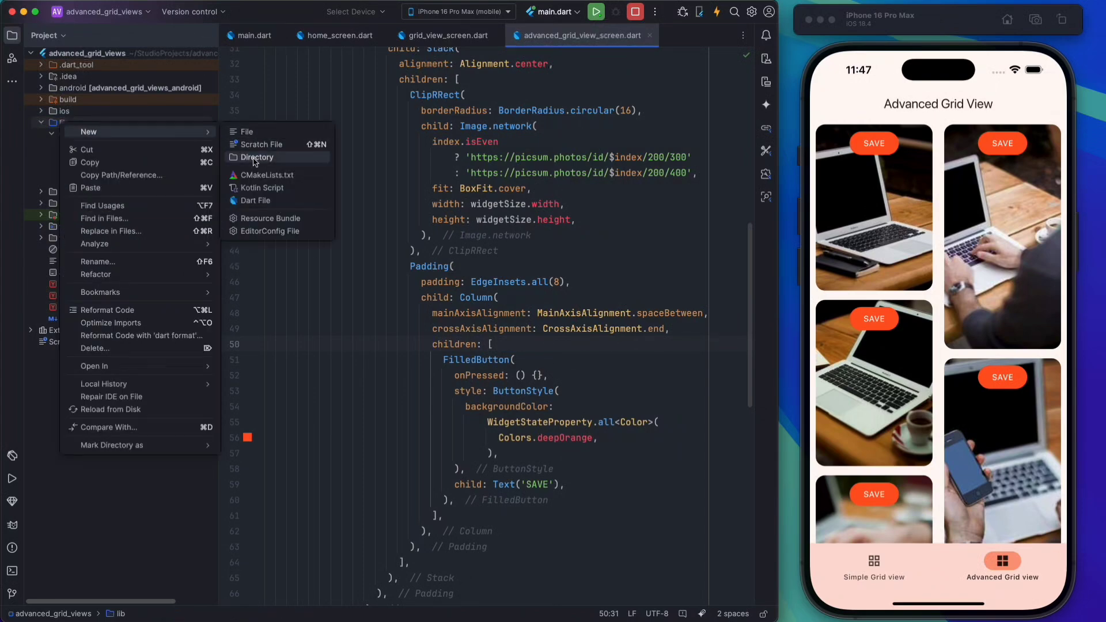
click(258, 157)
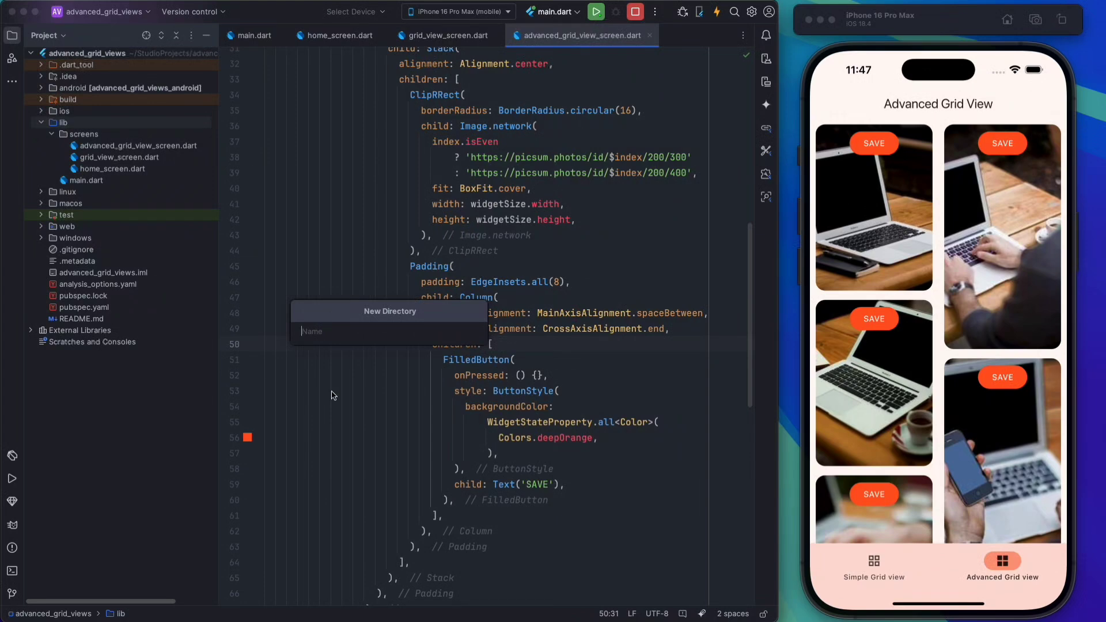
text(widget)
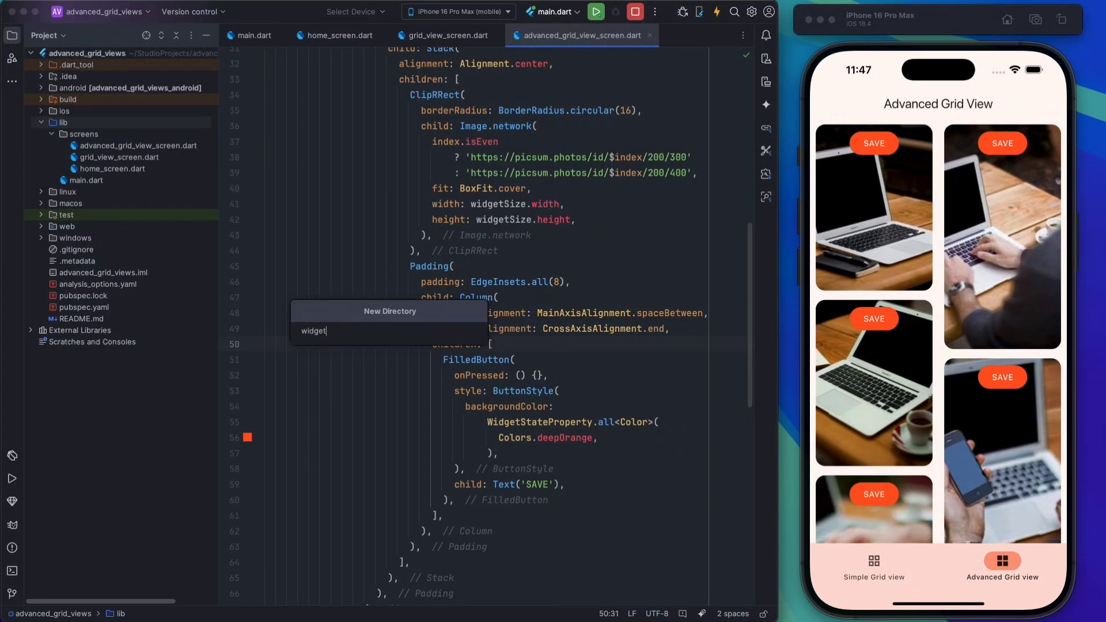
key(Return)
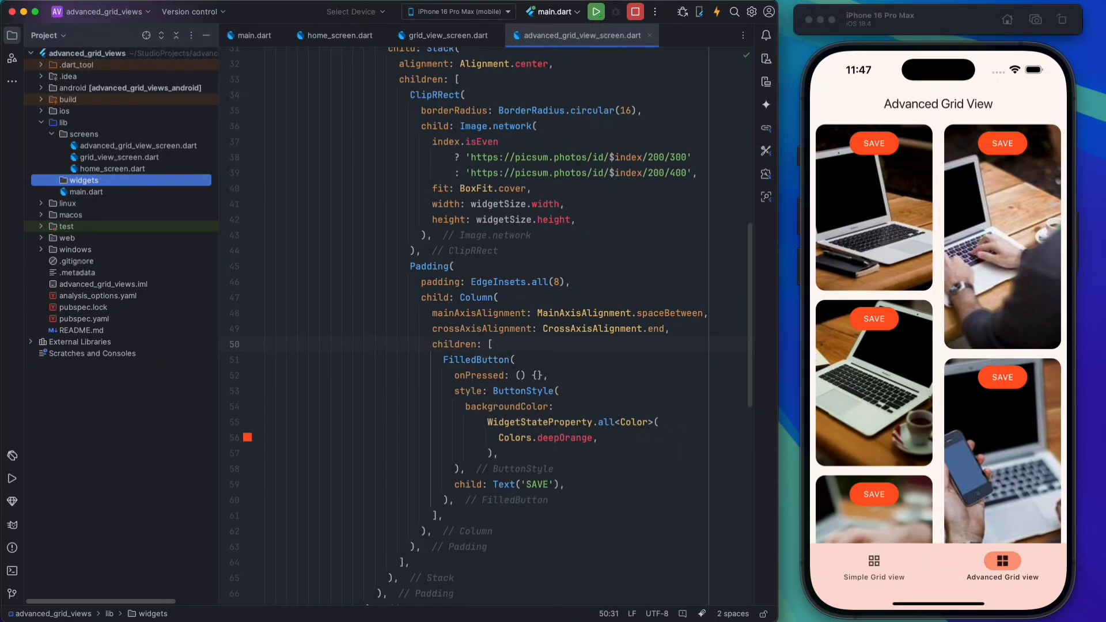
Step: Create a new Dart file named icon_button_widget in the widgets folder
right_click(83, 180)
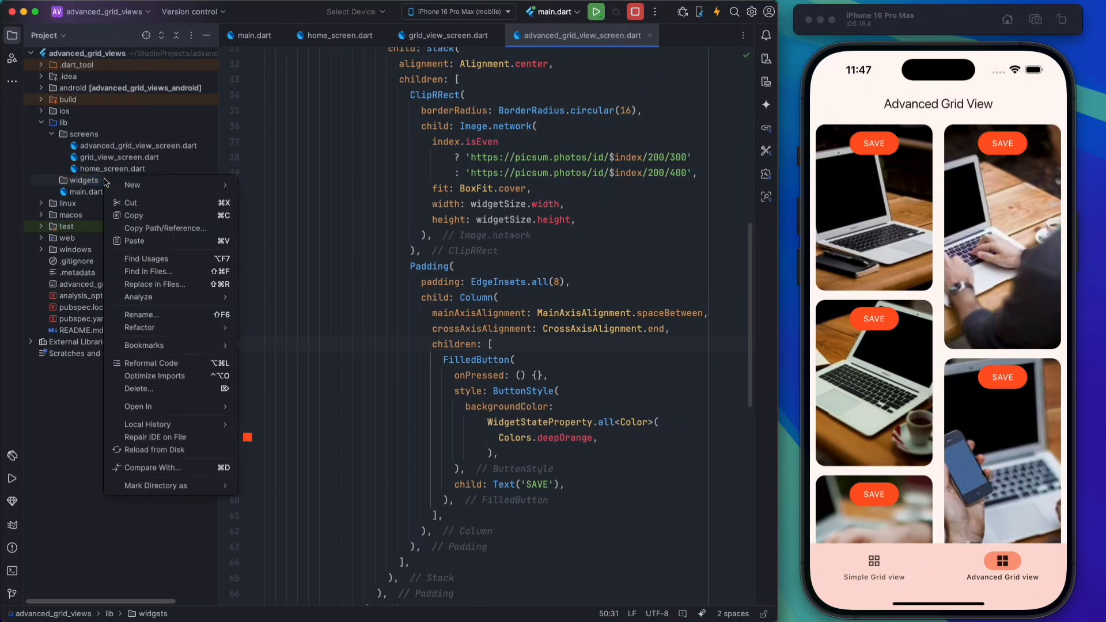
click(132, 185)
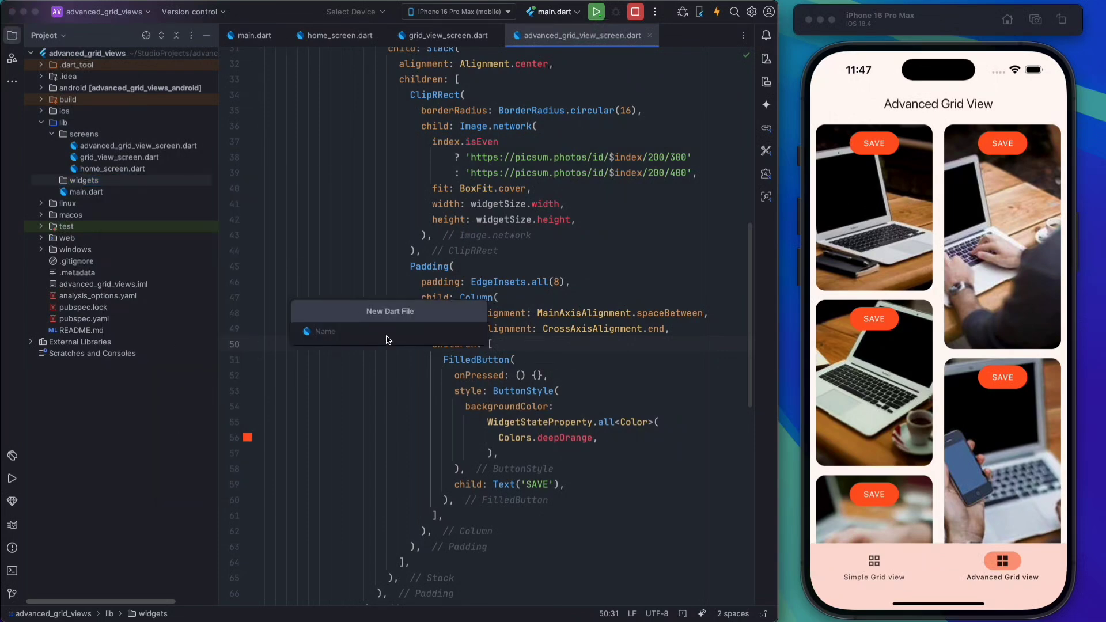
text(icon_)
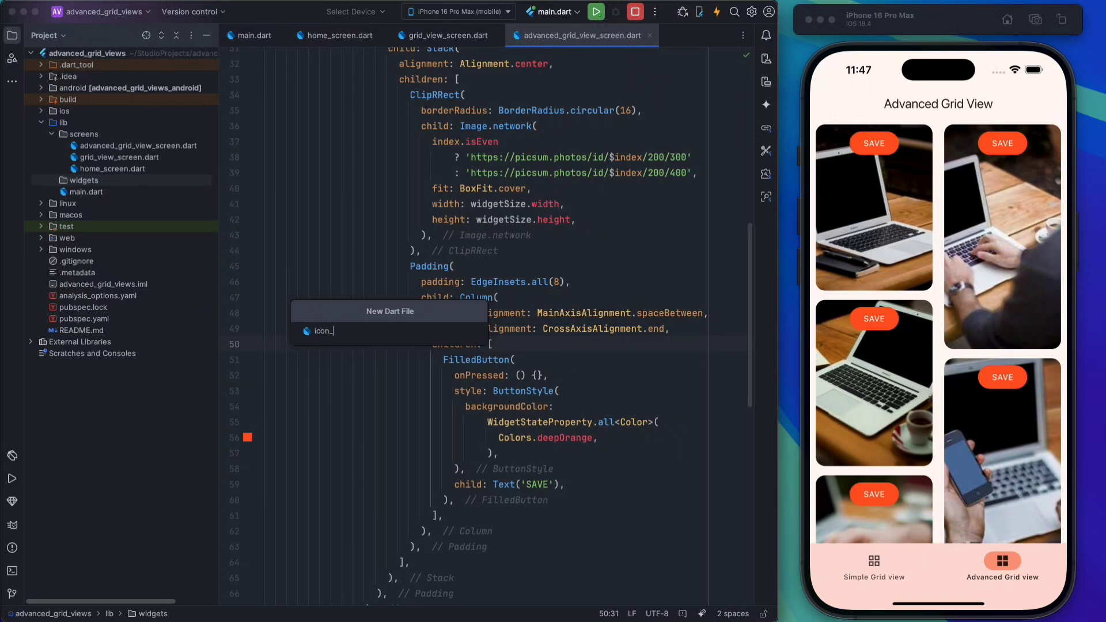
text(button_)
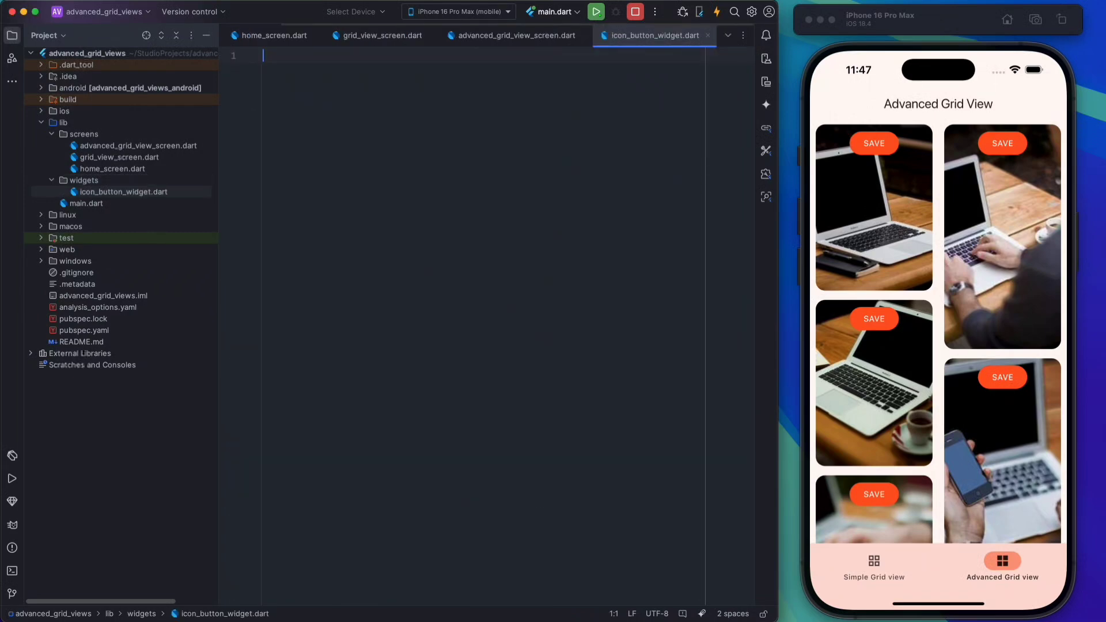
Step: Write IconButtonWidget as a 40×40 rounded IconButton, then reopen the advanced grid screen
text(import 'package:flutter/material.dart';)
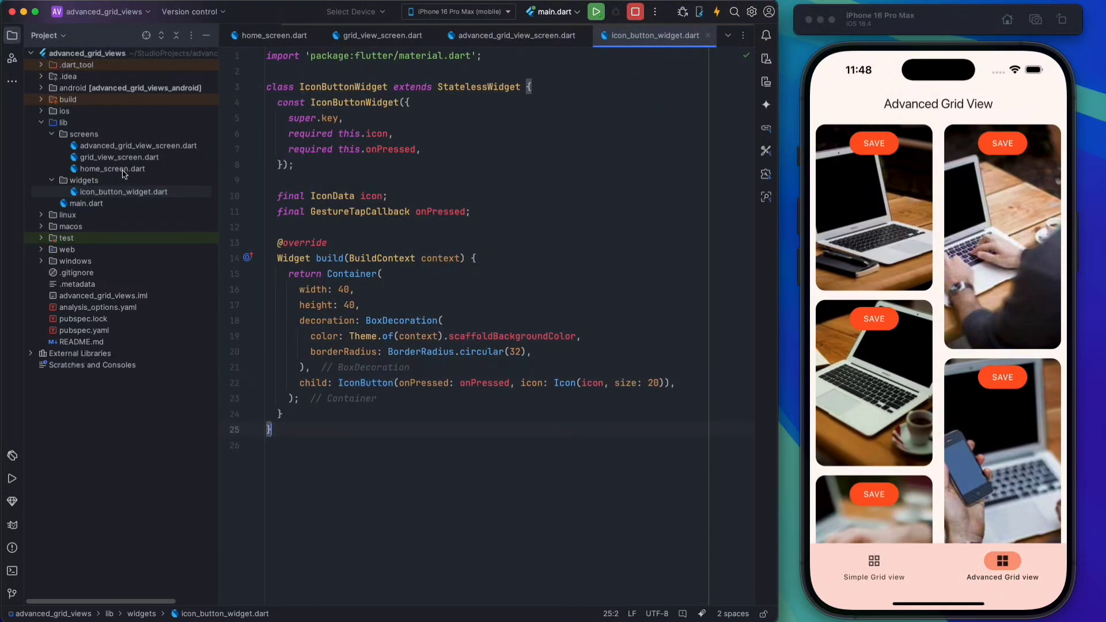
click(509, 35)
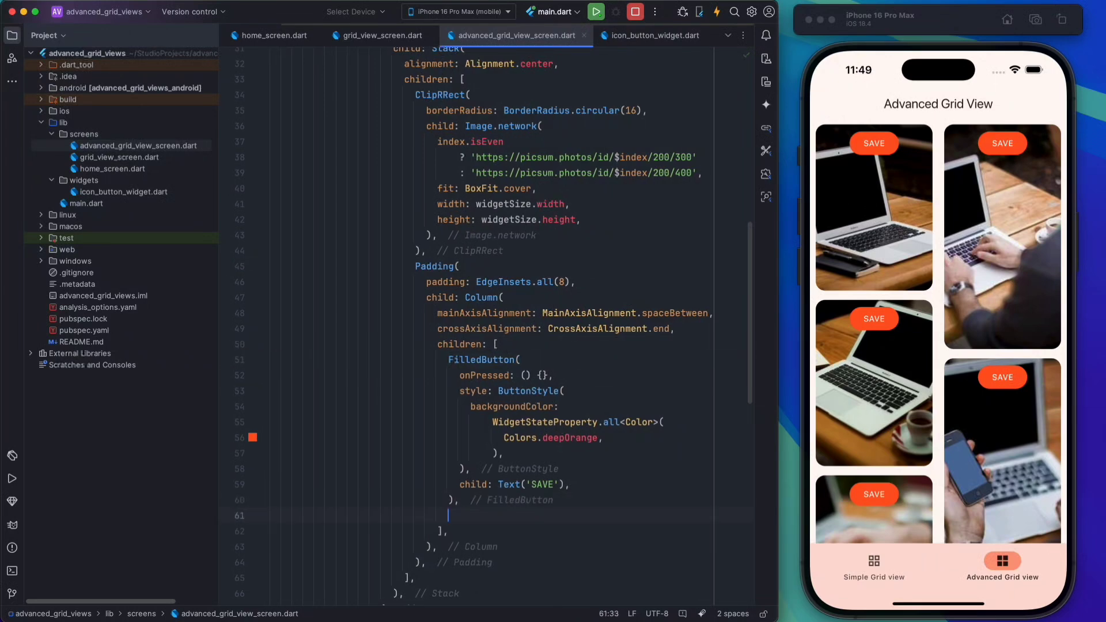
Step: Add a Row of heart, download and share IconButtonWidgets after SAVE and view the app
text(Row()
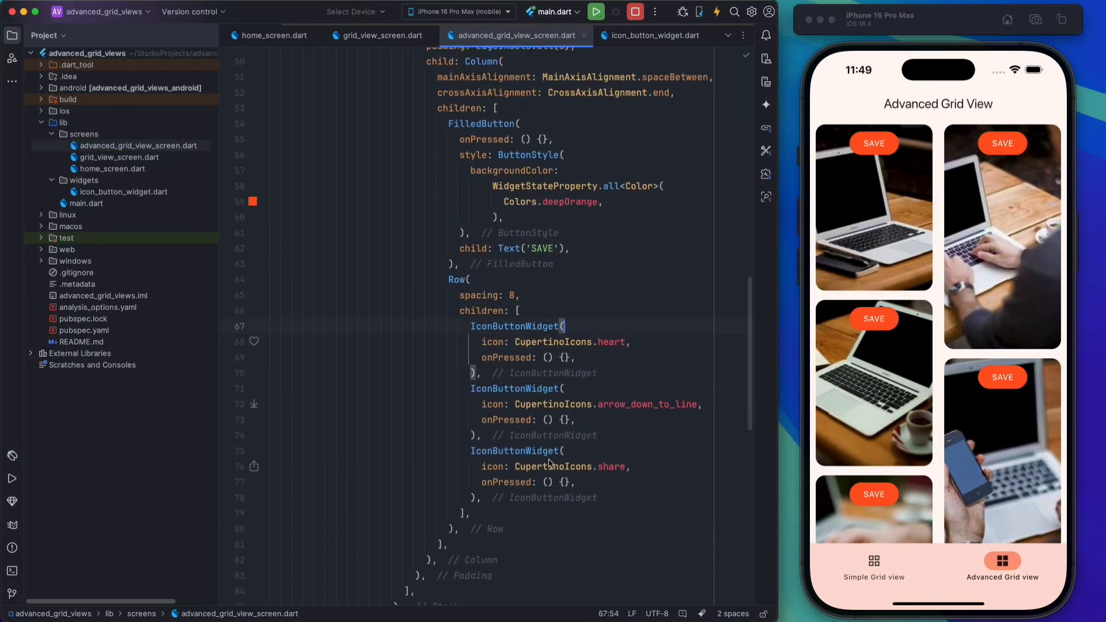
scroll(down, 3)
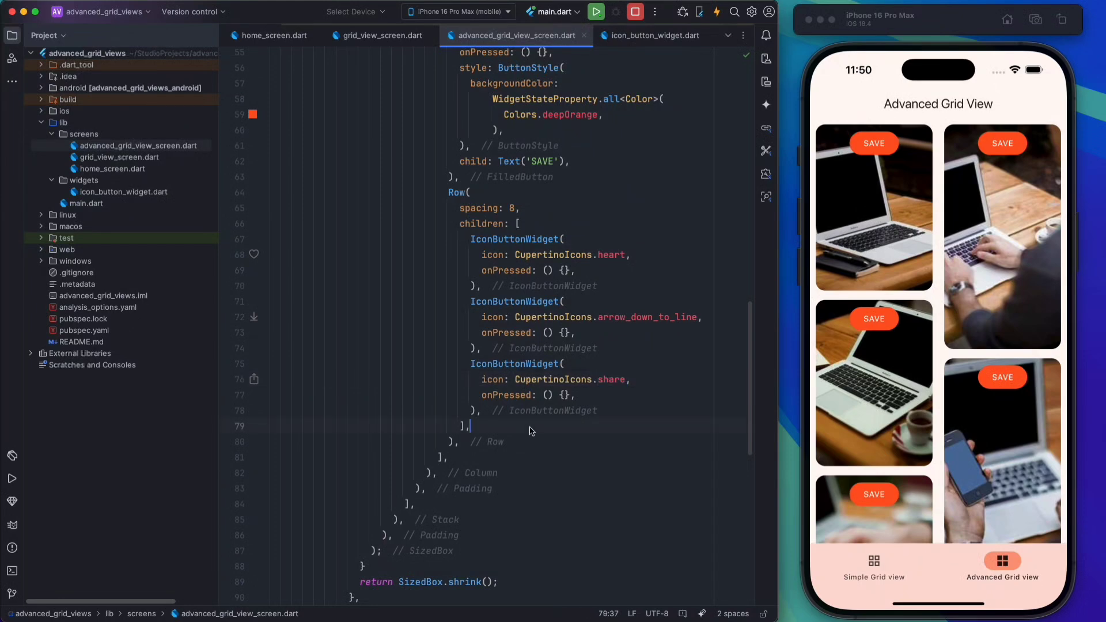
click(596, 11)
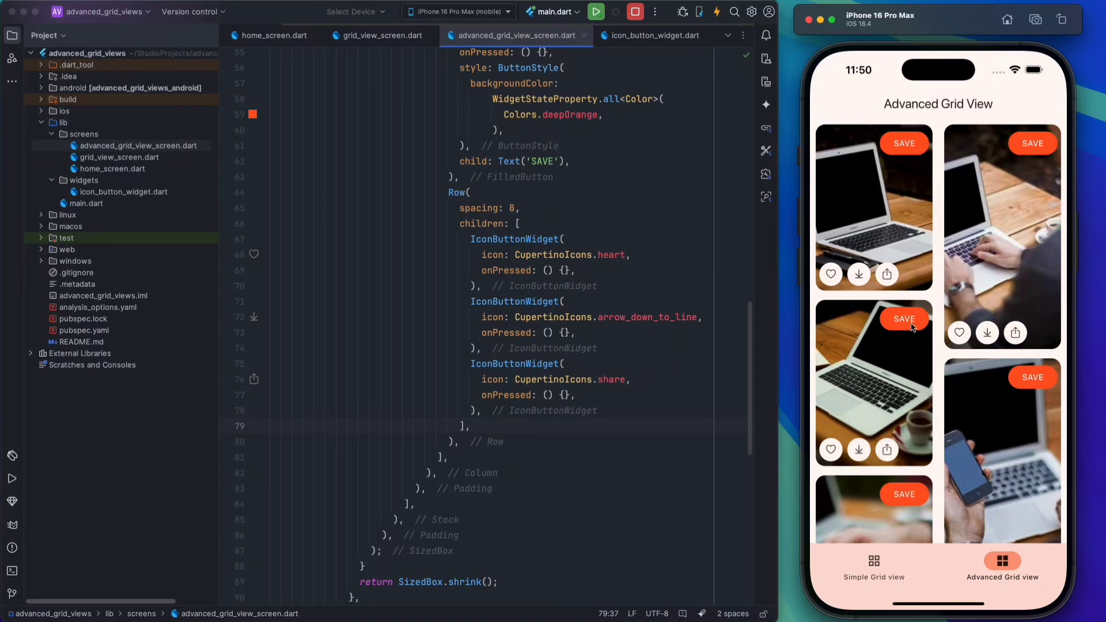
mouse_move(984, 426)
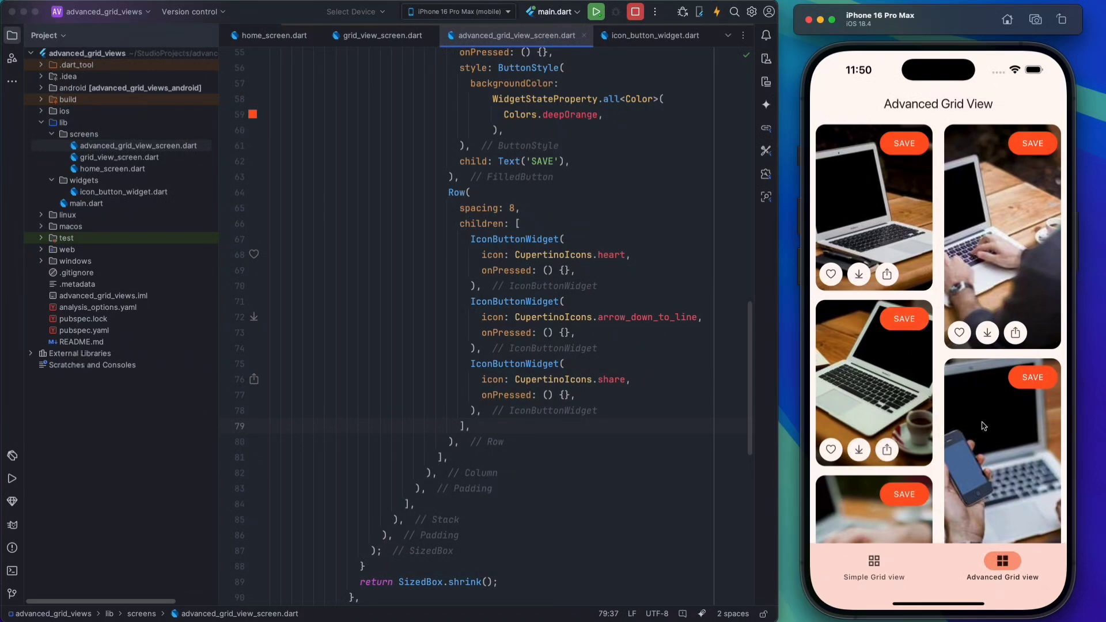
scroll(down, 3)
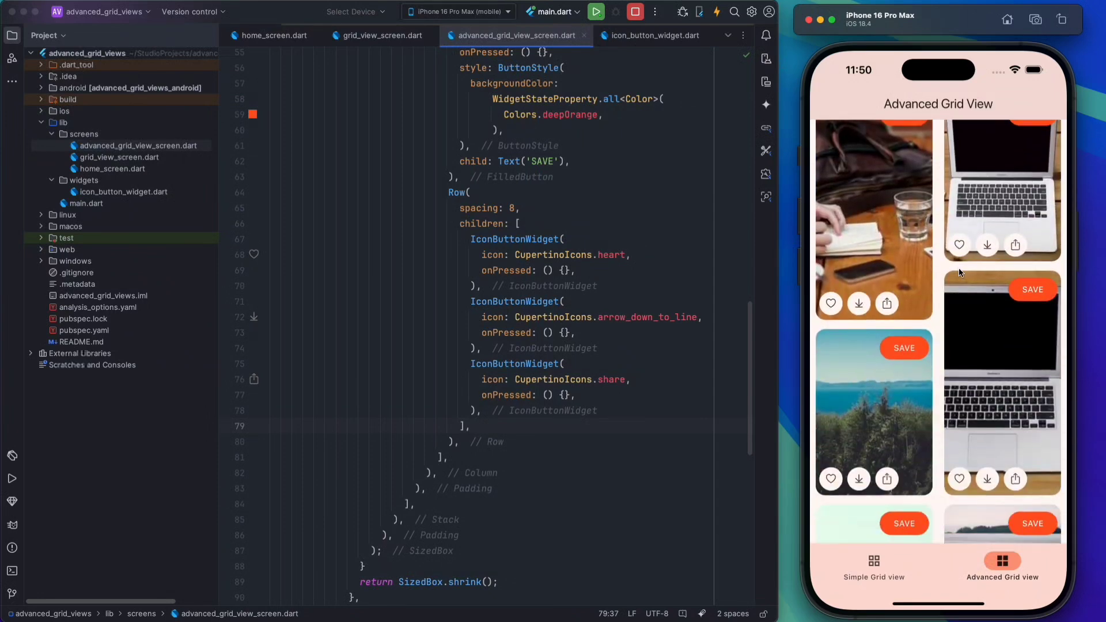
scroll(down, 3)
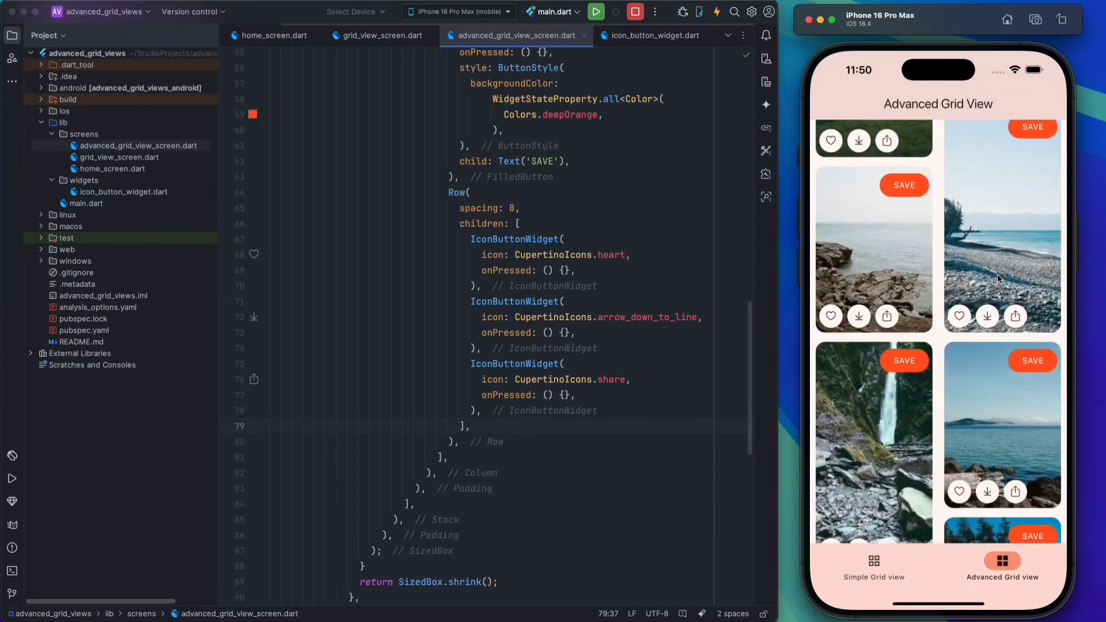
scroll(down, 3)
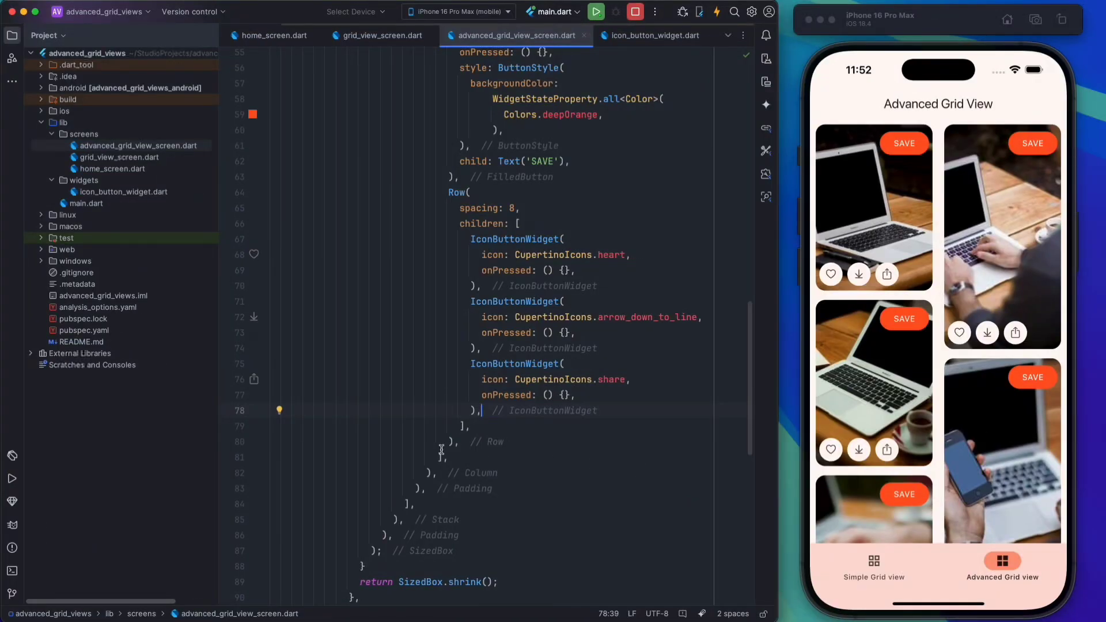
Step: Add animate_do: ^4.2.0 to pubspec.yaml, fetch packages, then close the terminal and pubspec
click(82, 330)
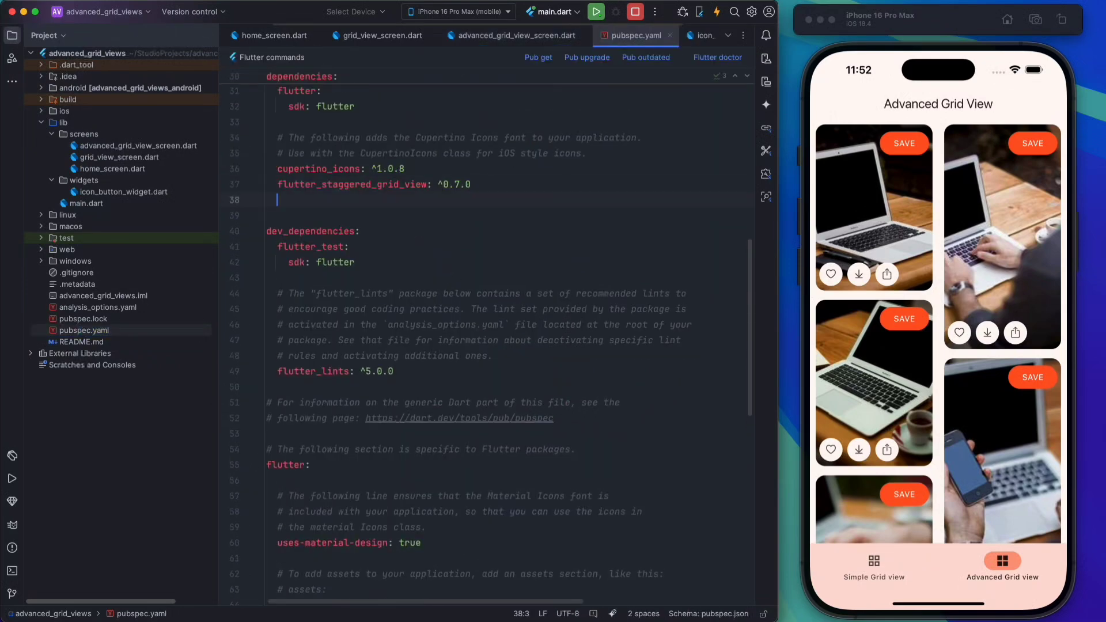
text(animate_do: ^4.2.0)
text(flutter pub get)
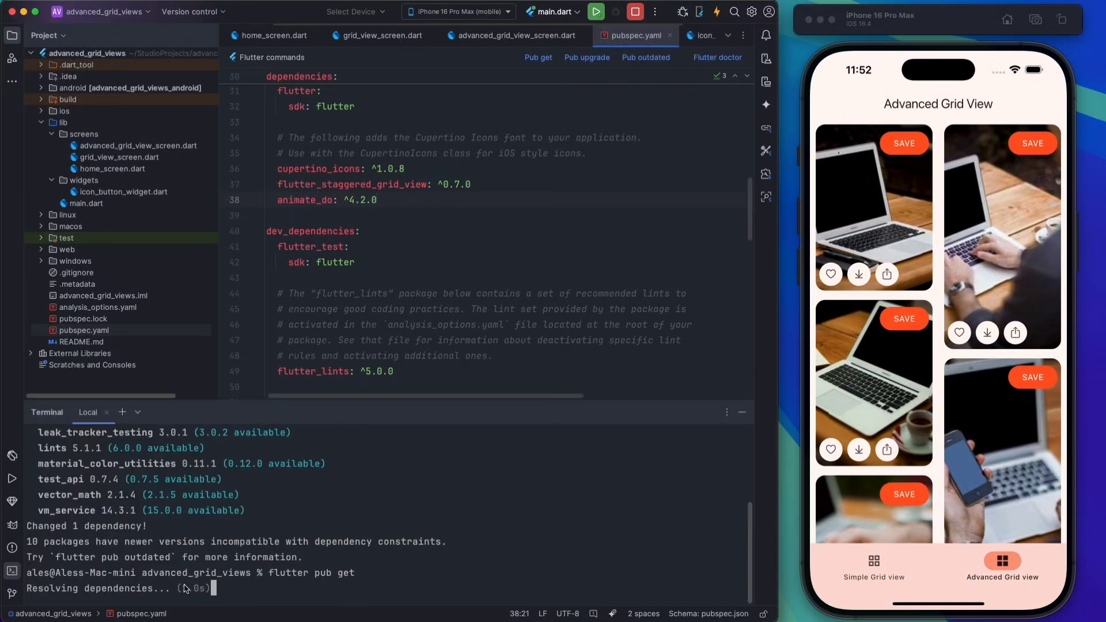
mouse_move(744, 412)
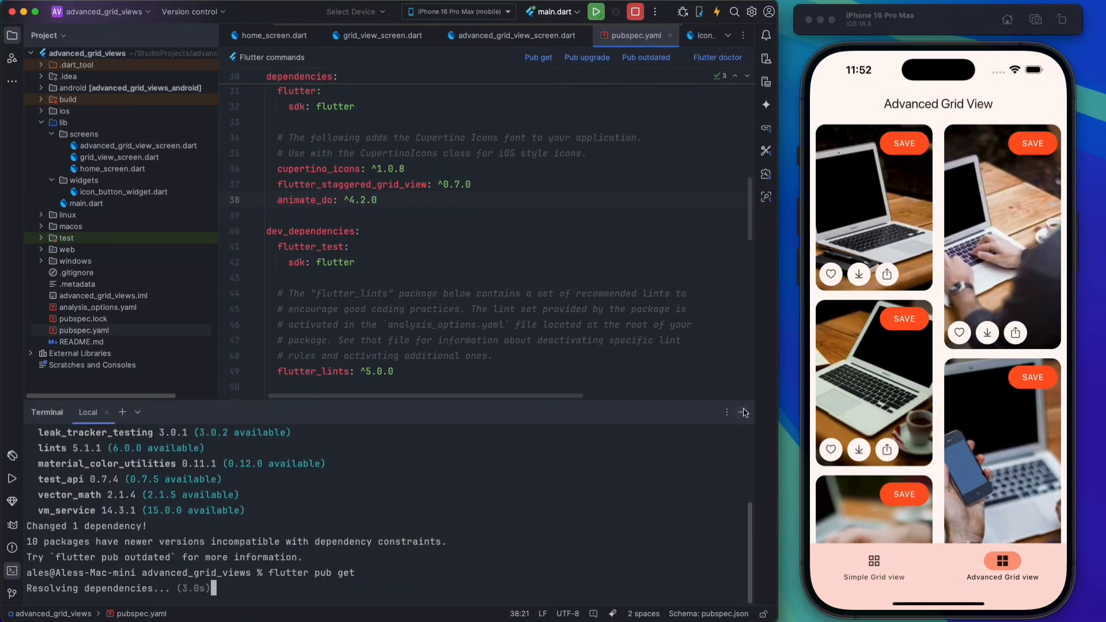
click(744, 413)
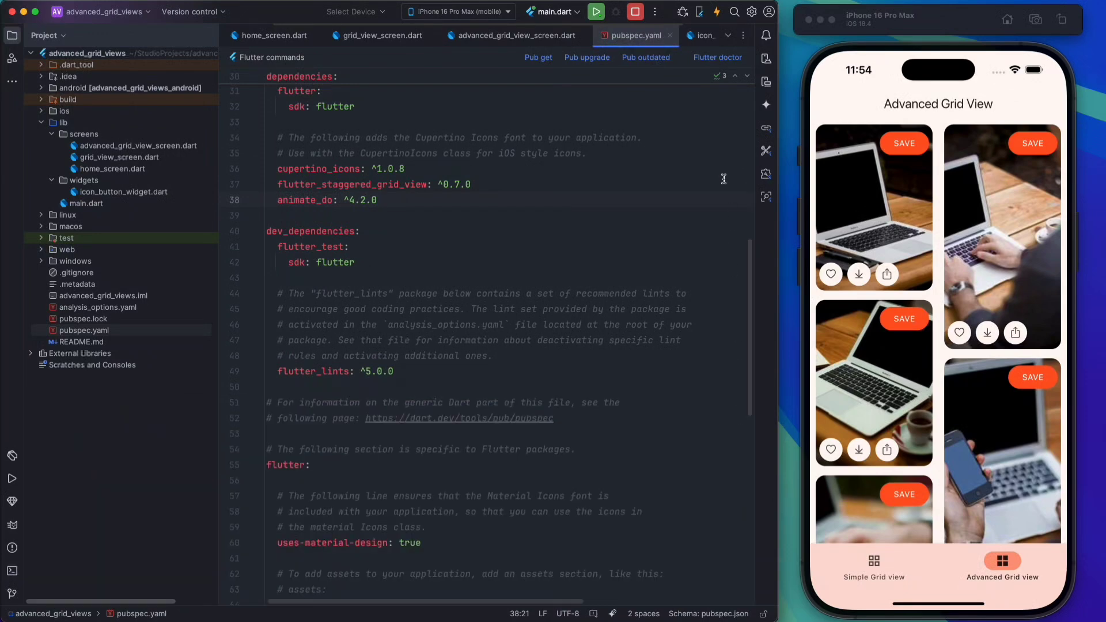
click(512, 36)
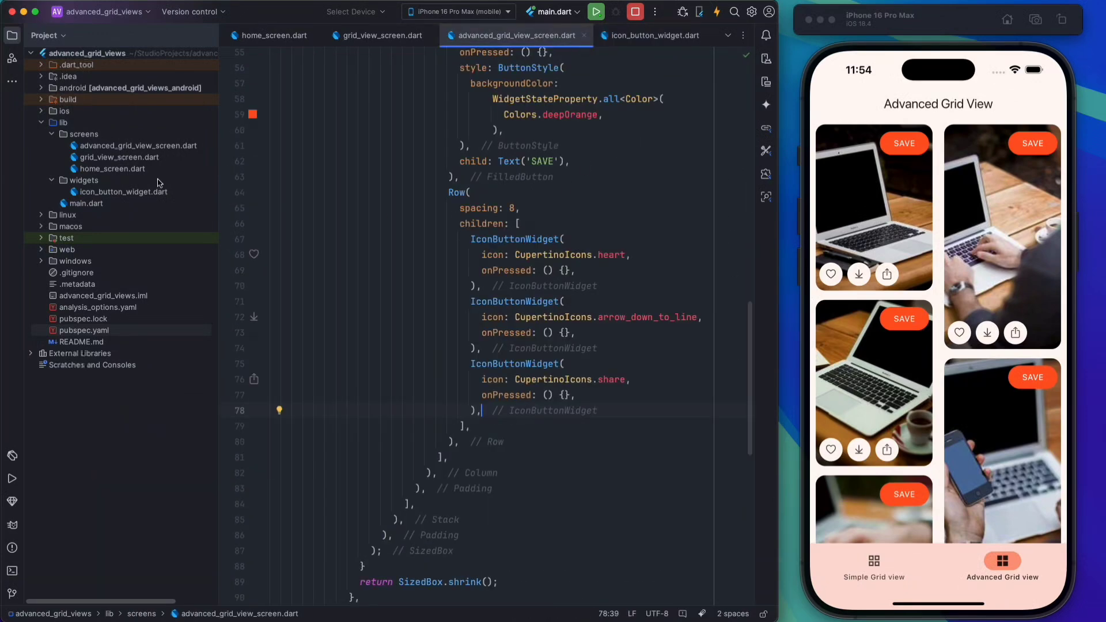
Step: Wrap the simple grid's ClipRRect in FadeInDown and show Simple Grid in the simulator
click(383, 35)
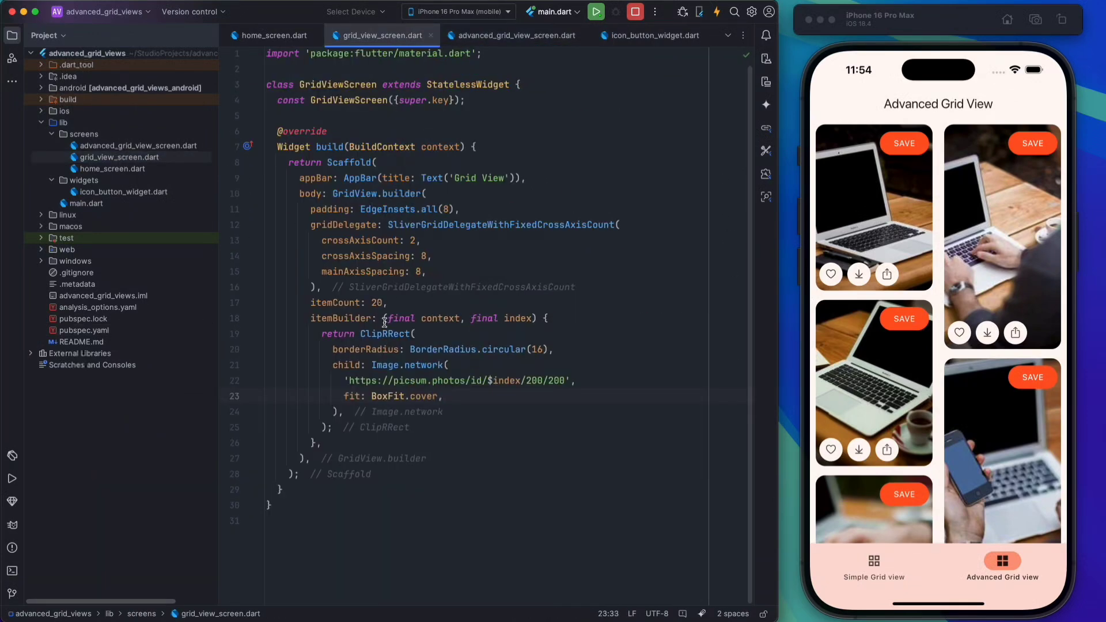
click(389, 333)
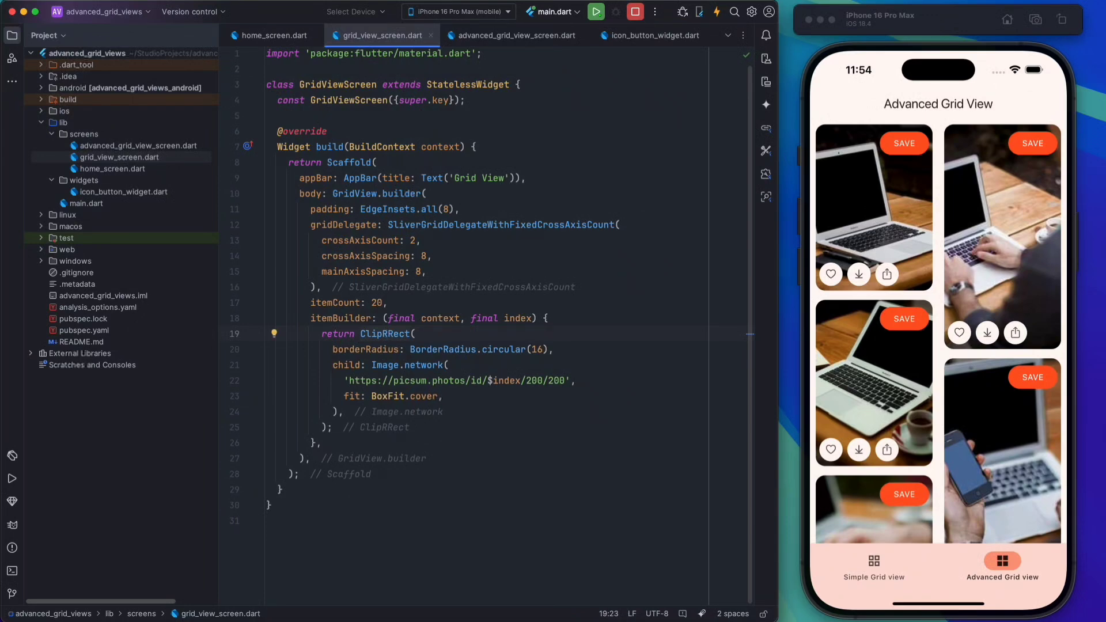
text(FadeInDown)
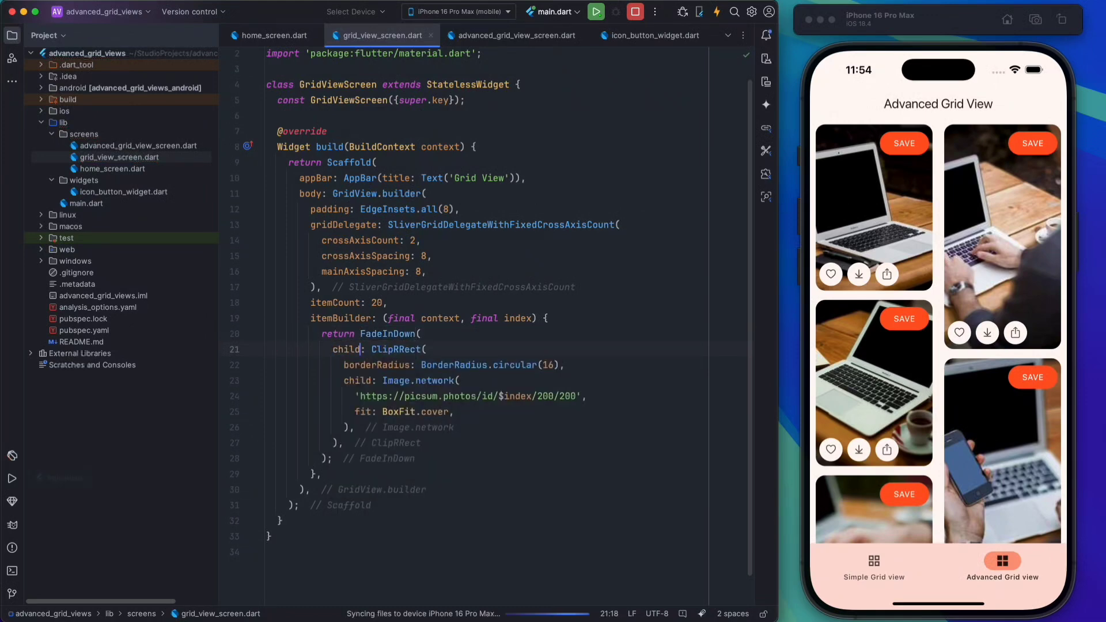
click(597, 12)
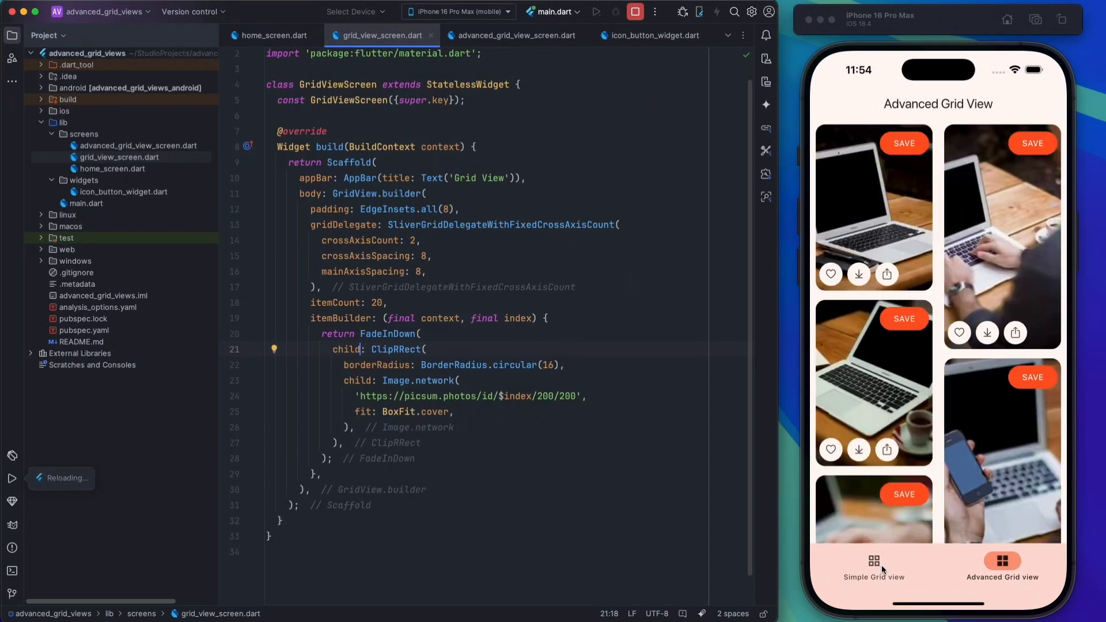
click(873, 565)
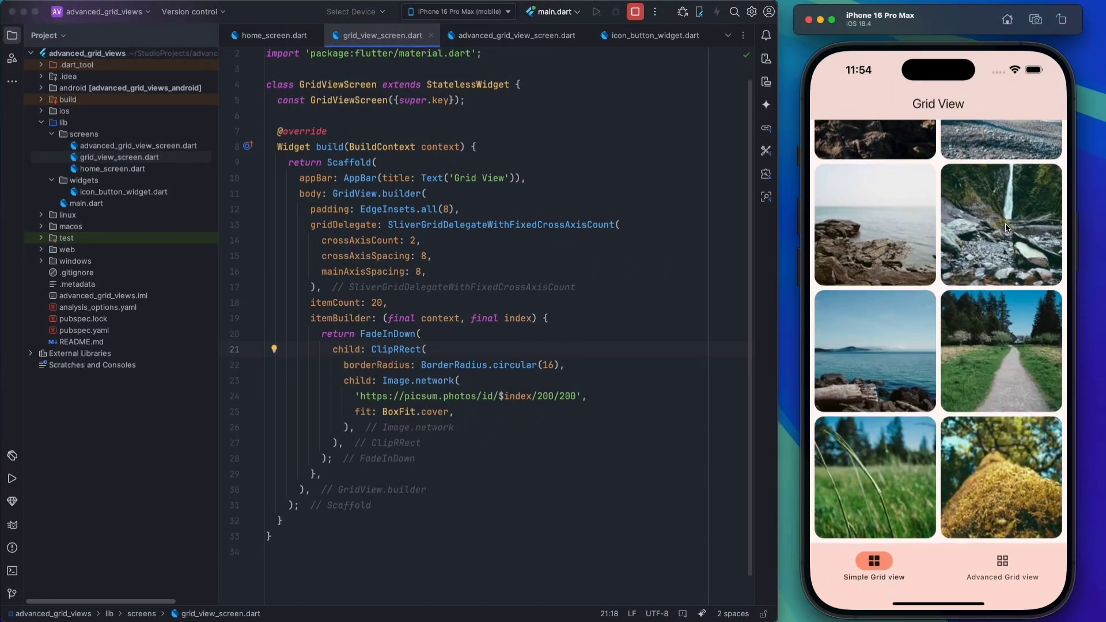
click(596, 12)
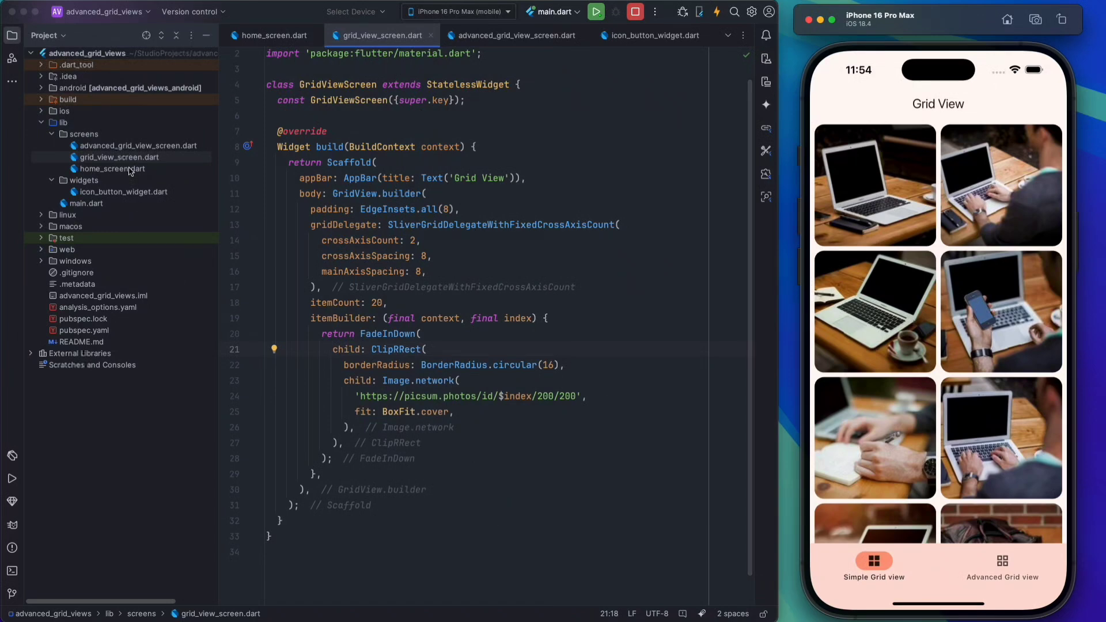
Step: In advanced_grid_view_screen.dart, wrap the card's SizedBox in a FadeInDown widget
click(516, 35)
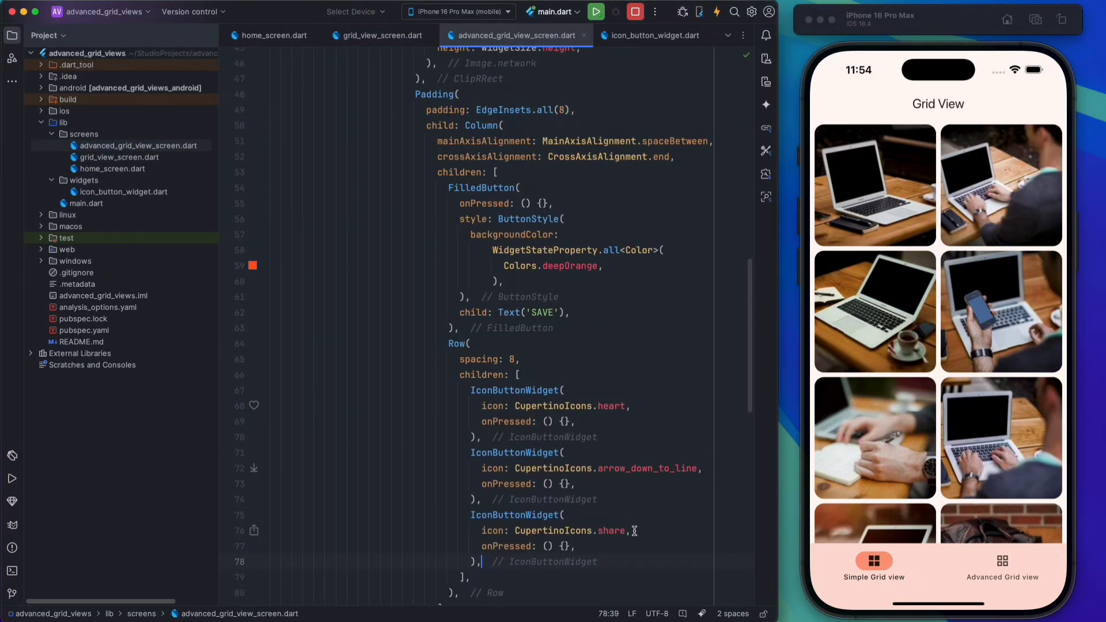
scroll(up, 3)
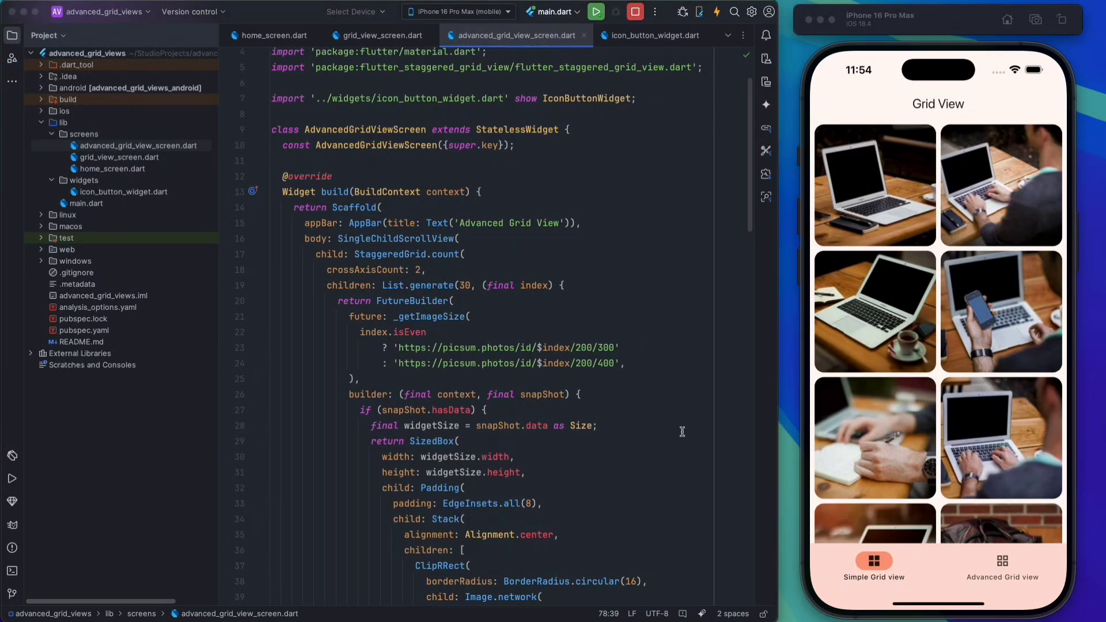
scroll(down, 3)
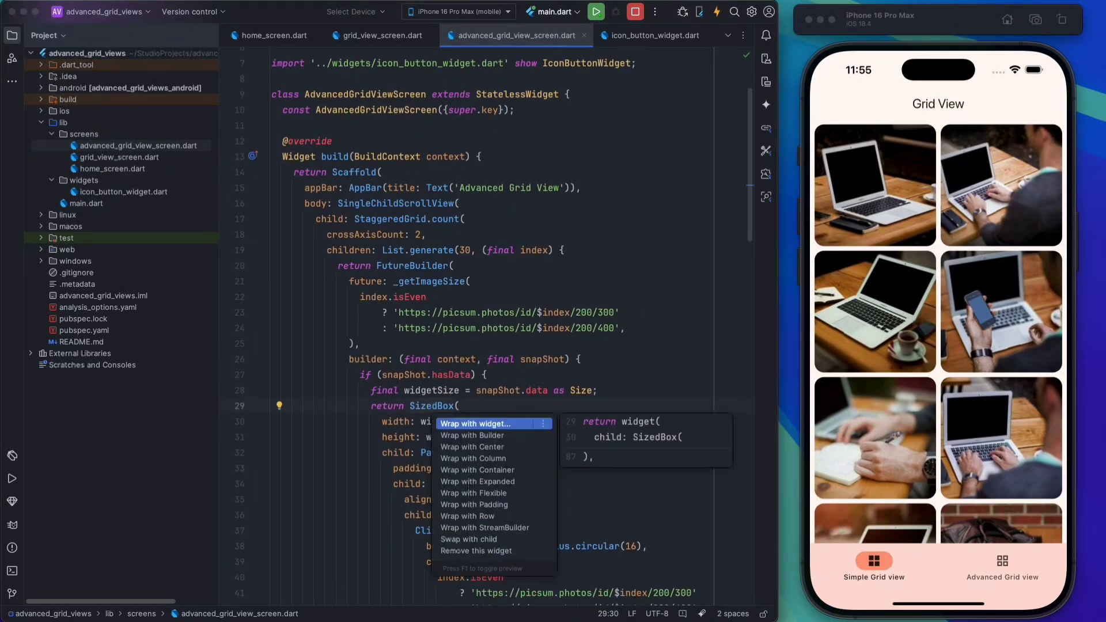
text(FadeInD)
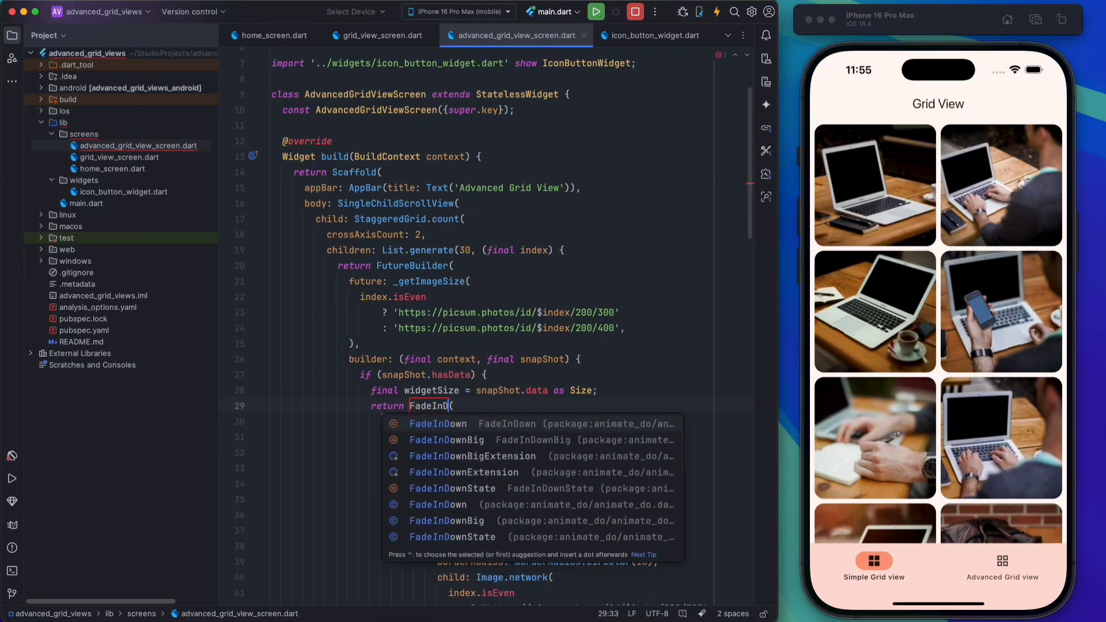
click(437, 423)
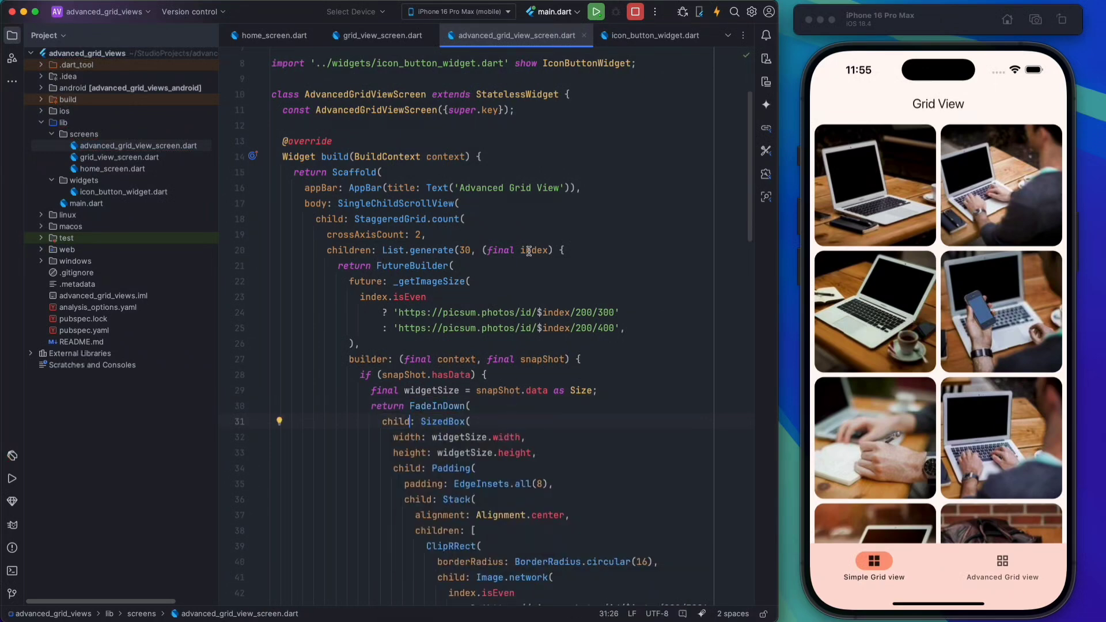
mouse_move(682, 432)
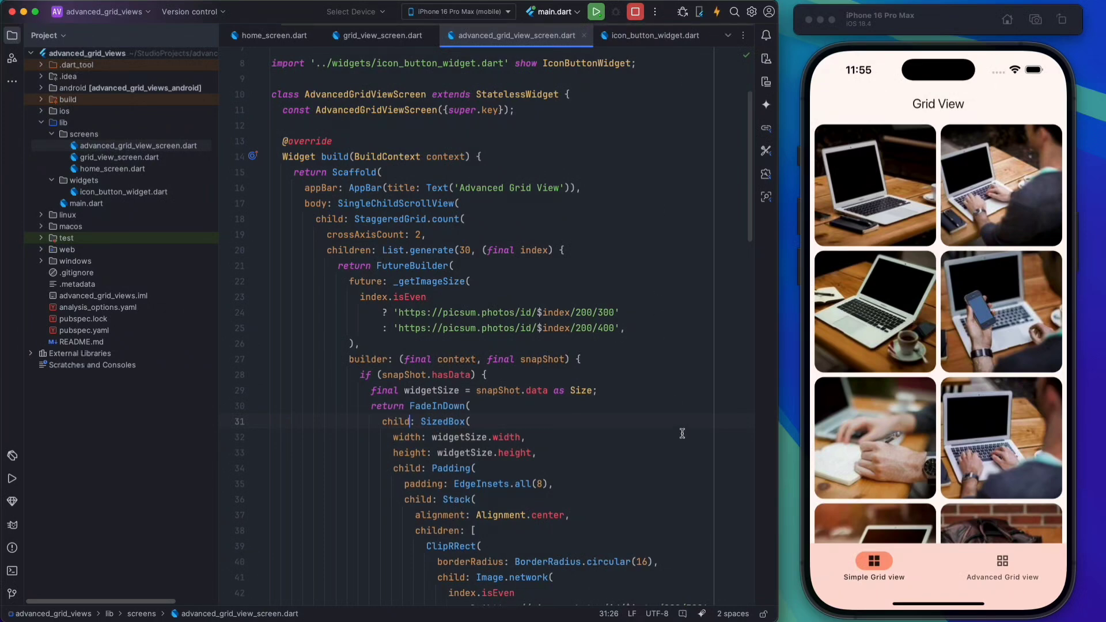
Step: Toggle the running app from Advanced Grid to Simple Grid and back to view the fade-in cards
click(1001, 564)
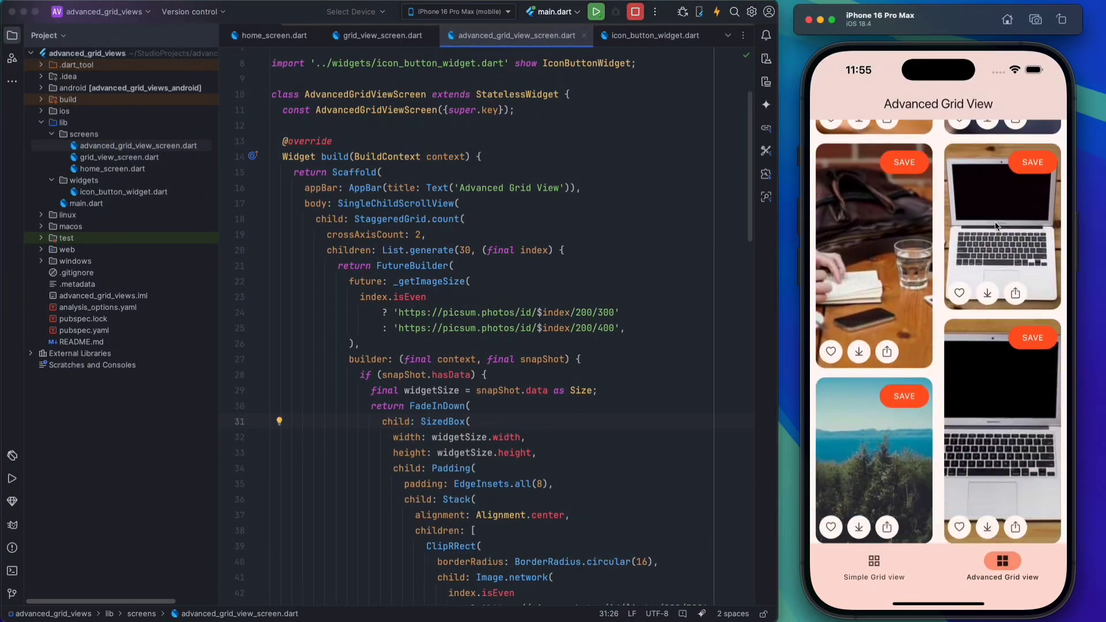
scroll(up, 3)
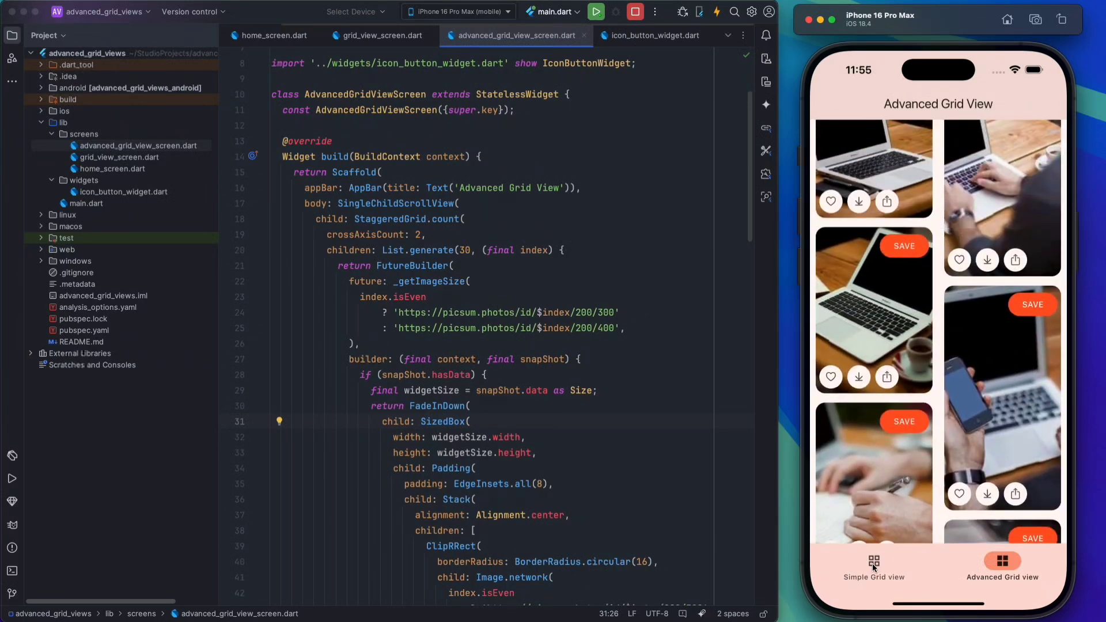
click(874, 565)
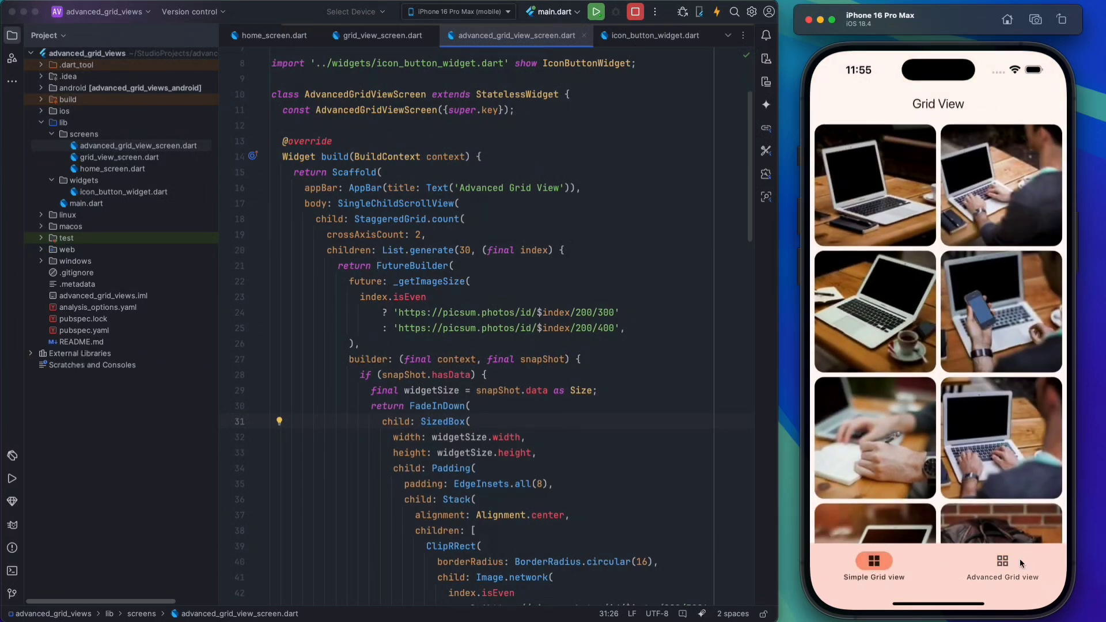
click(1002, 561)
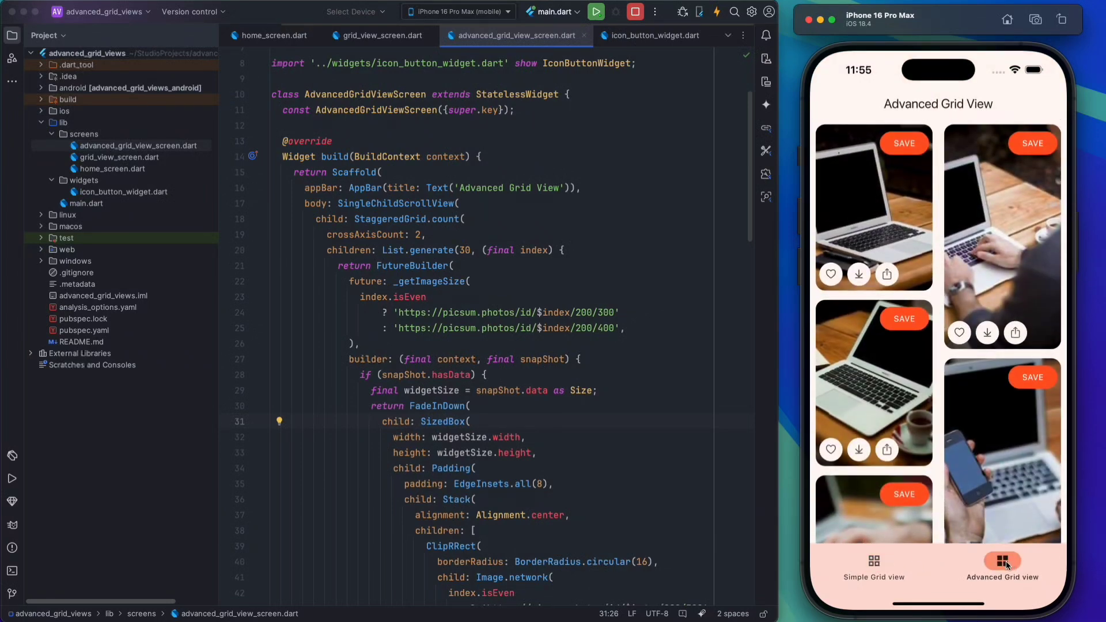